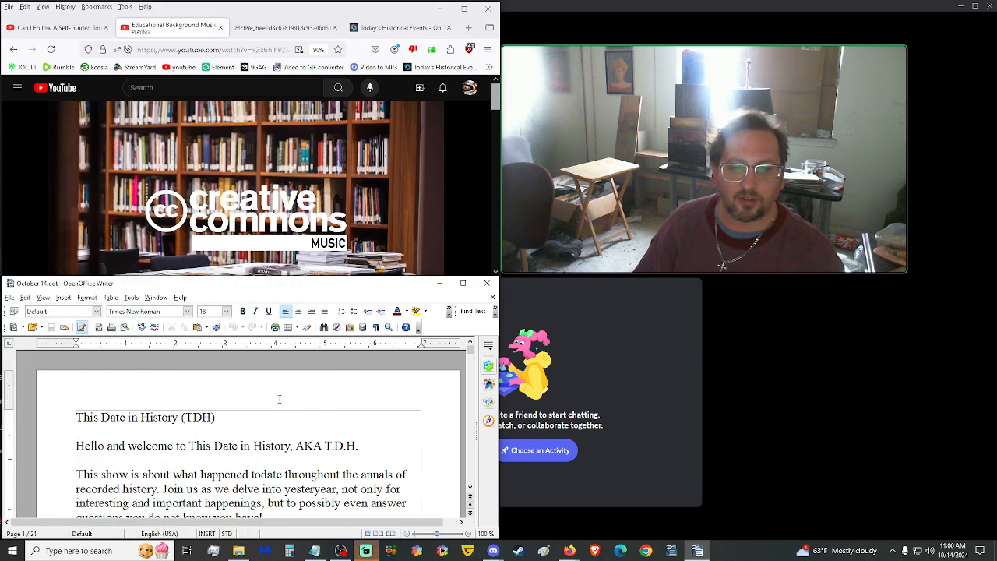
Scroll the October 14 script past the title and intro to the 530 and 1066 entries.
{"action": "scroll", "scroll_direction": "down", "scroll_amount": 3}
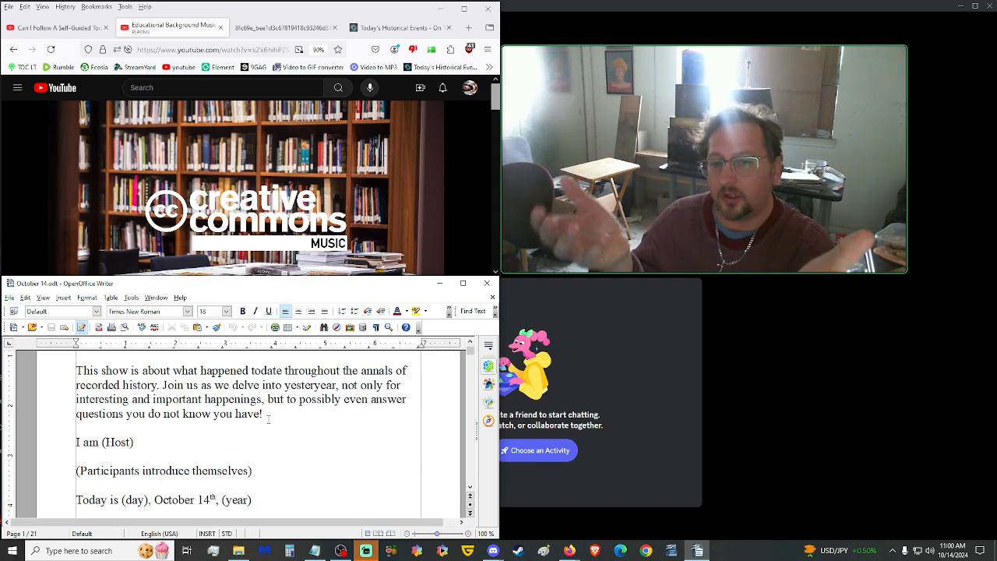
{"action": "scroll", "scroll_direction": "down", "scroll_amount": 3}
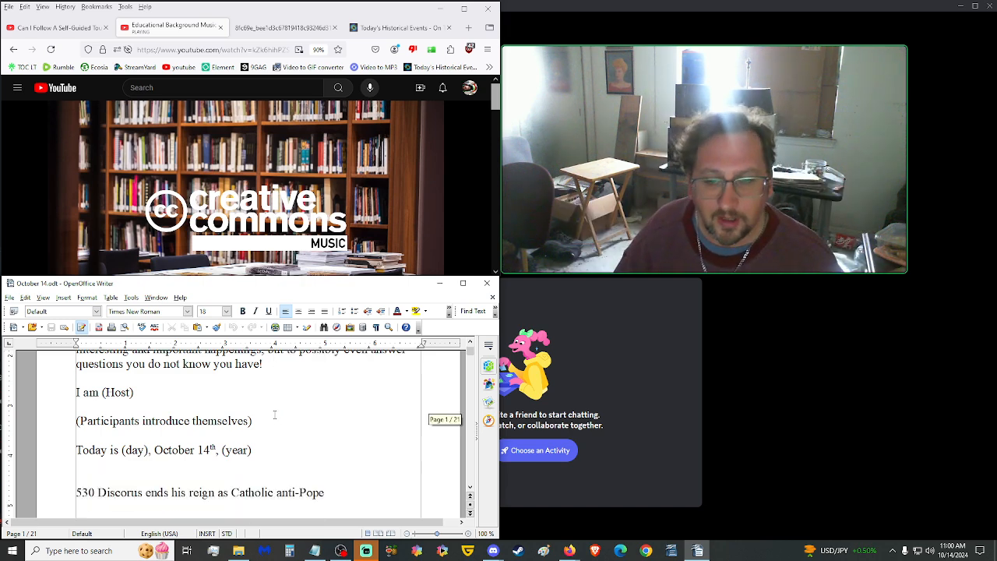
{"action": "scroll", "scroll_direction": "down", "scroll_amount": 3}
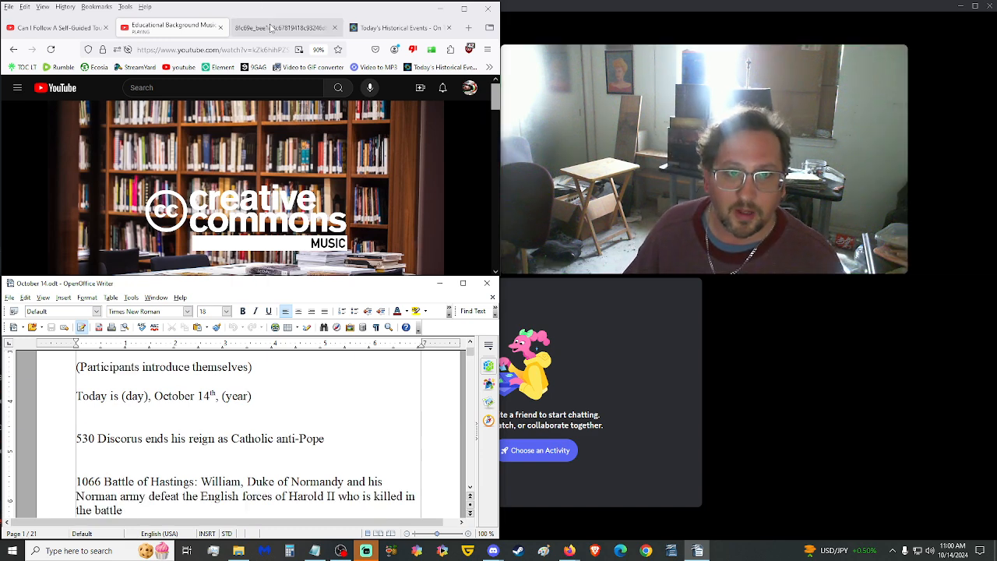
Switch to the On This Day page, then scroll the script to the 1322 Byland and 1468 Peronne entries.
{"action": "left_click", "coordinate": [399, 29]}
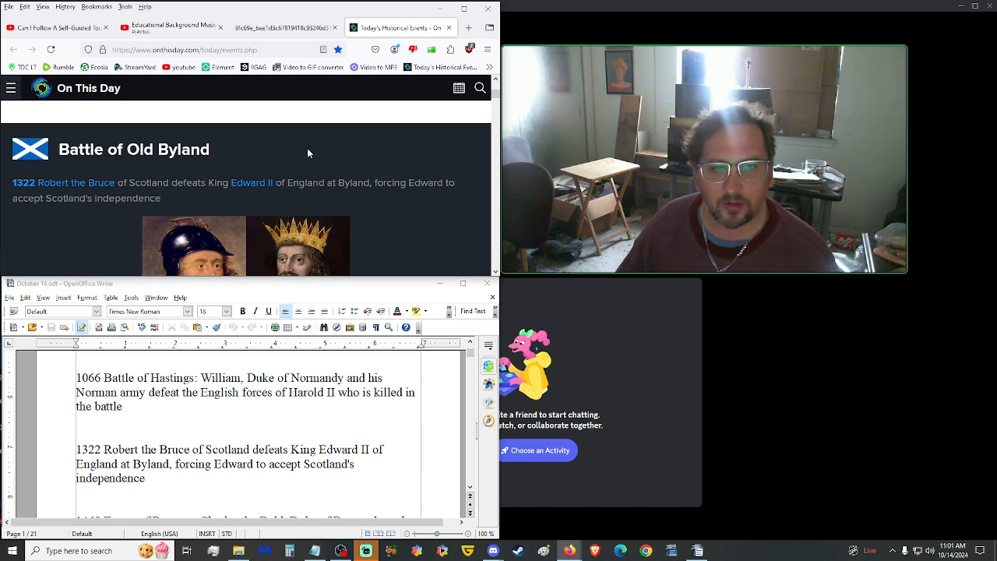
{"action": "scroll", "scroll_direction": "down", "scroll_amount": 3}
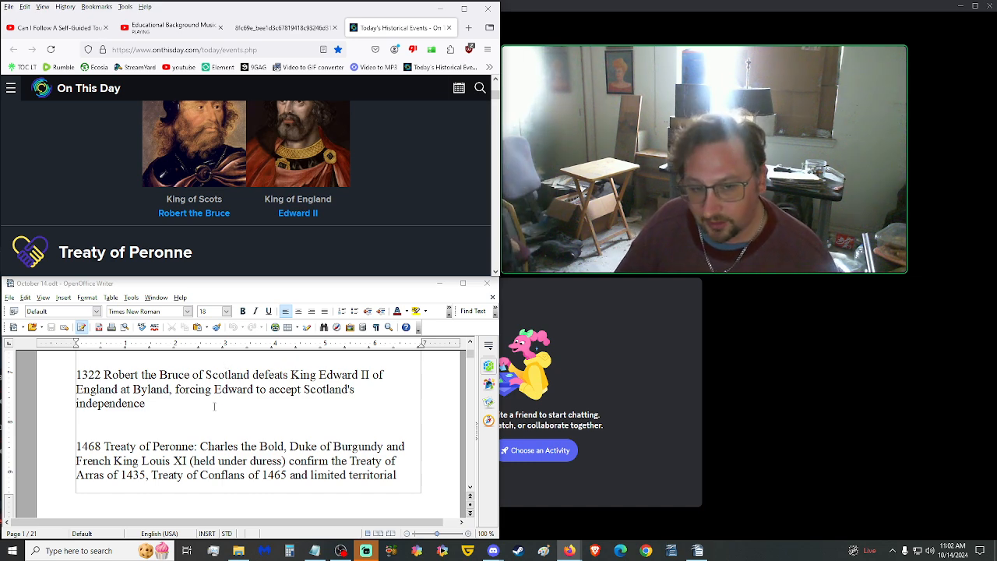
{"action": "scroll", "scroll_direction": "down", "scroll_amount": 3}
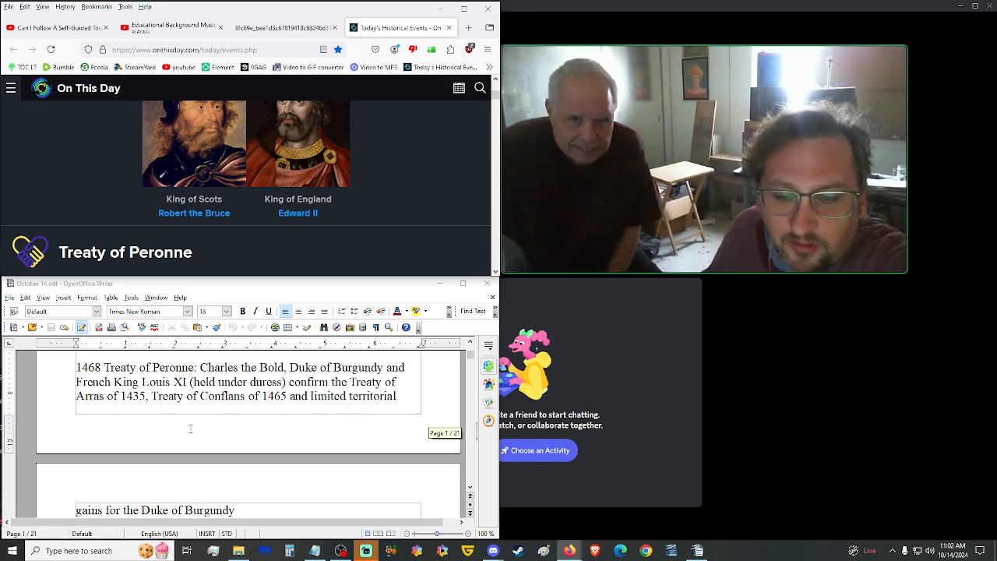
Scroll onto page two to the 1492 Columbus and 1586 Mary Queen of Scots entries.
{"action": "scroll", "scroll_direction": "down", "scroll_amount": 3}
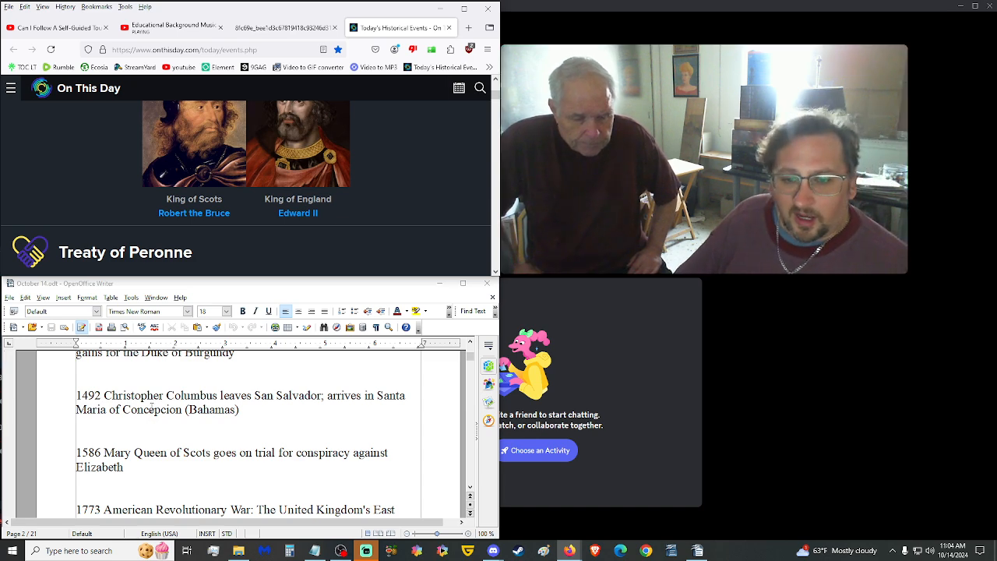
Scroll the script to the 1773 tea cargo and Polish Ministry of Education entries.
{"action": "scroll", "scroll_direction": "down", "scroll_amount": 3}
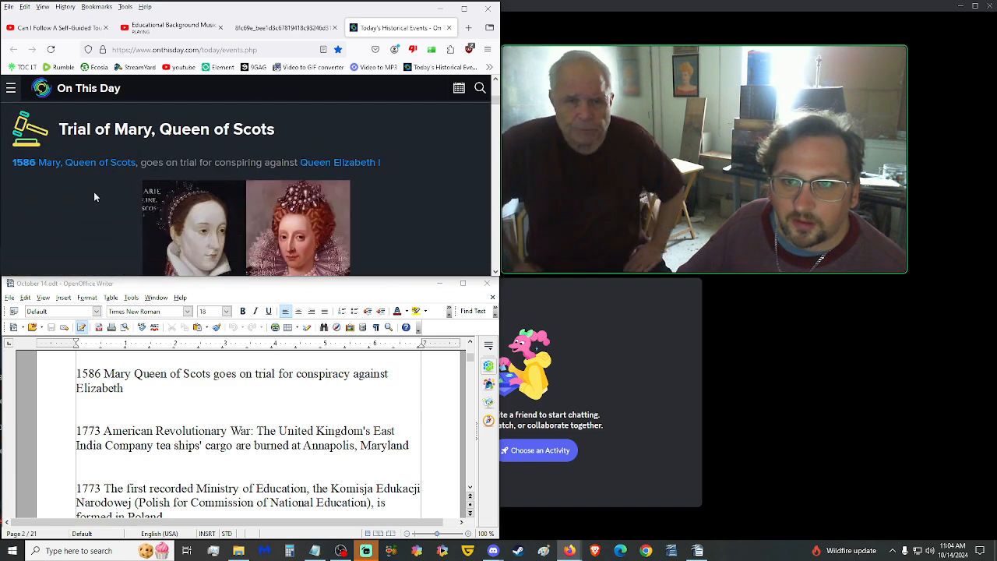
Open the Mary, Queen of Scots and Queen Elizabeth I profiles in new tabs and scroll the events page.
{"action": "left_click", "coordinate": [340, 162]}
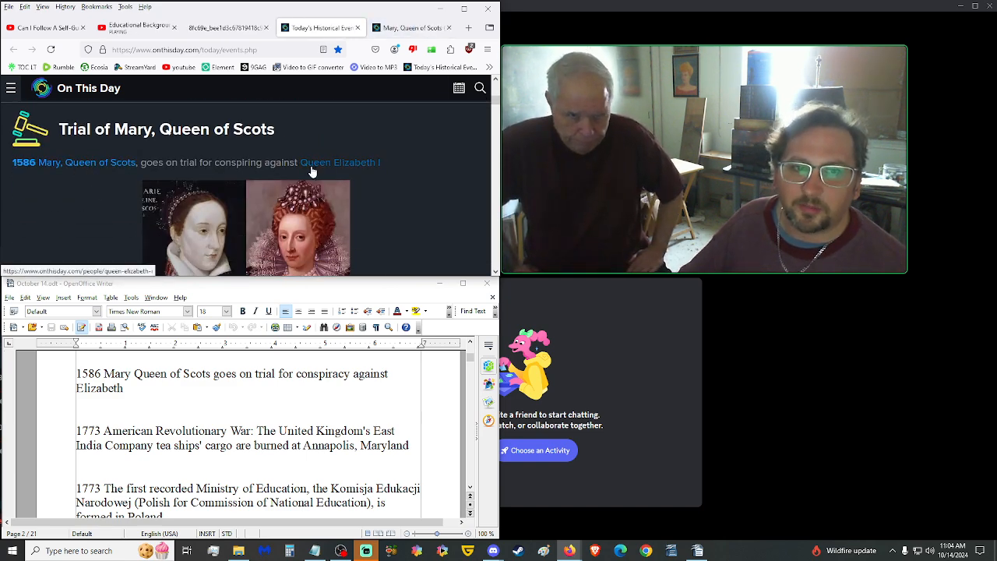
{"action": "left_click", "coordinate": [339, 162]}
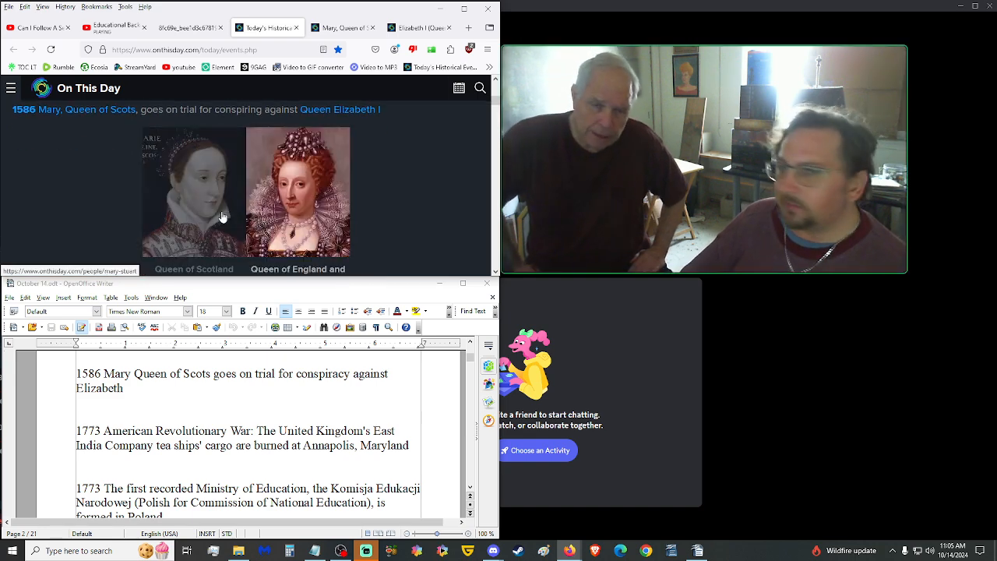
{"action": "right_click", "coordinate": [342, 28]}
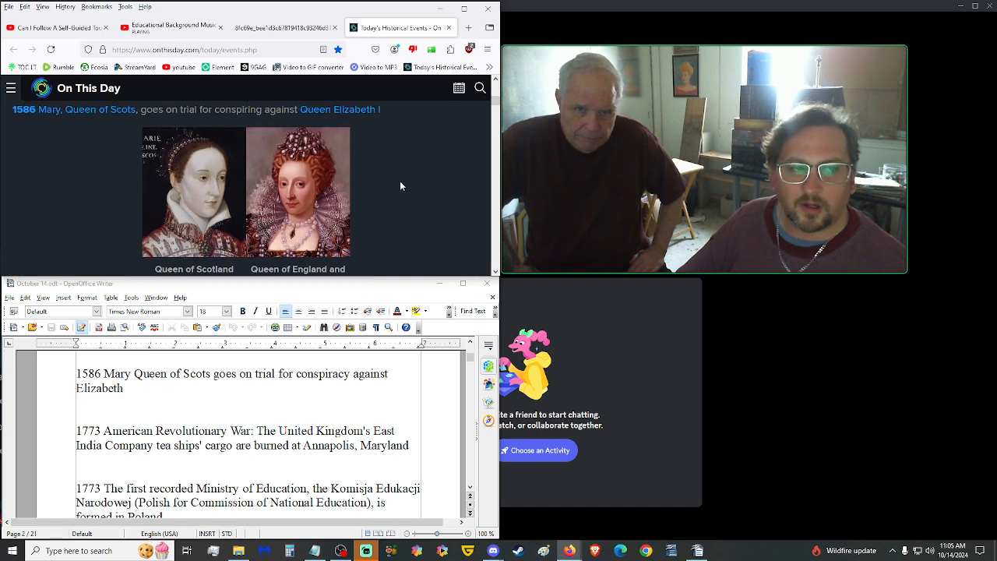
{"action": "scroll", "scroll_direction": "down", "scroll_amount": 3}
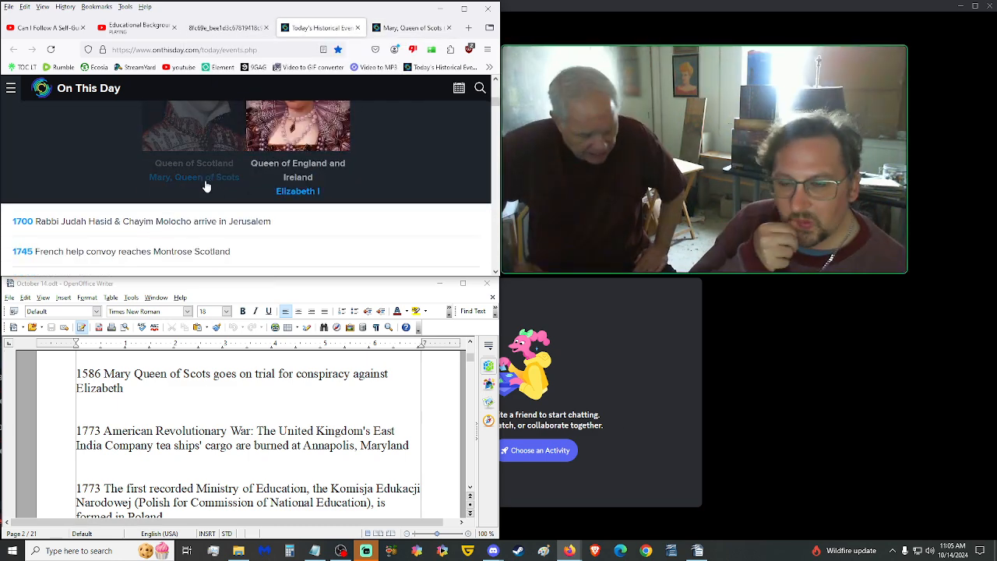
Scroll the On This Day list through the 1773–1806 entries on to 1812 Regent's Canal and 1834 Henry Blair.
{"action": "scroll", "scroll_direction": "down", "scroll_amount": 3}
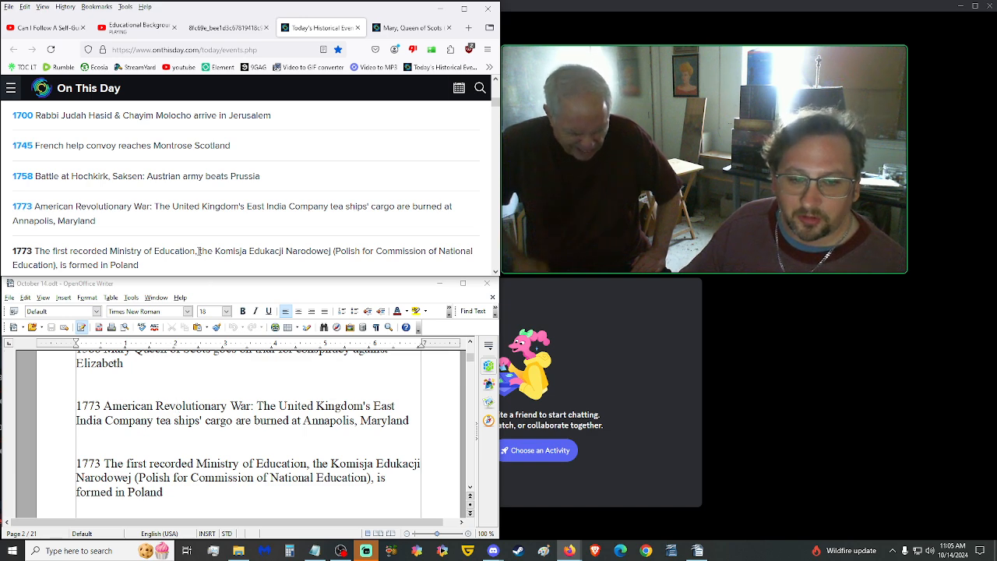
{"action": "scroll", "scroll_direction": "down", "scroll_amount": 3}
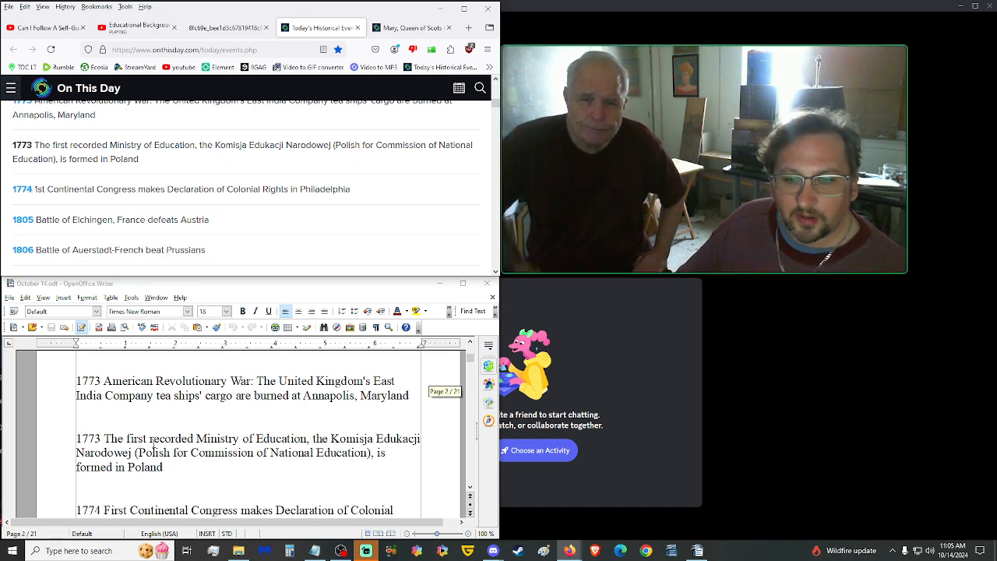
{"action": "scroll", "scroll_direction": "down", "scroll_amount": 3}
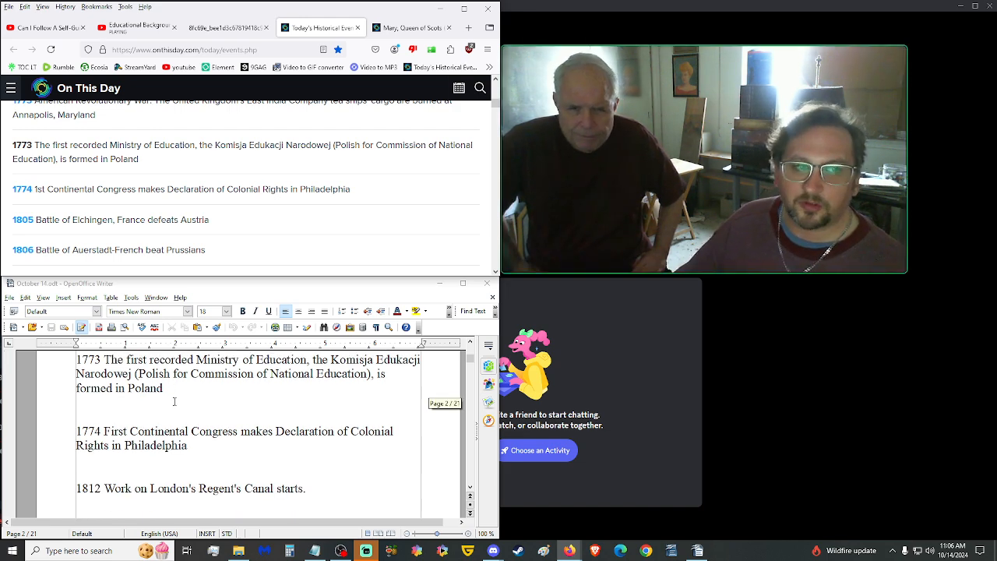
{"action": "scroll", "scroll_direction": "down", "scroll_amount": 3}
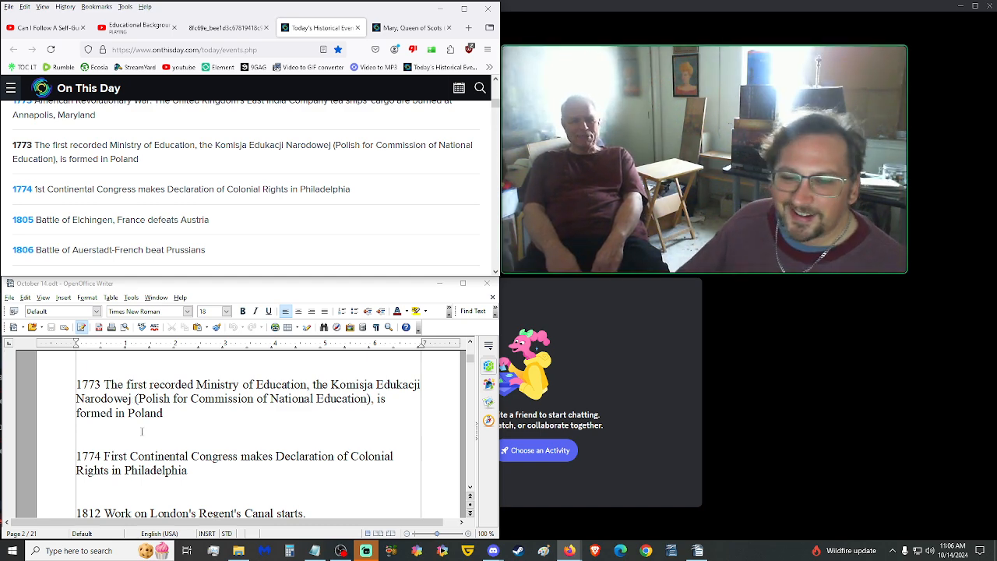
{"action": "scroll", "scroll_direction": "down", "scroll_amount": 3}
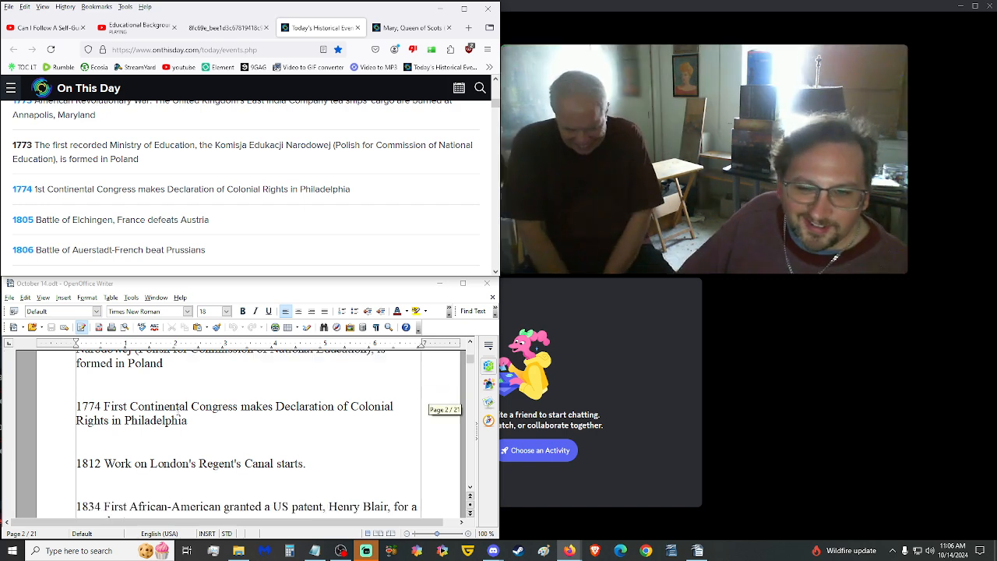
{"action": "scroll", "scroll_direction": "down", "scroll_amount": 3}
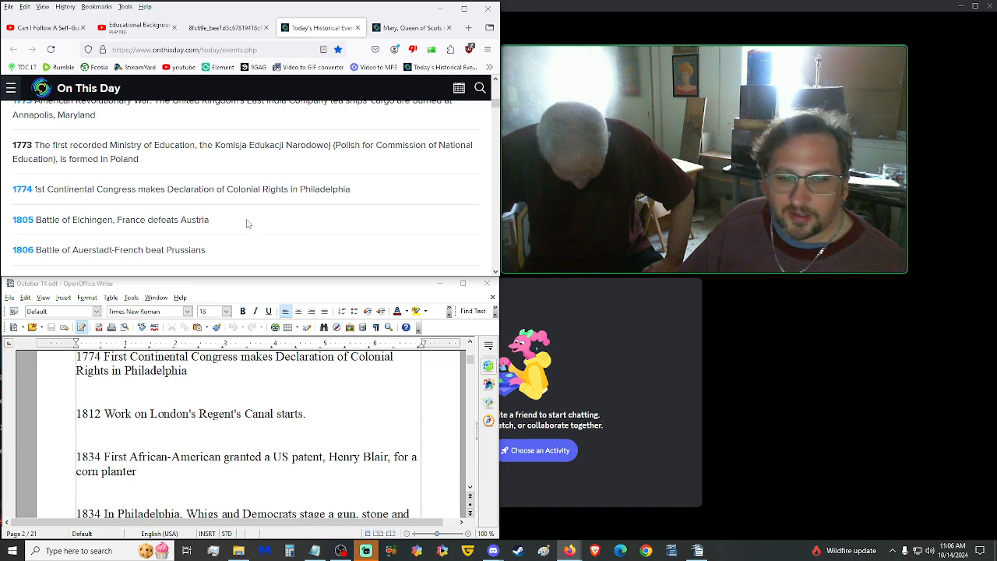
{"action": "scroll", "scroll_direction": "down", "scroll_amount": 3}
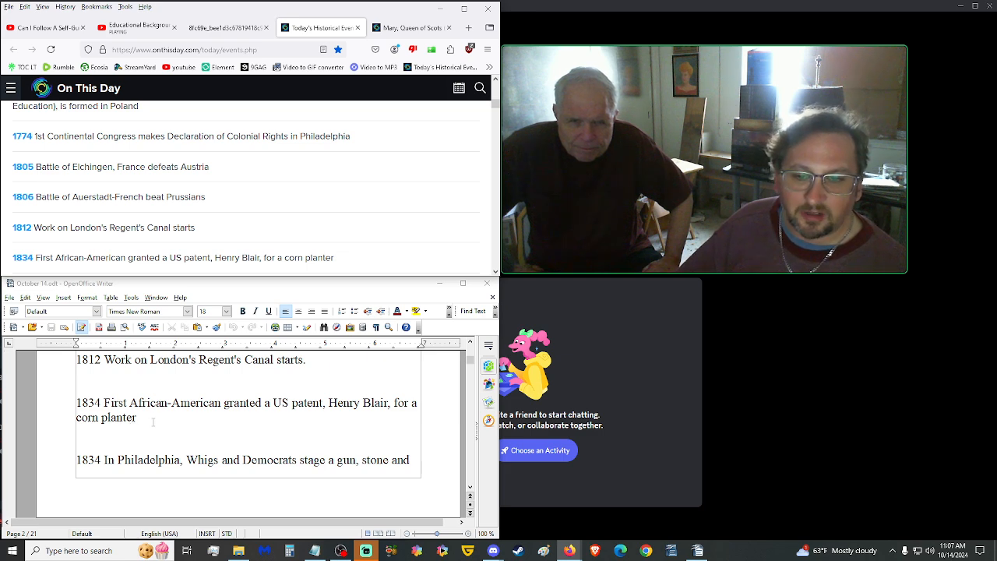
{"action": "mouse_move", "coordinate": [155, 417]}
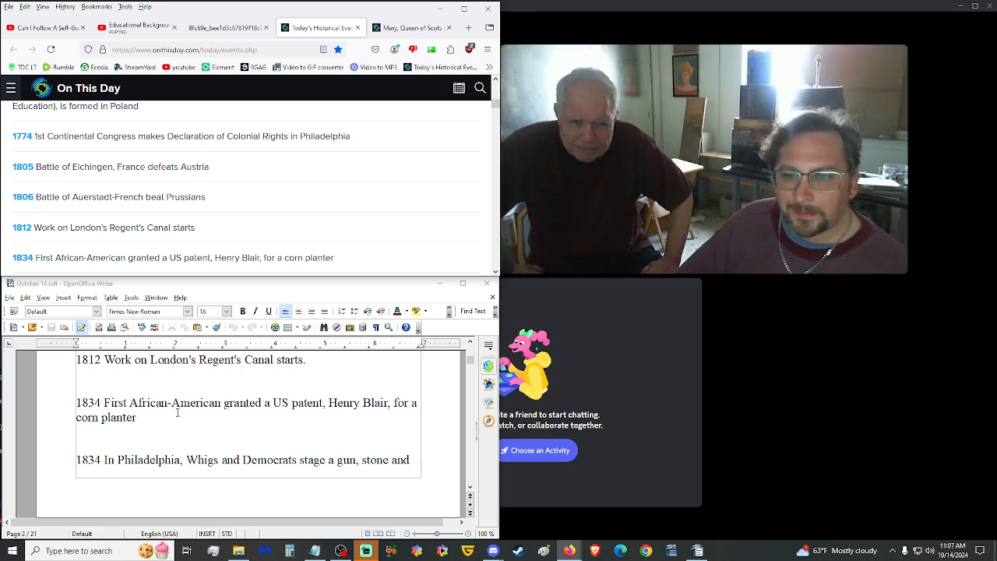
Scroll the script so the 1834 Henry Blair patent and Philadelphia riot entries lead the page.
{"action": "scroll", "scroll_direction": "down", "scroll_amount": 3}
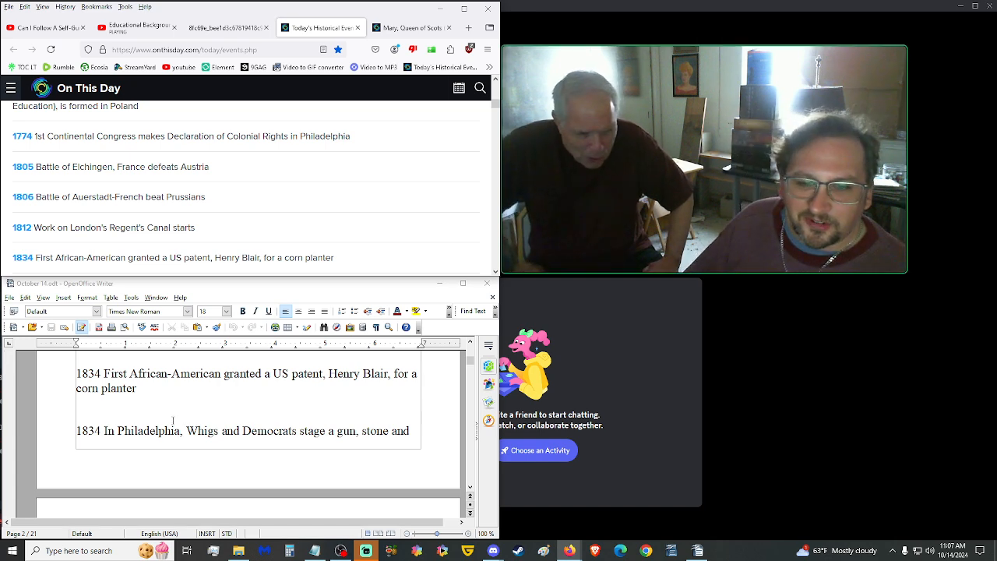
Scroll past the 1840 Bashir II entry to the 1843 O'Connell arrest and 1862 baseball items.
{"action": "scroll", "scroll_direction": "down", "scroll_amount": 3}
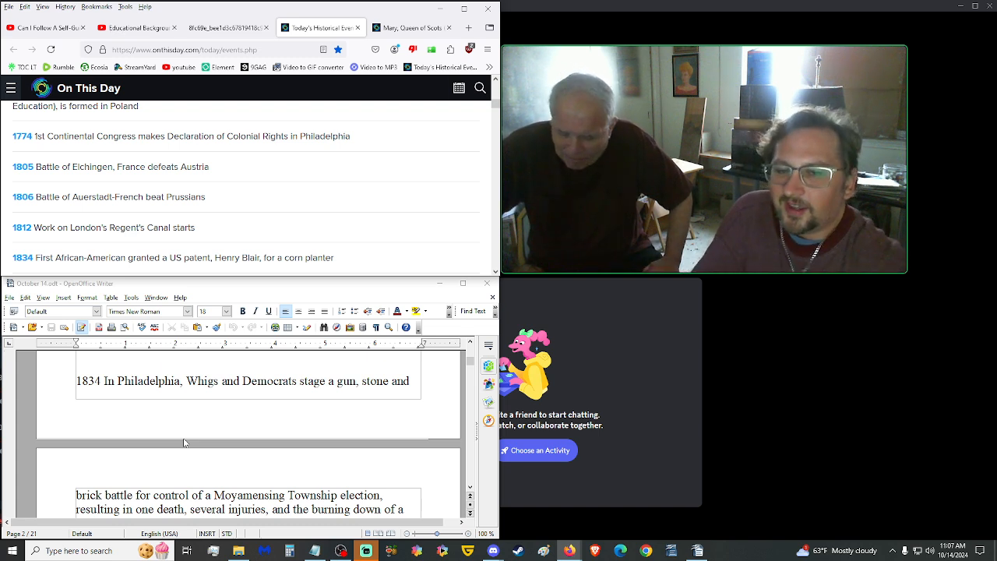
{"action": "scroll", "scroll_direction": "down", "scroll_amount": 3}
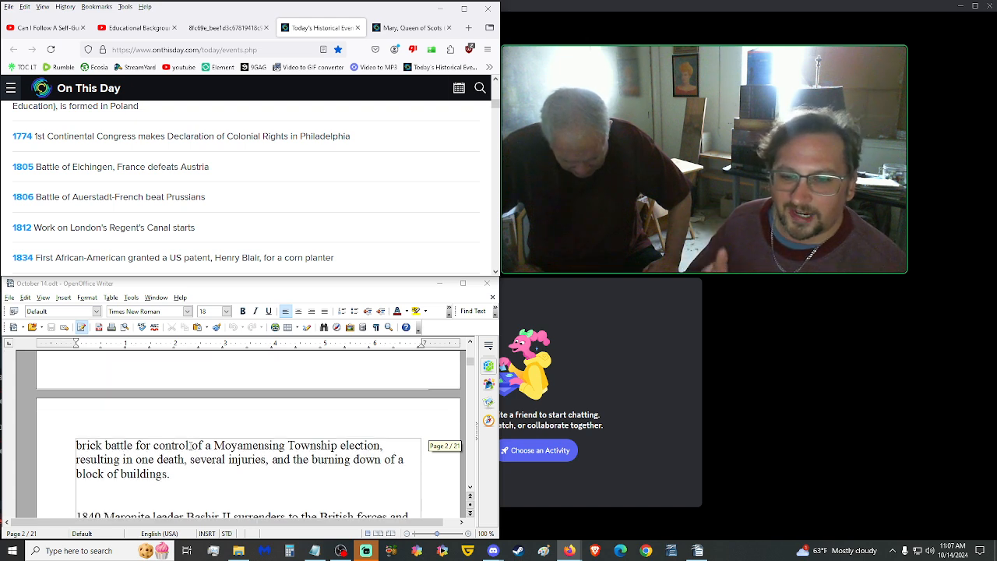
{"action": "scroll", "scroll_direction": "down", "scroll_amount": 3}
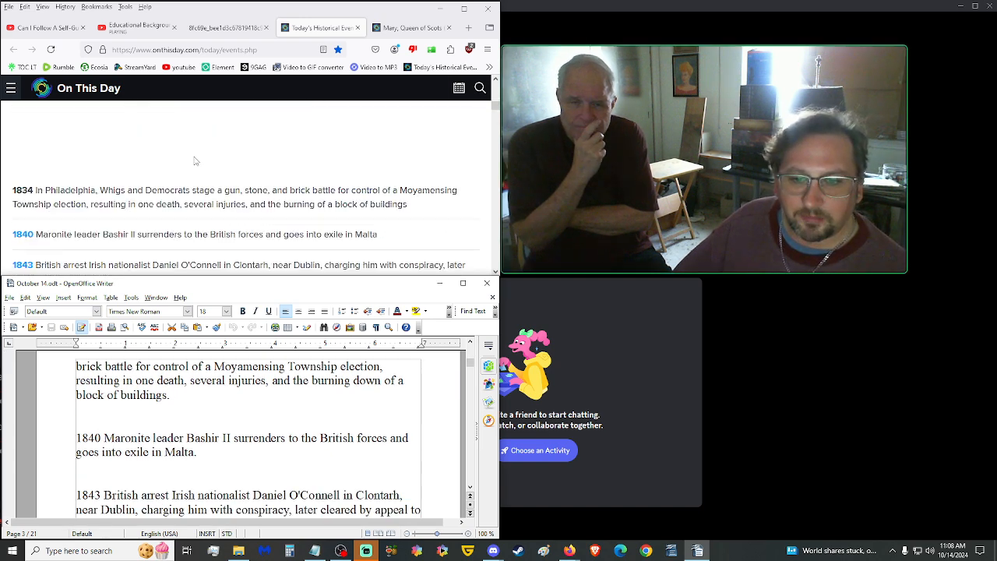
{"action": "scroll", "scroll_direction": "down", "scroll_amount": 3}
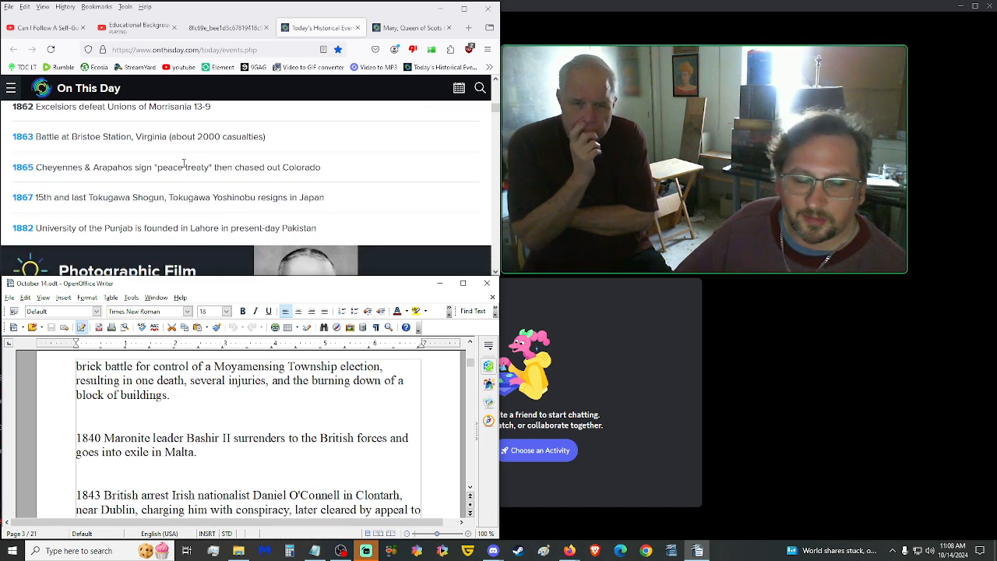
{"action": "scroll", "scroll_direction": "down", "scroll_amount": 3}
{"action": "type", "text": "1862 Baseballer James Creighton ruptures bladder hitting HR, dies 10/18"}
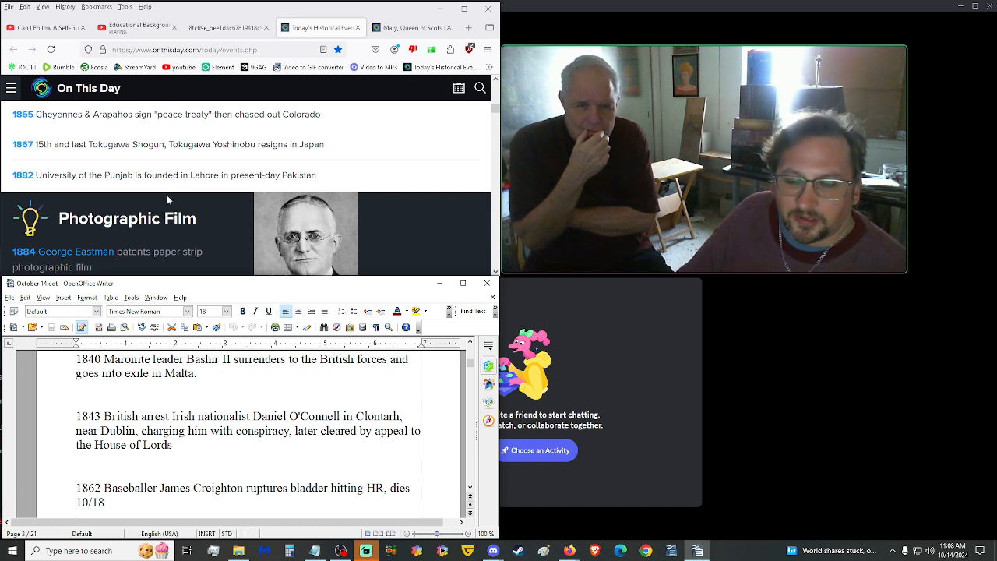
{"action": "scroll", "scroll_direction": "down", "scroll_amount": 3}
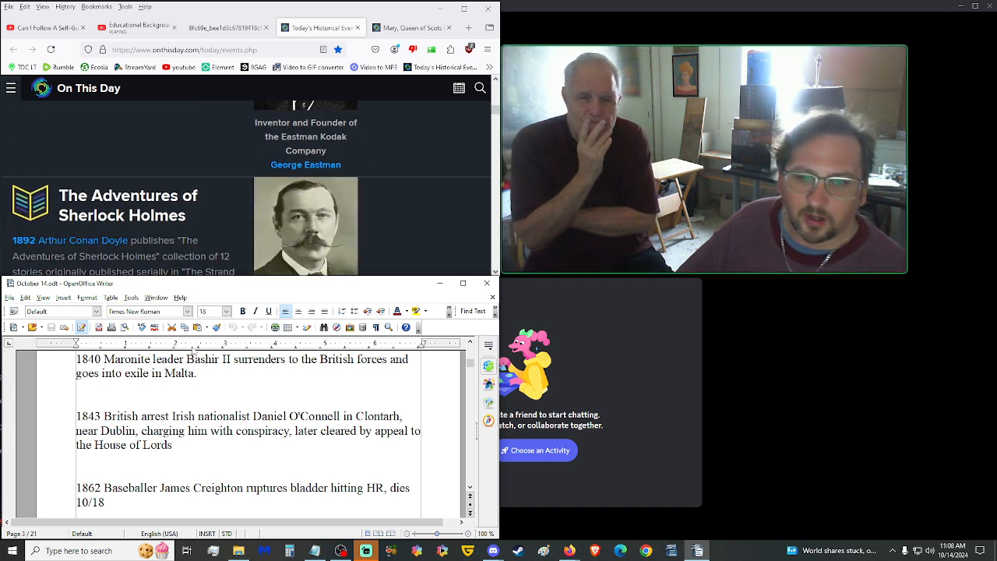
{"action": "scroll", "scroll_direction": "down", "scroll_amount": 3}
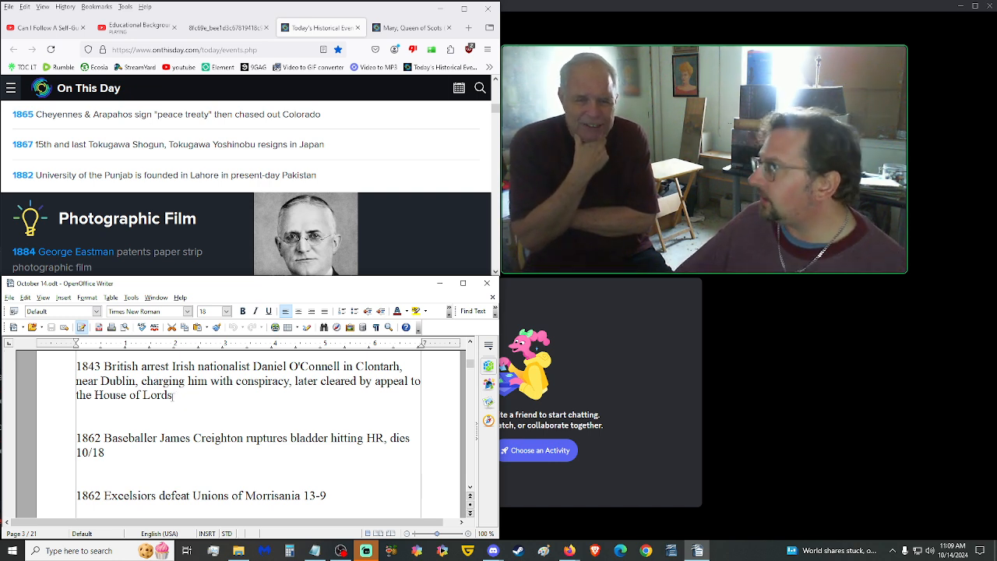
Scroll the script to the 1862 Excelsiors game, 1865 Cheyenne treaty and 1867 Tokugawa entries.
{"action": "scroll", "scroll_direction": "down", "scroll_amount": 3}
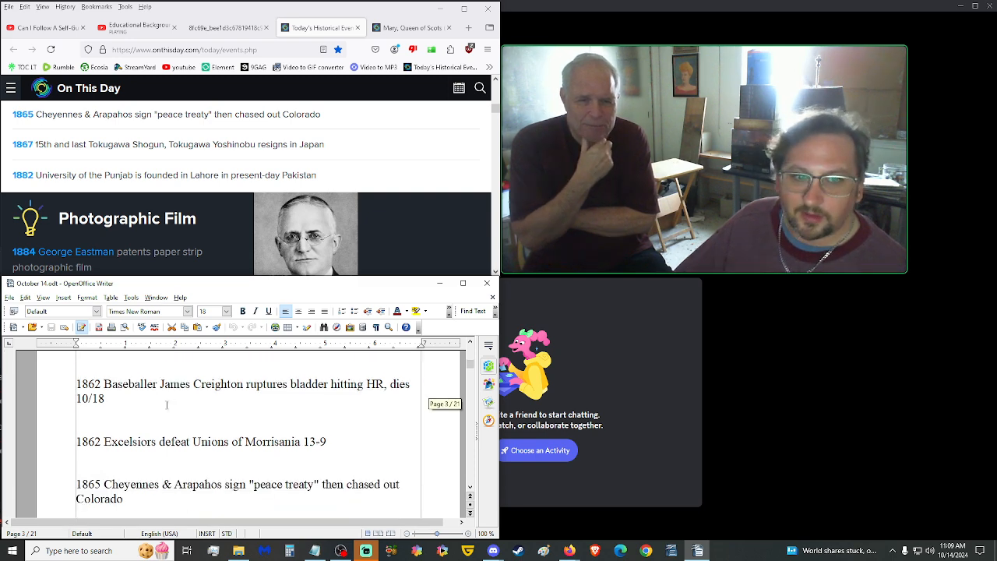
{"action": "scroll", "scroll_direction": "down", "scroll_amount": 3}
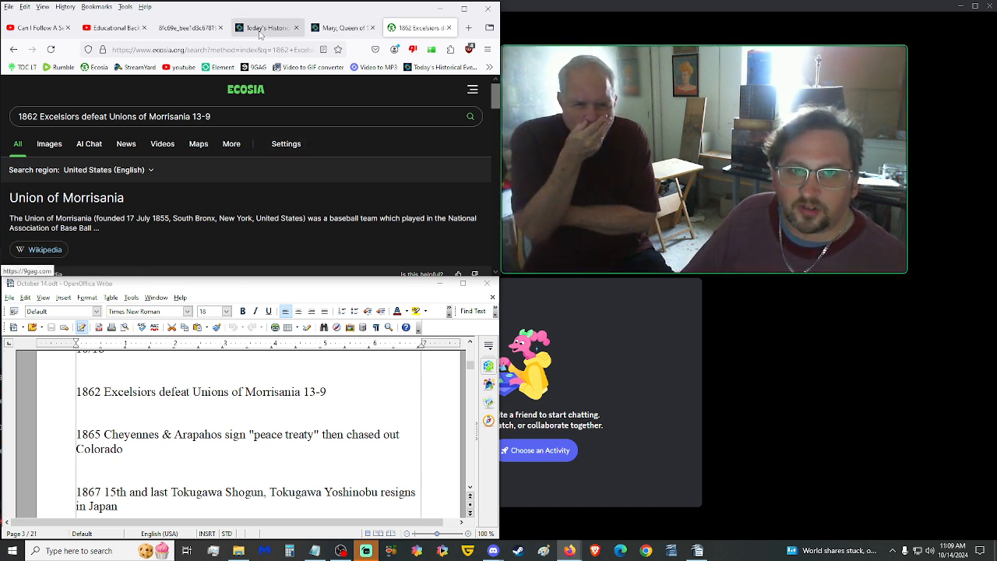
Return from Ecosia to the On This Day events tab and scroll to the 1862–1882 entries.
{"action": "left_click", "coordinate": [268, 28]}
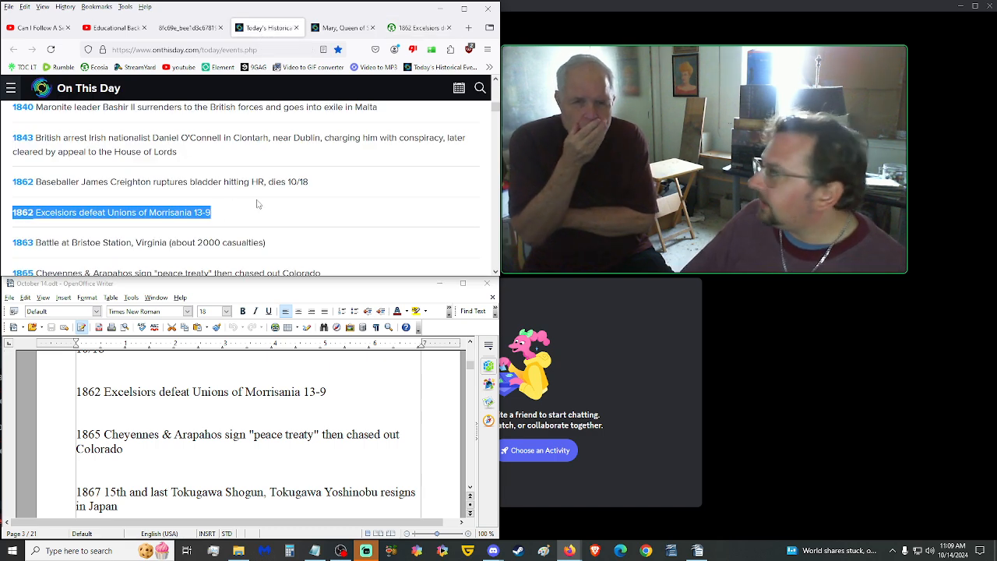
{"action": "scroll", "scroll_direction": "down", "scroll_amount": 3}
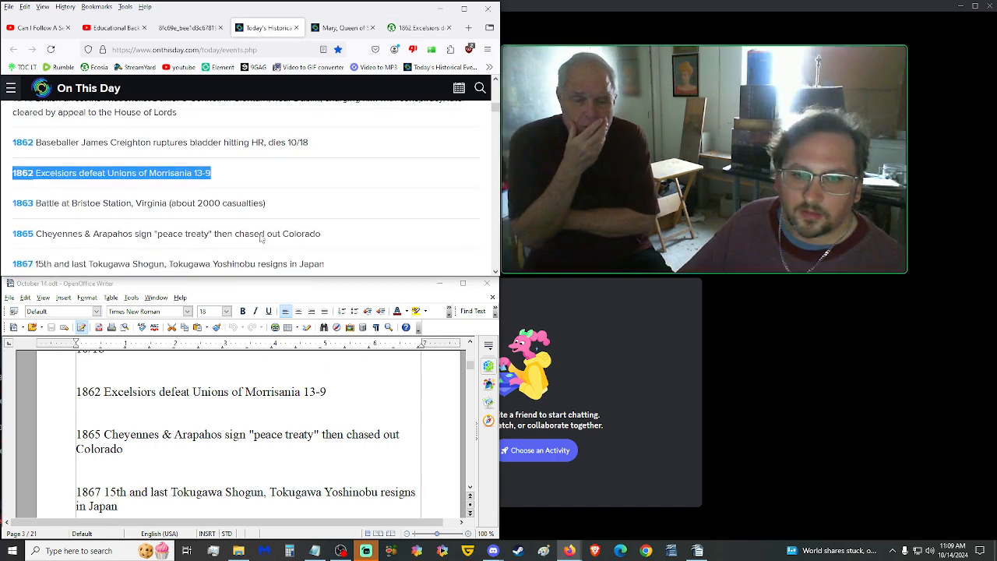
{"action": "scroll", "scroll_direction": "down", "scroll_amount": 3}
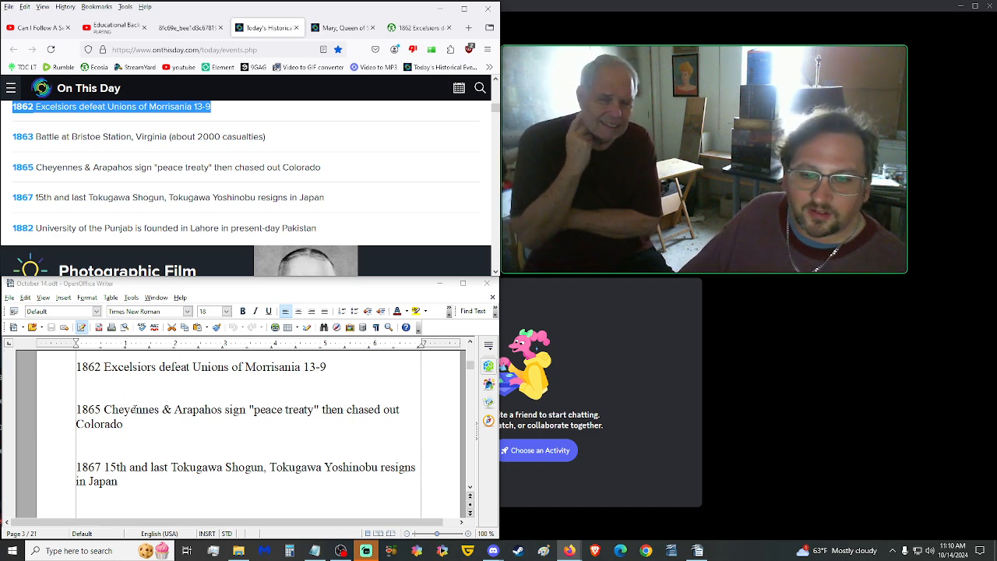
Scroll the October 14 script down to the 1884 George Eastman film patent and 1892 Sherlock Holmes entries.
{"action": "scroll", "scroll_direction": "down", "scroll_amount": 3}
{"action": "type", "text": "1882 University of the Punjab is founded in present day Pakistan."}
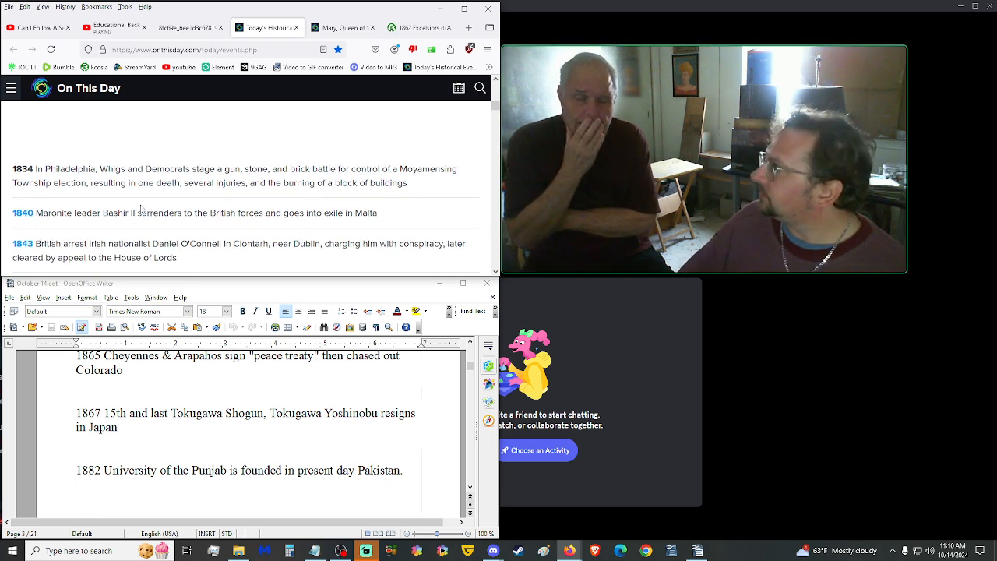
{"action": "scroll", "scroll_direction": "down", "scroll_amount": 3}
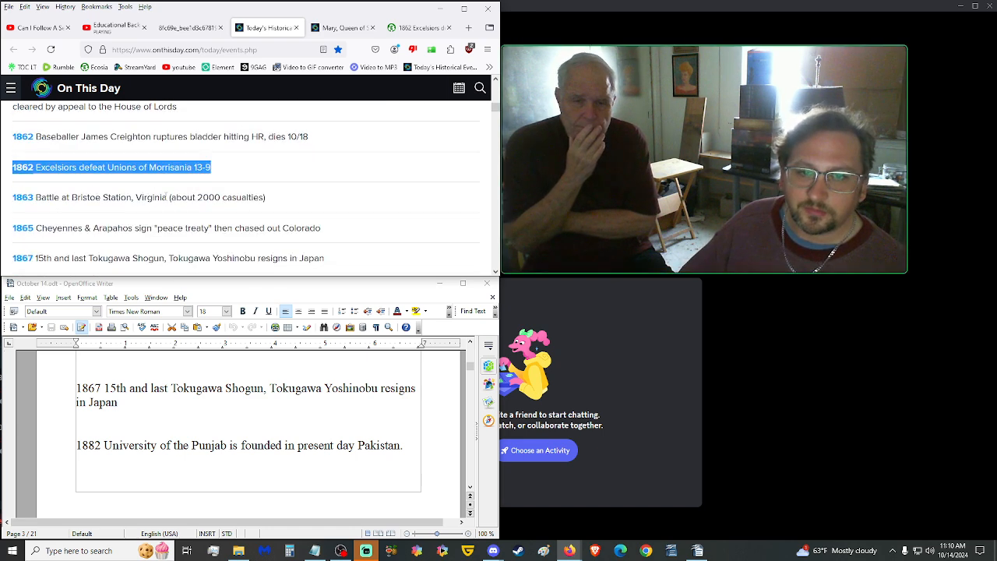
{"action": "scroll", "scroll_direction": "down", "scroll_amount": 3}
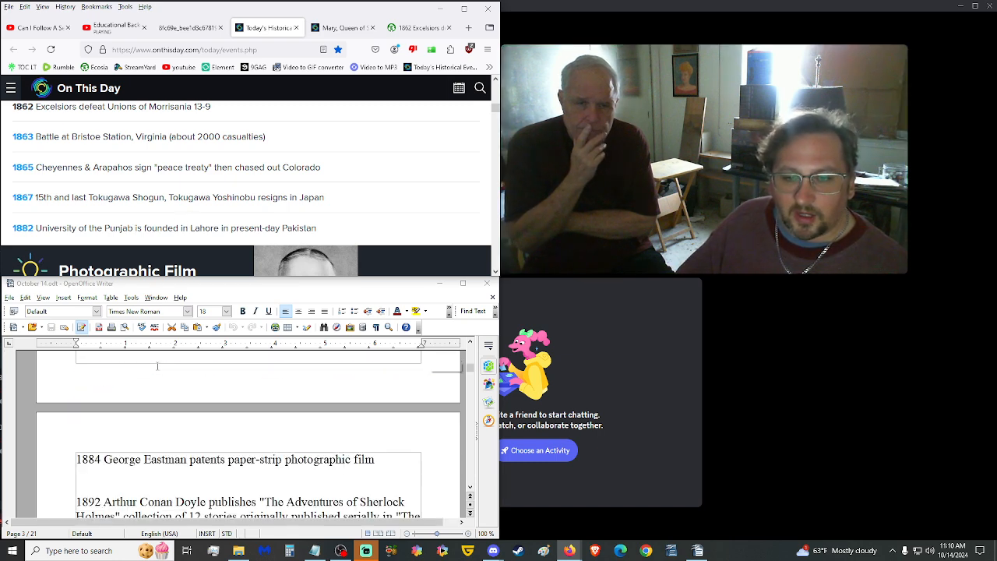
{"action": "scroll", "scroll_direction": "down", "scroll_amount": 3}
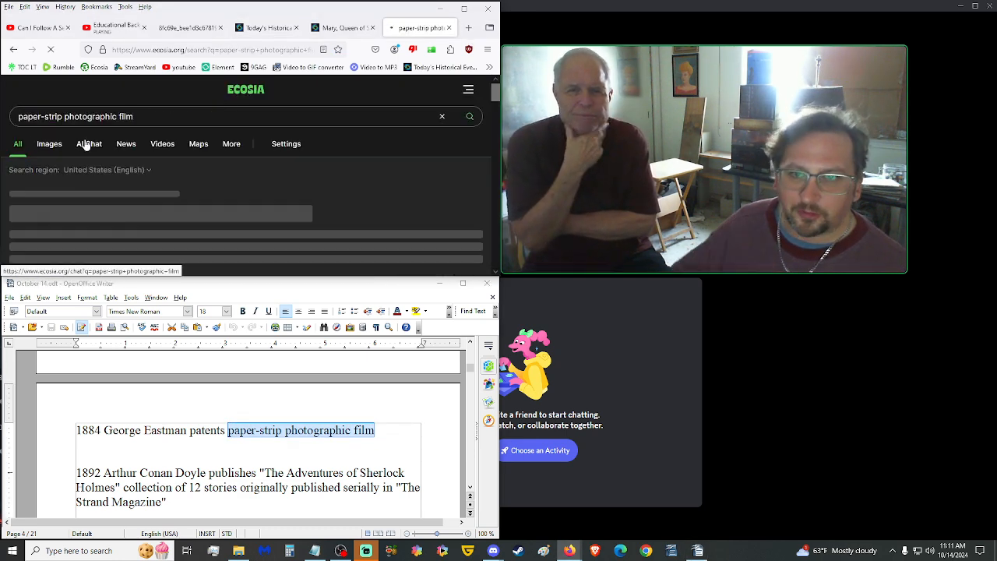
Close the Ecosia film search and return to On This Day at the 1892 Sherlock Holmes item.
{"action": "left_click", "coordinate": [50, 143]}
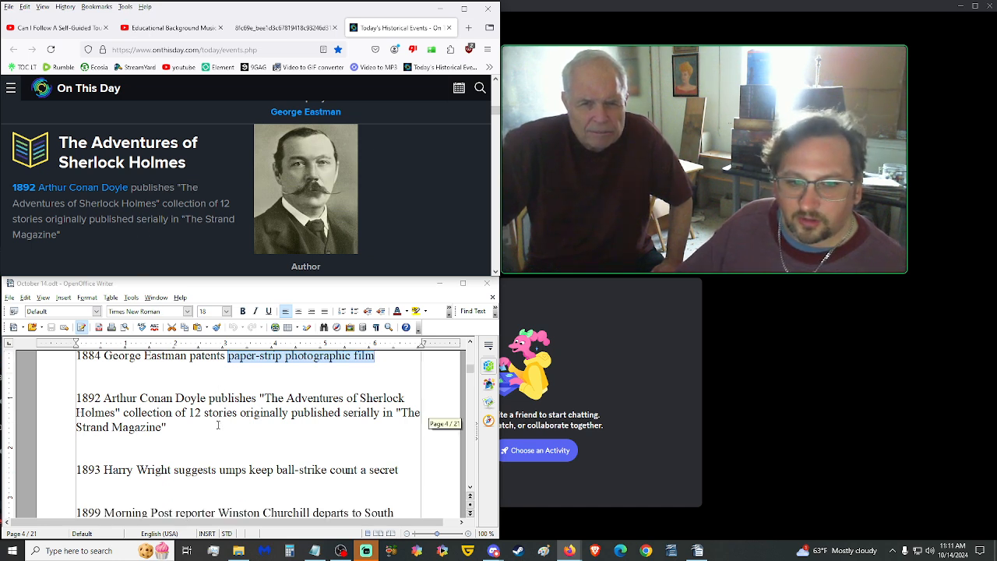
Scroll the script so the 1893 Harry Wright, 1899 Churchill and 1906 World Series entries show.
{"action": "scroll", "scroll_direction": "down", "scroll_amount": 3}
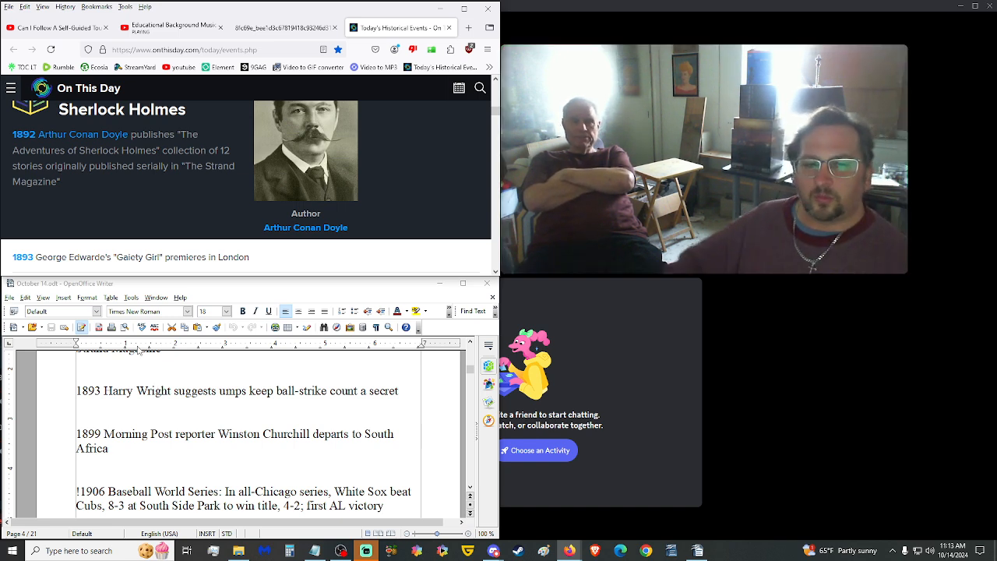
Scroll the script down to the 1908 reporters' association and 1909 Pirates seven-game series entries.
{"action": "scroll", "scroll_direction": "down", "scroll_amount": 3}
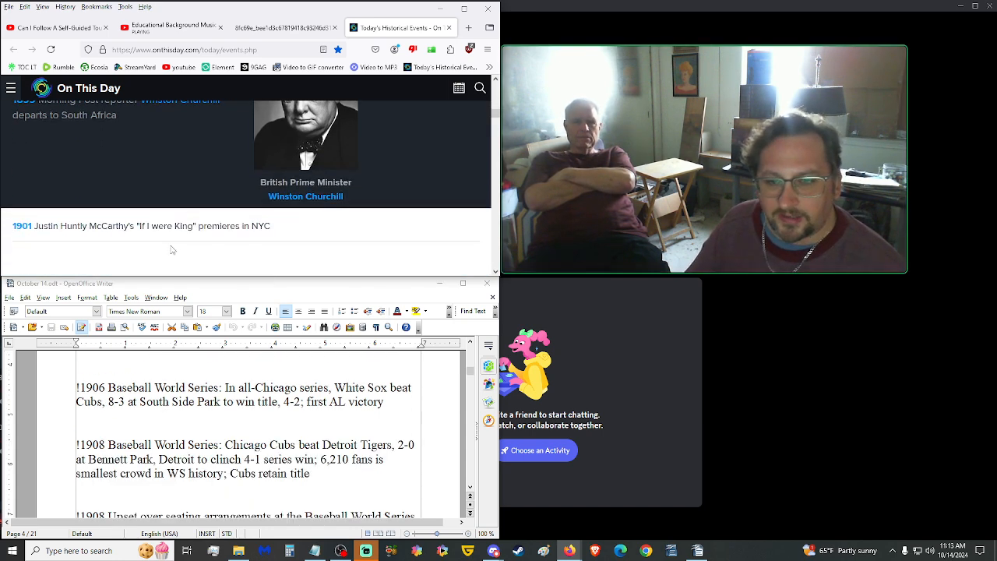
{"action": "scroll", "scroll_direction": "down", "scroll_amount": 3}
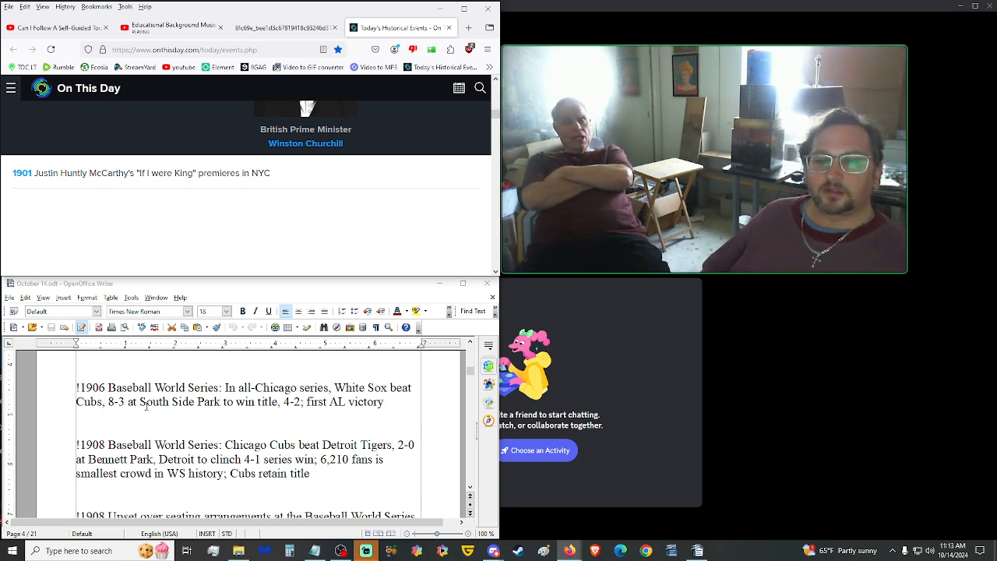
{"action": "scroll", "scroll_direction": "down", "scroll_amount": 3}
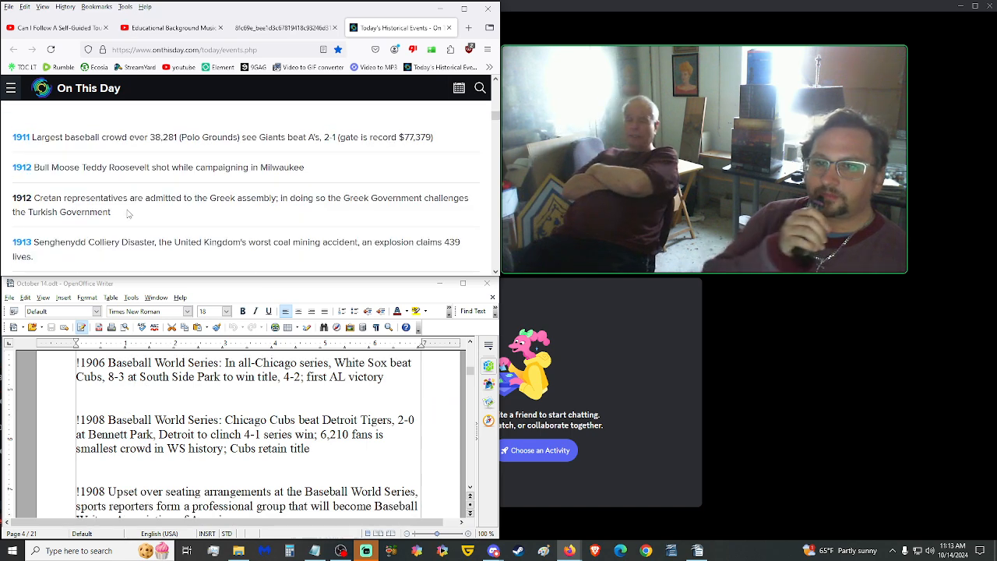
{"action": "scroll", "scroll_direction": "down", "scroll_amount": 3}
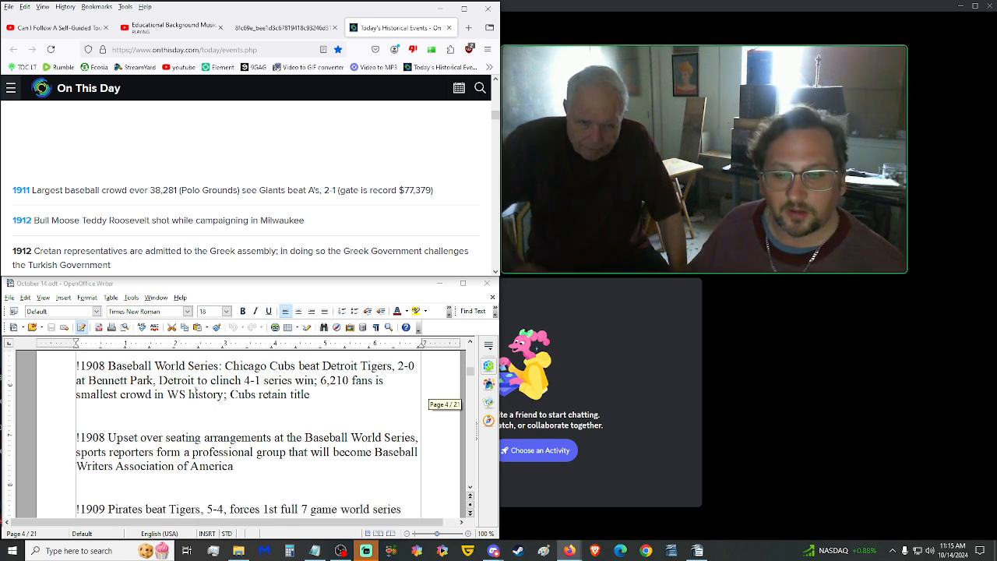
Scroll through the 1909 Pirates paragraph, now reading 'first full seven game', toward the 1911 entry.
{"action": "scroll", "scroll_direction": "down", "scroll_amount": 3}
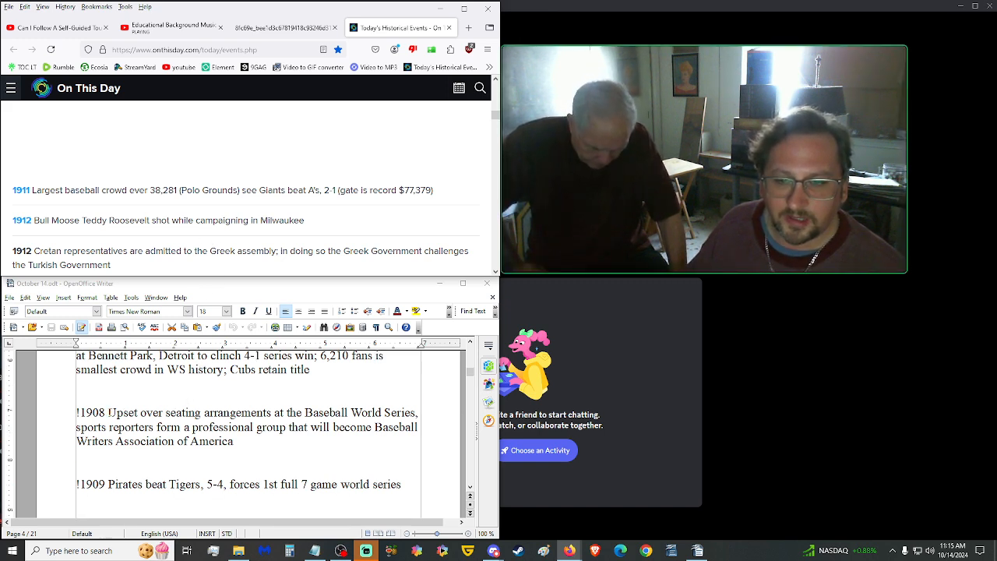
{"action": "scroll", "scroll_direction": "down", "scroll_amount": 3}
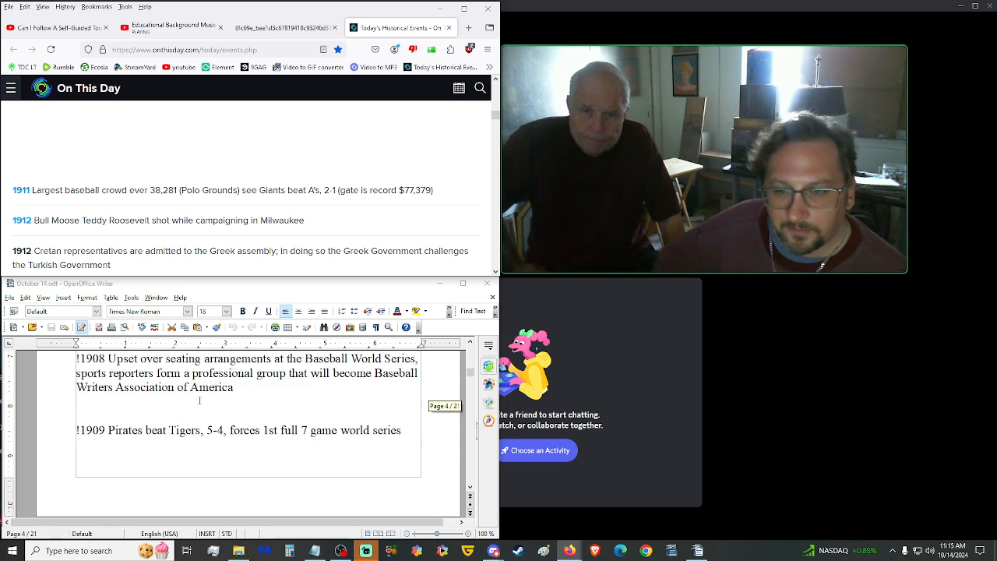
{"action": "scroll", "scroll_direction": "down", "scroll_amount": 3}
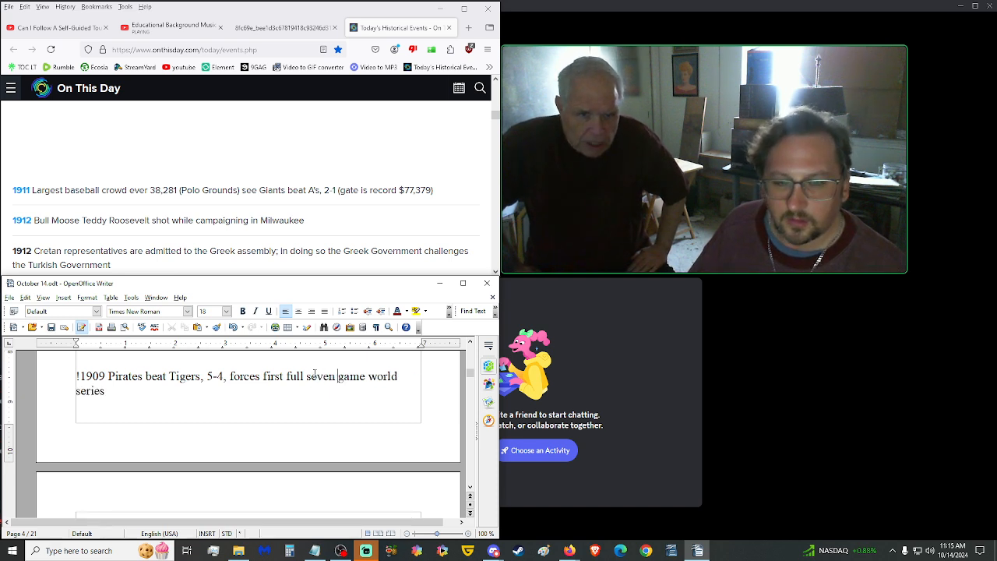
{"action": "scroll", "scroll_direction": "down", "scroll_amount": 3}
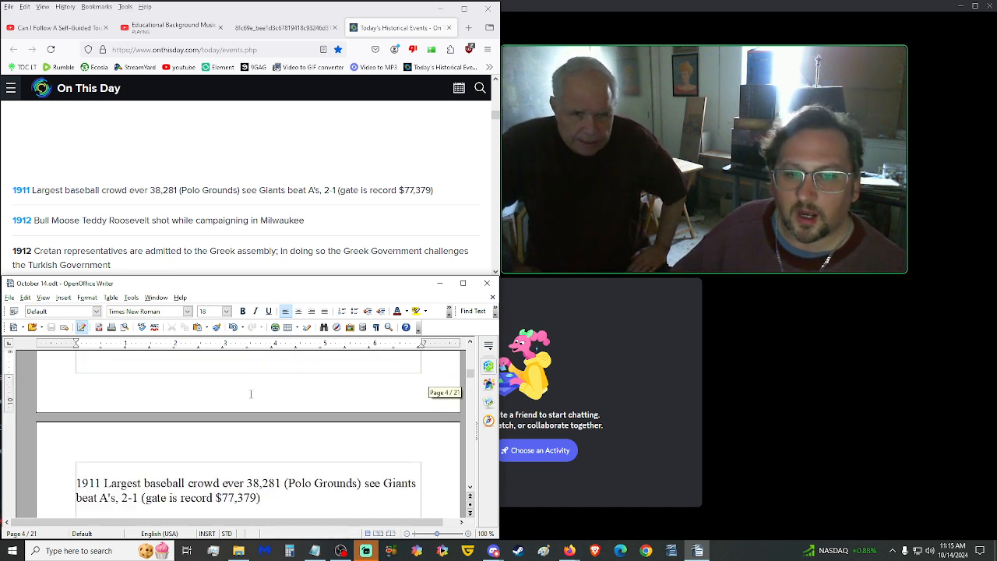
Scroll to the next page showing the 1911 Polo Grounds crowd and 1912 Roosevelt entries.
{"action": "scroll", "scroll_direction": "down", "scroll_amount": 3}
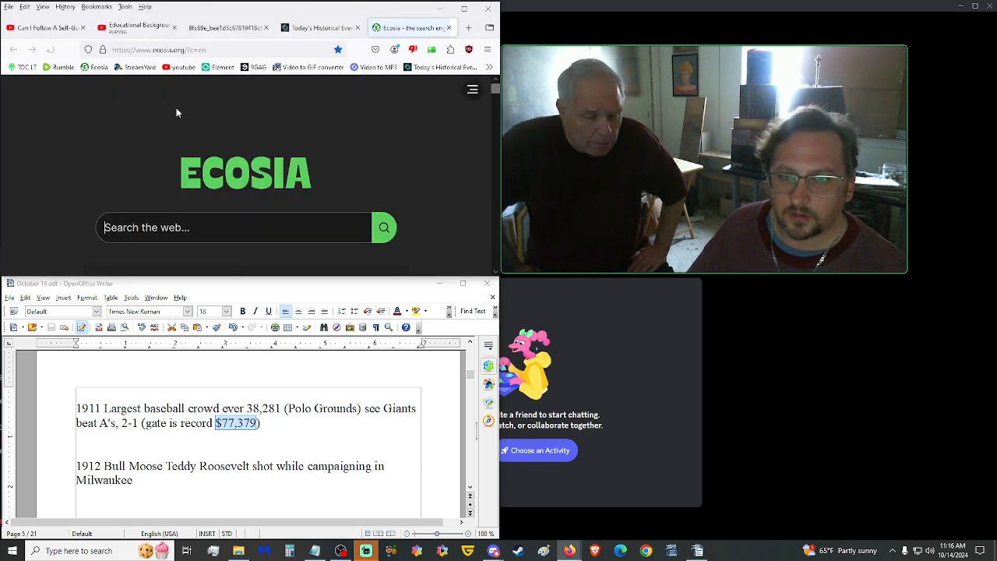
{"action": "type", "text": "$77,379"}
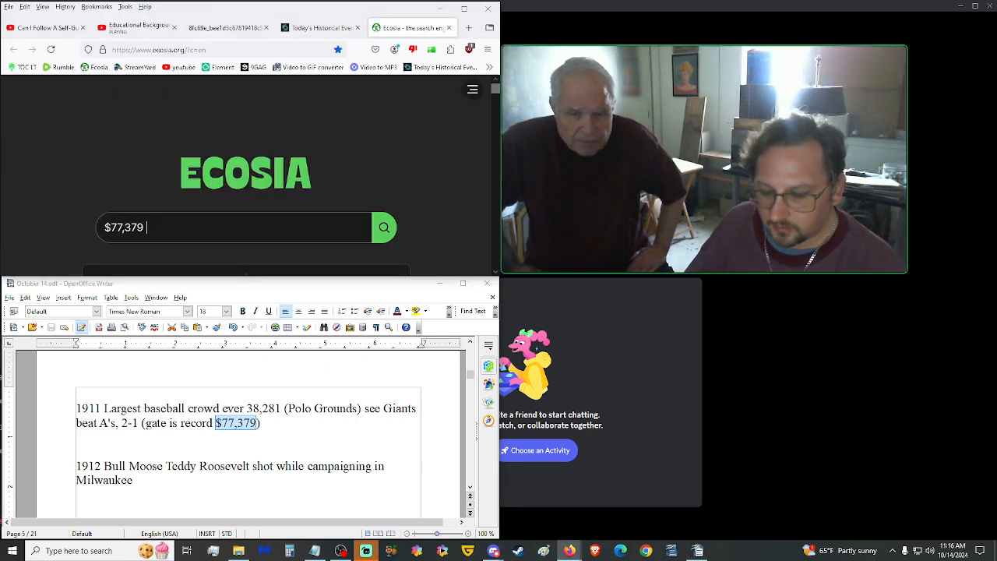
{"action": "type", "text": "1911 2024"}
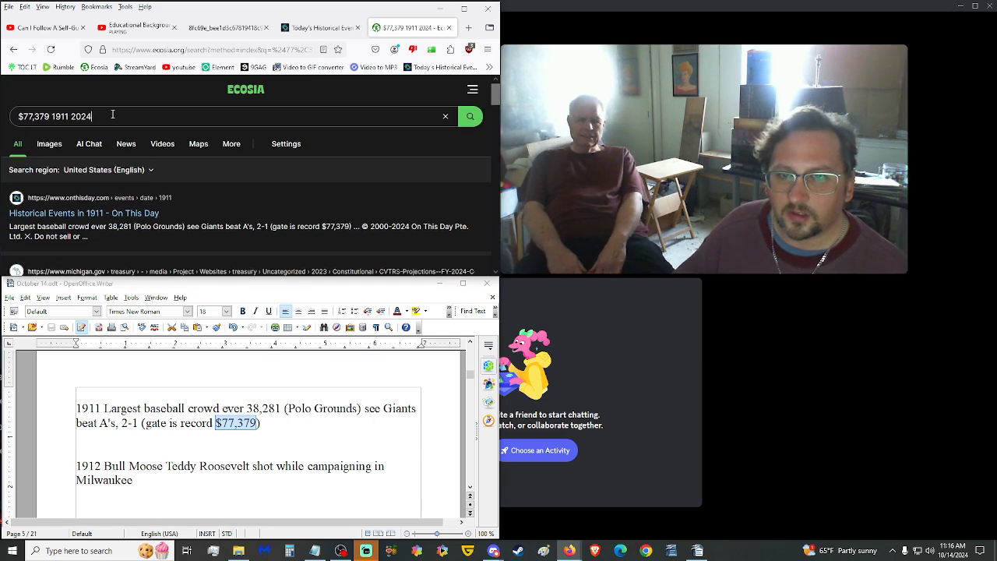
{"action": "type", "text": "money"}
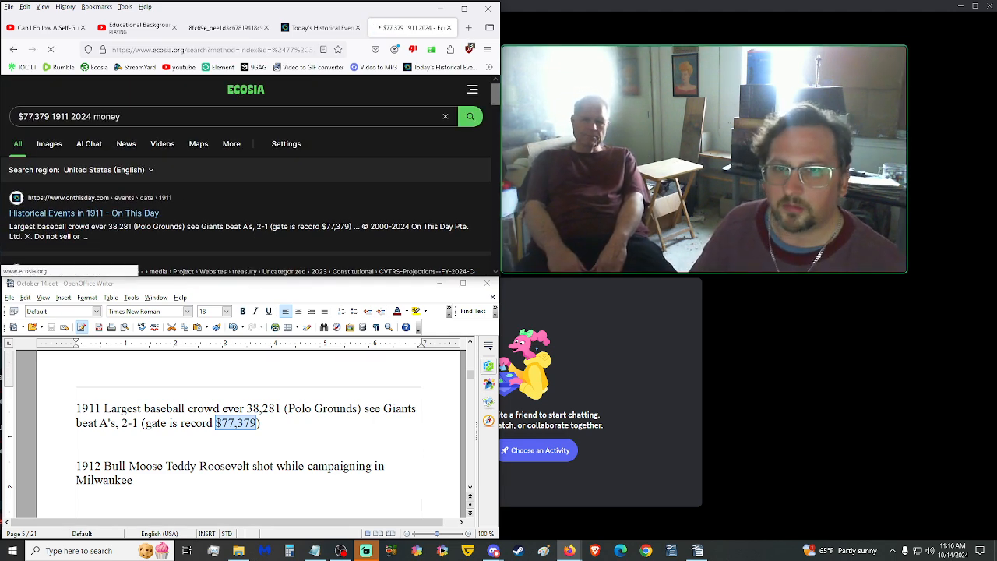
{"action": "left_click", "coordinate": [471, 116]}
{"action": "type", "text": "valu"}
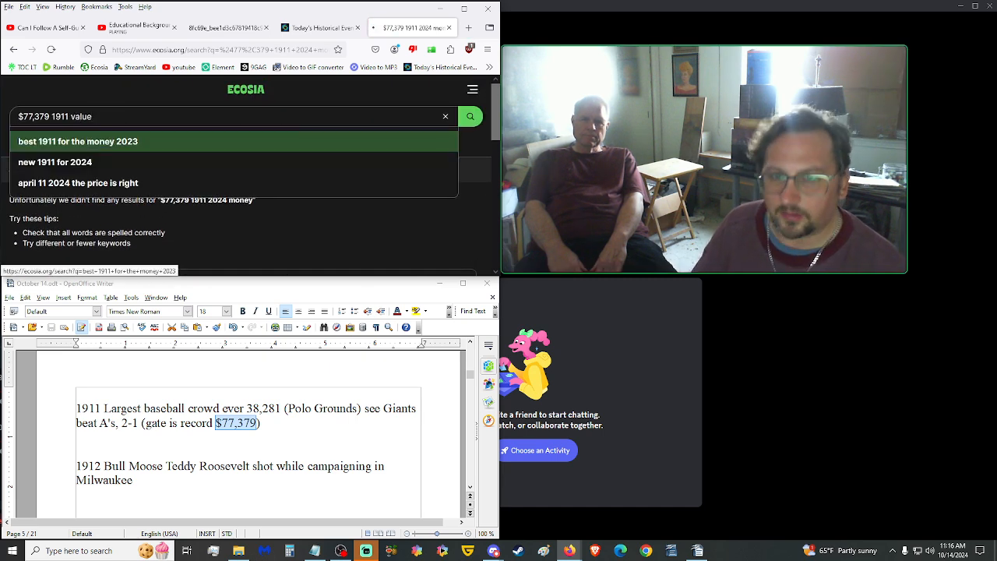
{"action": "left_click", "coordinate": [470, 115]}
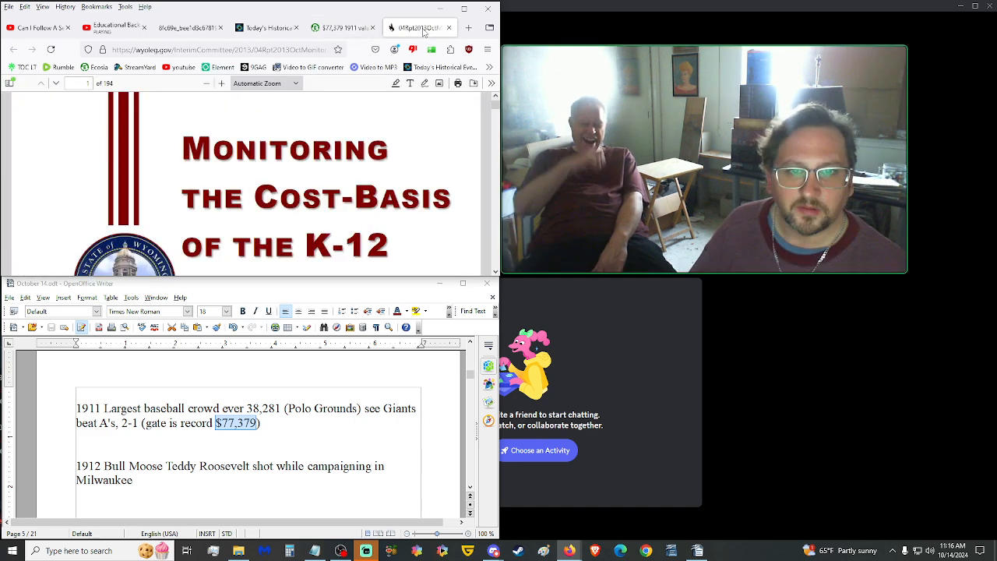
{"action": "left_click", "coordinate": [417, 28]}
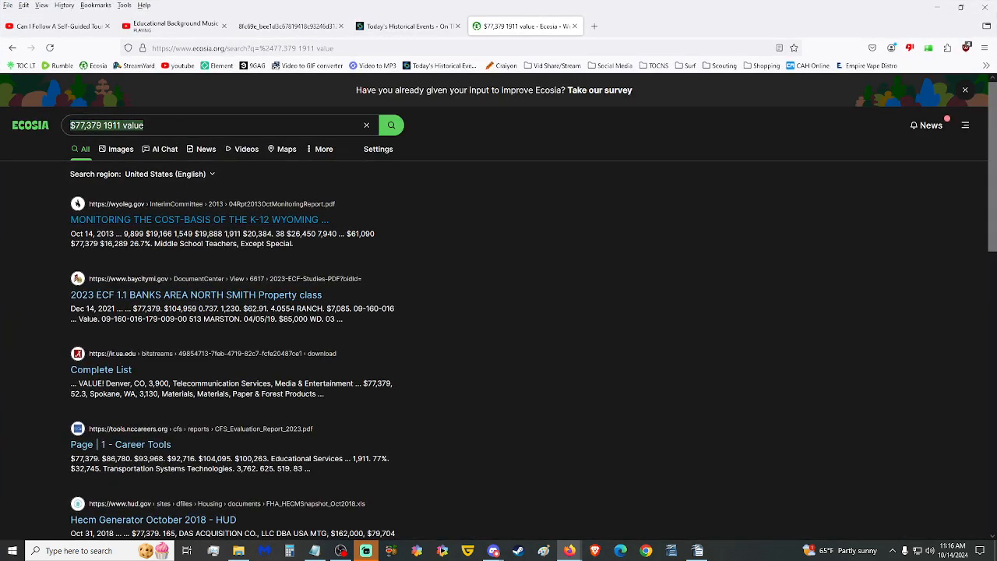
Search 'money value', open SmartAsset's Inflation Calculator and set 1914 as the starting year for $77,379.
{"action": "type", "text": "money value years"}
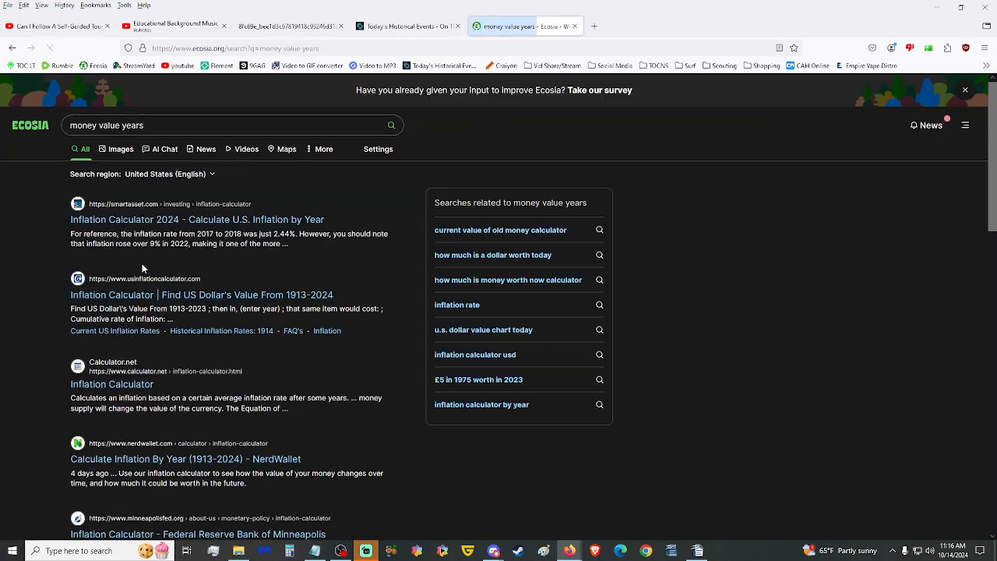
{"action": "left_click", "coordinate": [197, 218]}
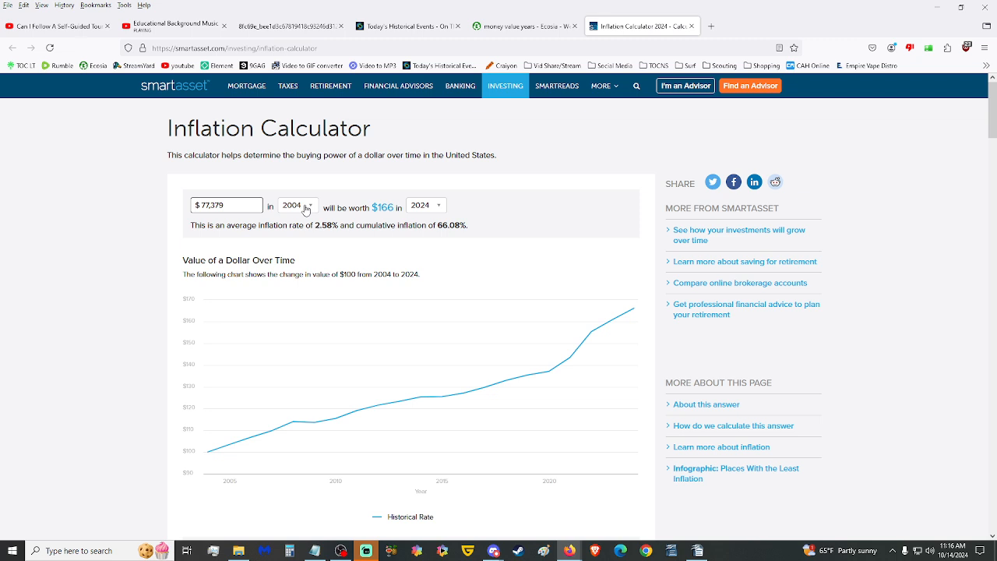
{"action": "left_click", "coordinate": [299, 206]}
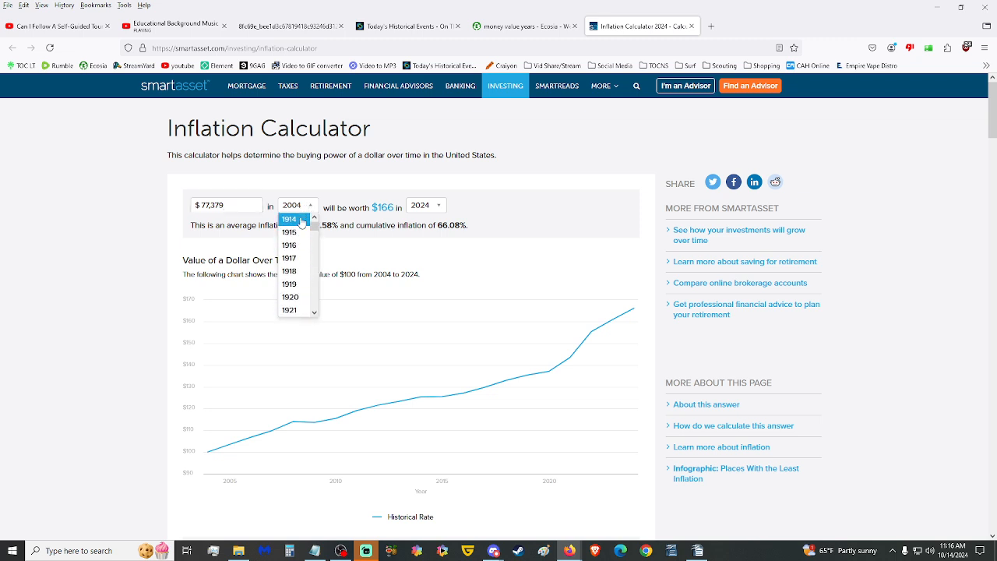
{"action": "left_click", "coordinate": [290, 218]}
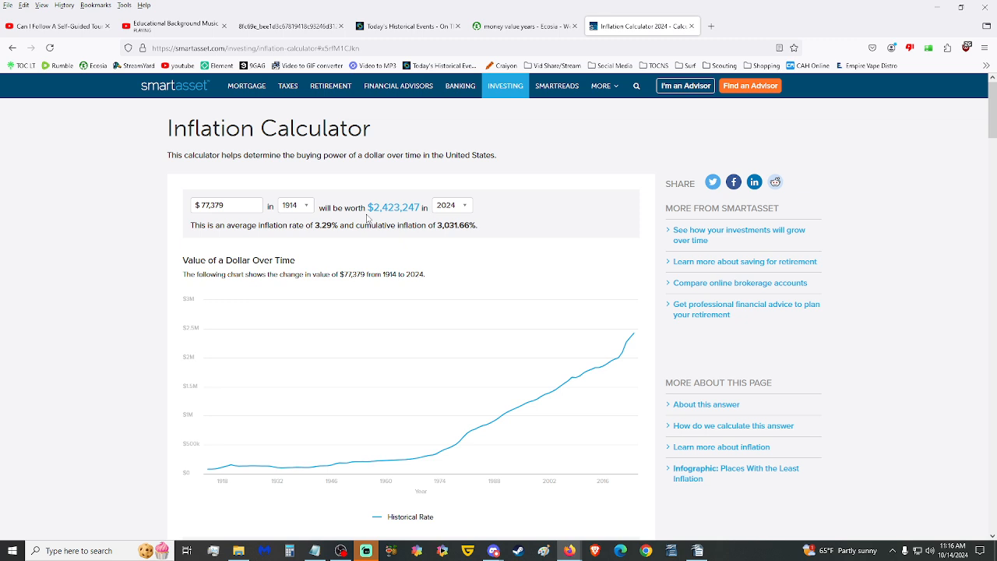
{"action": "mouse_move", "coordinate": [324, 237]}
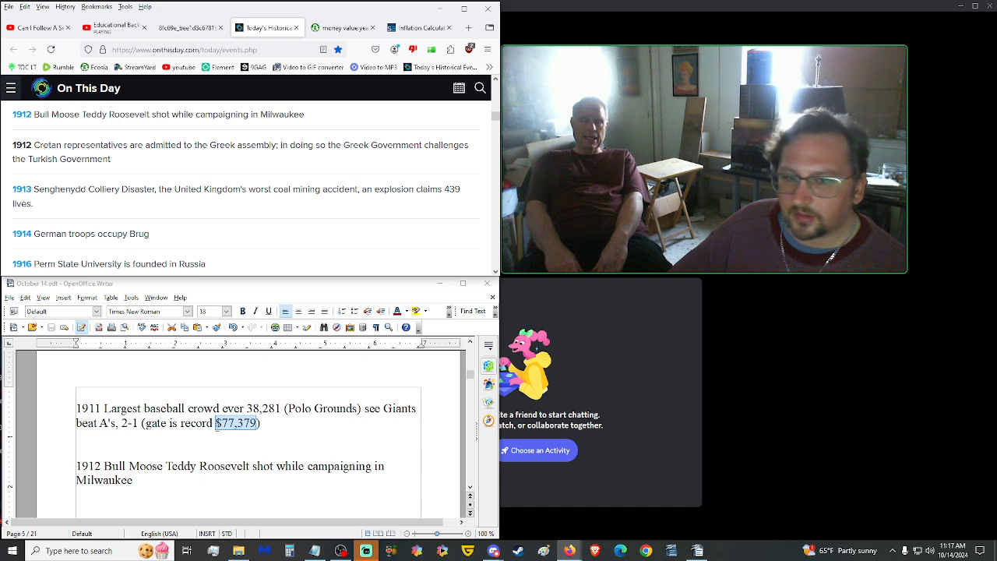
Scroll the On This Day events list to the 1911–1913 entries.
{"action": "scroll", "scroll_direction": "down", "scroll_amount": 3}
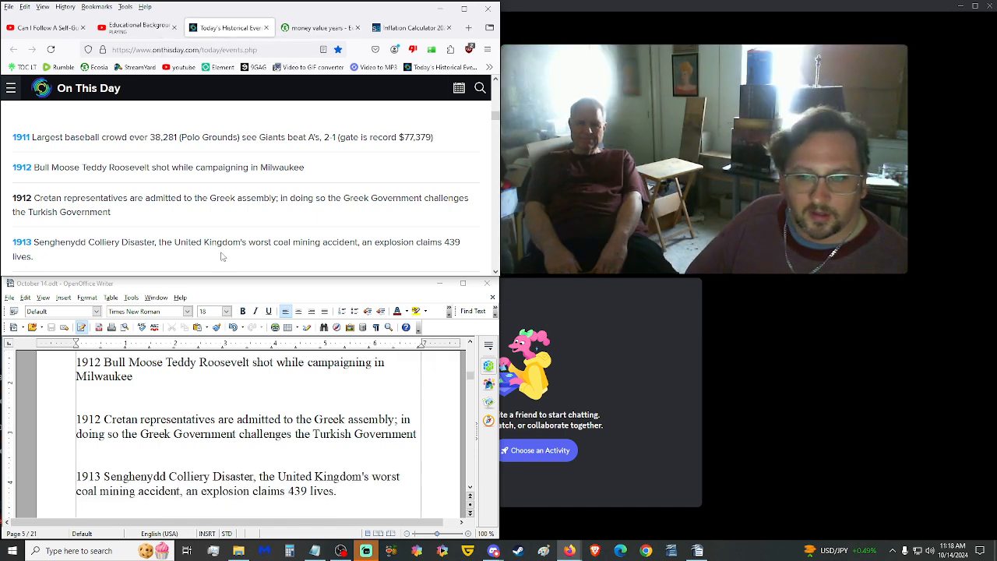
Scroll the script and On This Day past 1913 to the 1914 German troops and 1916 PGA Championship entries.
{"action": "scroll", "scroll_direction": "down", "scroll_amount": 3}
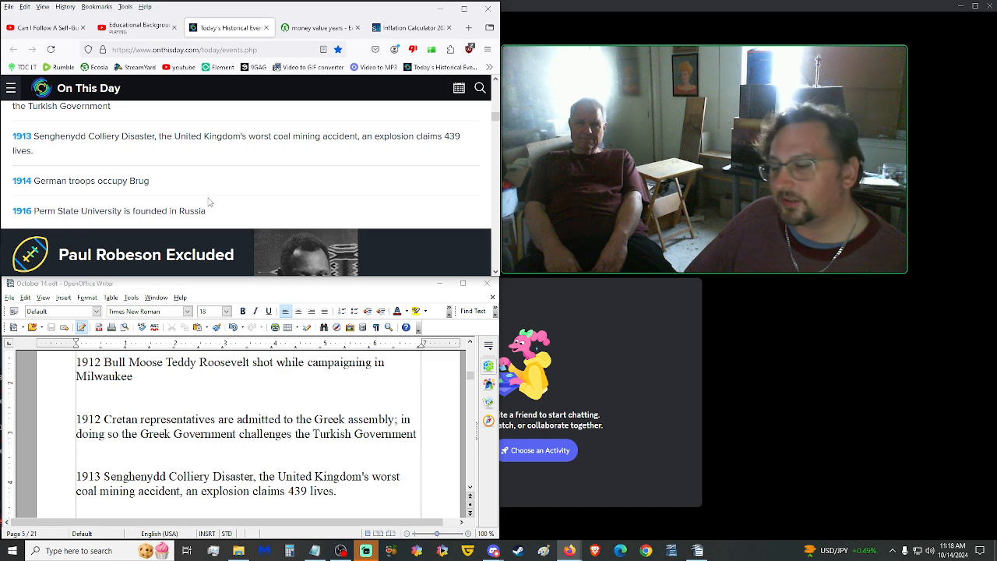
{"action": "mouse_move", "coordinate": [196, 288]}
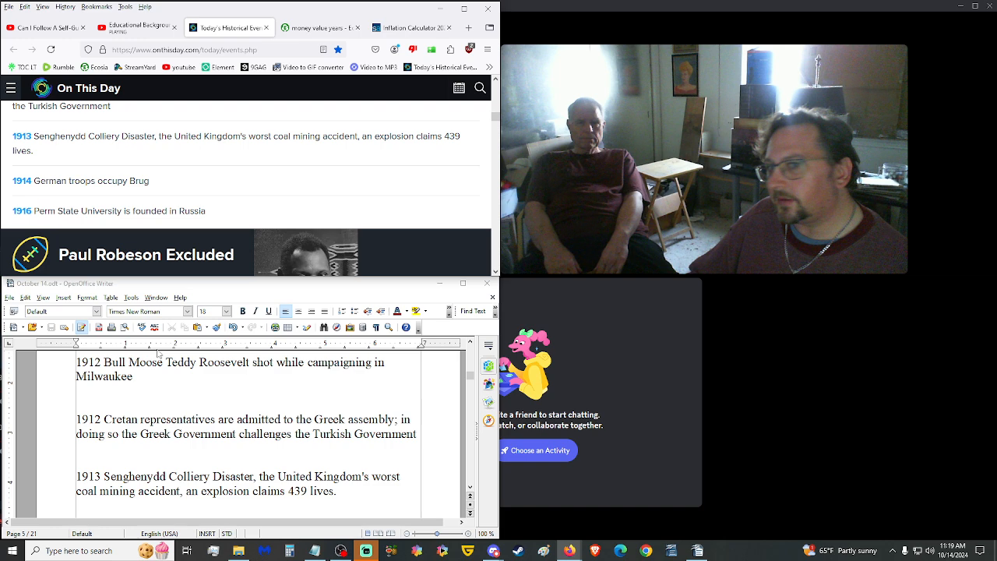
{"action": "scroll", "scroll_direction": "down", "scroll_amount": 3}
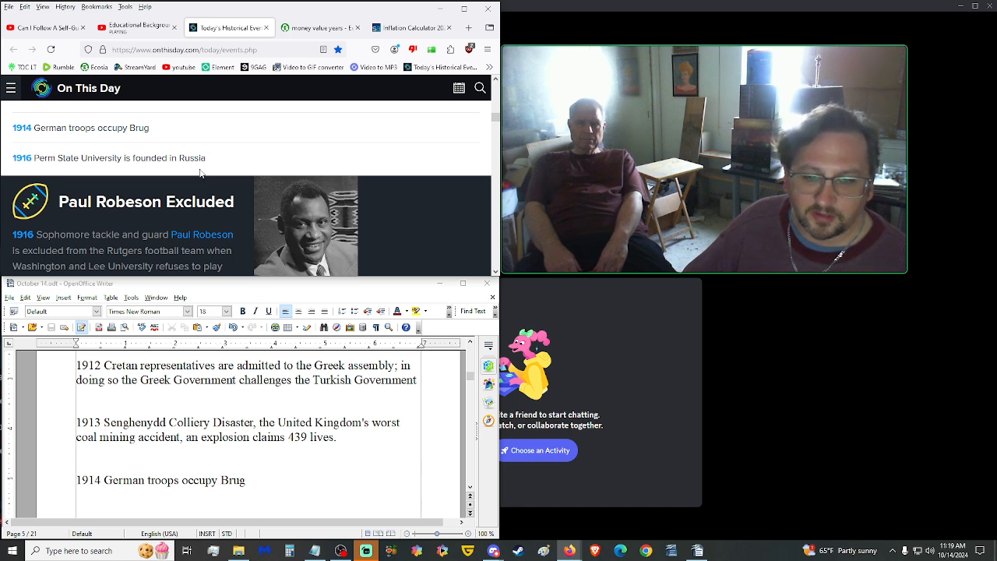
{"action": "scroll", "scroll_direction": "down", "scroll_amount": 3}
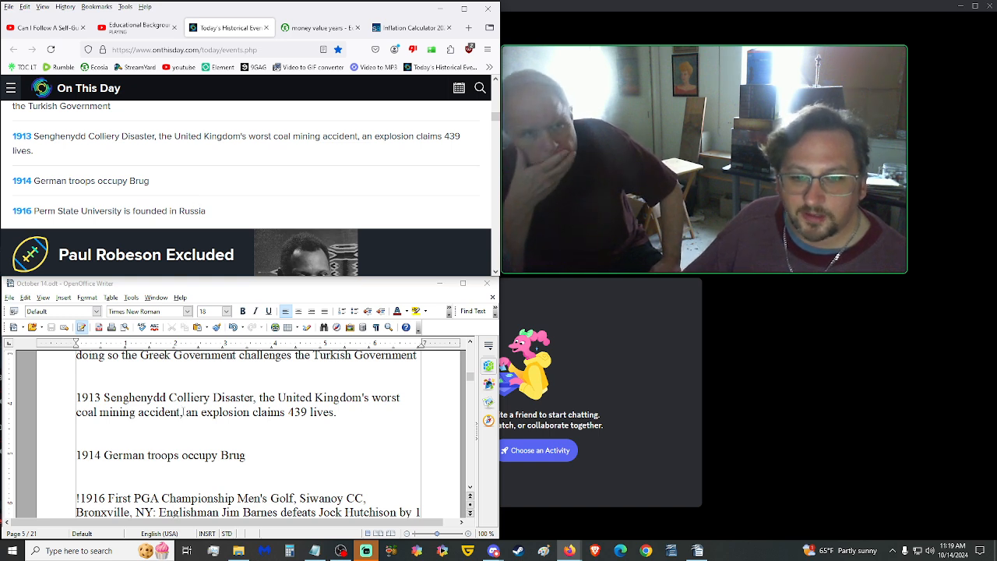
Pick out the place name Brug in the 1914 entry and read on past the 1916 and 1920 entries.
{"action": "double_click", "coordinate": [232, 455]}
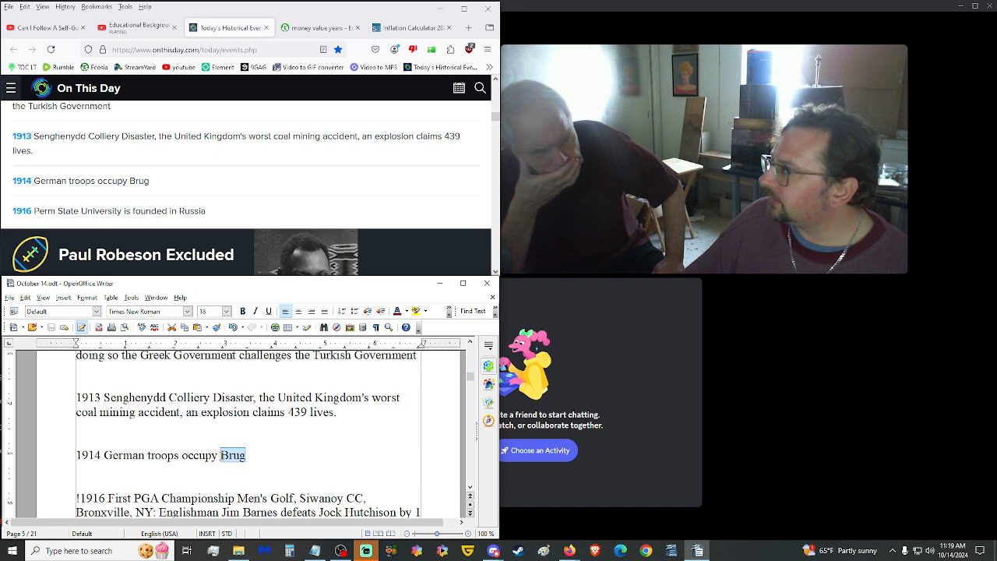
{"action": "scroll", "scroll_direction": "down", "scroll_amount": 3}
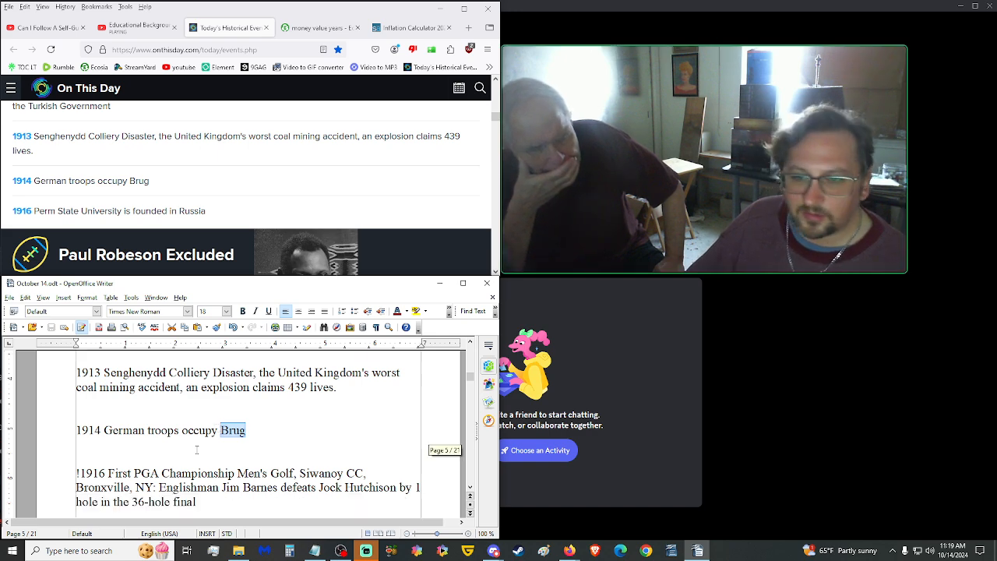
{"action": "scroll", "scroll_direction": "down", "scroll_amount": 3}
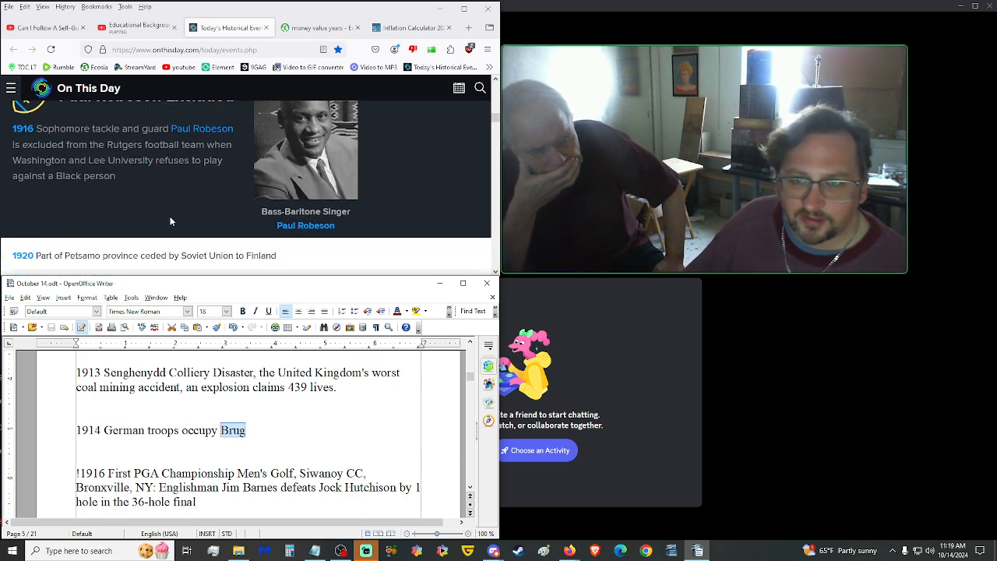
{"action": "scroll", "scroll_direction": "down", "scroll_amount": 3}
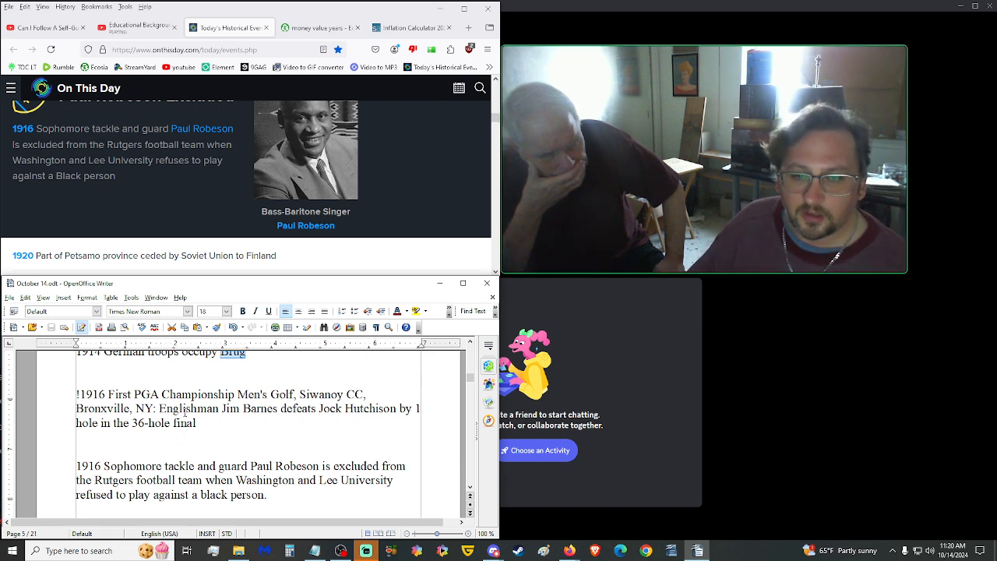
{"action": "scroll", "scroll_direction": "down", "scroll_amount": 3}
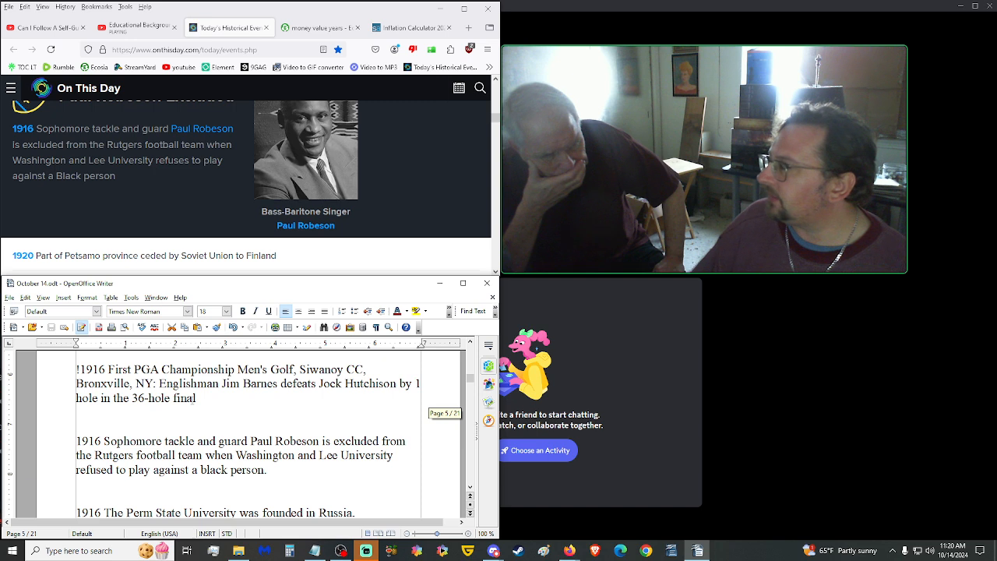
{"action": "scroll", "scroll_direction": "down", "scroll_amount": 3}
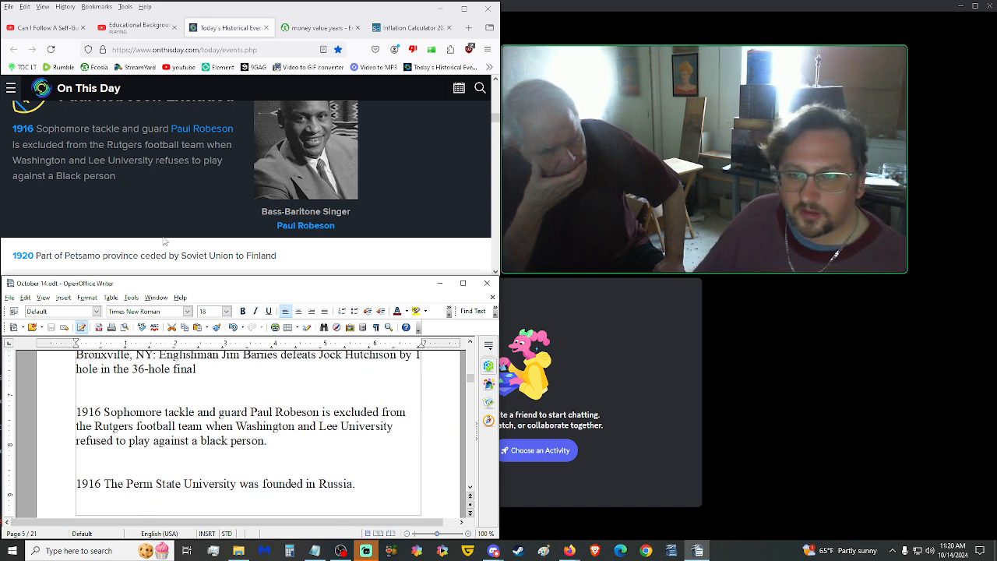
{"action": "mouse_move", "coordinate": [162, 224]}
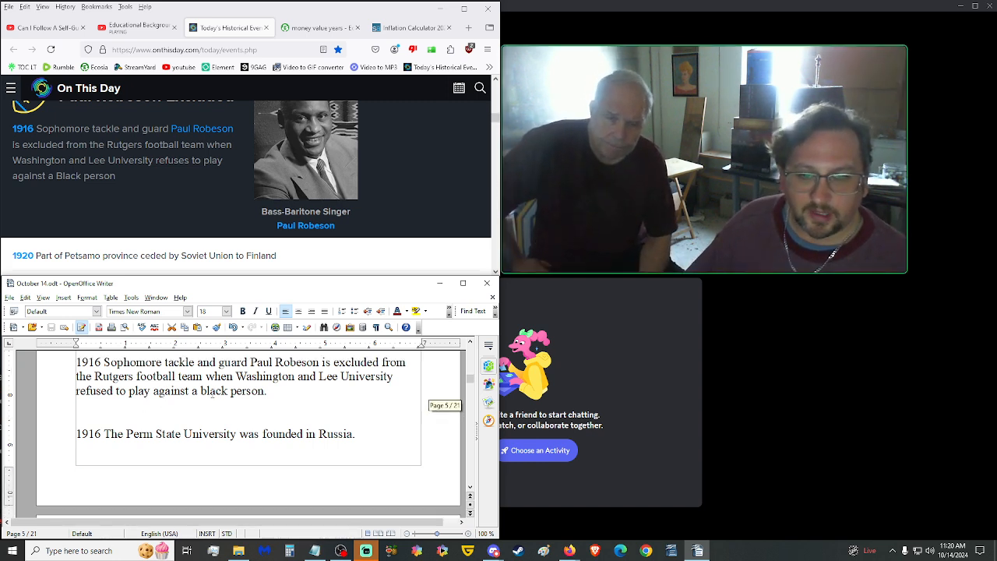
Select a line in the script and continue down to the 1922 telephone exchange, Thom McAn and 1924 entries.
{"action": "left_click_drag", "start_coordinate": [130, 361], "coordinate": [266, 389]}
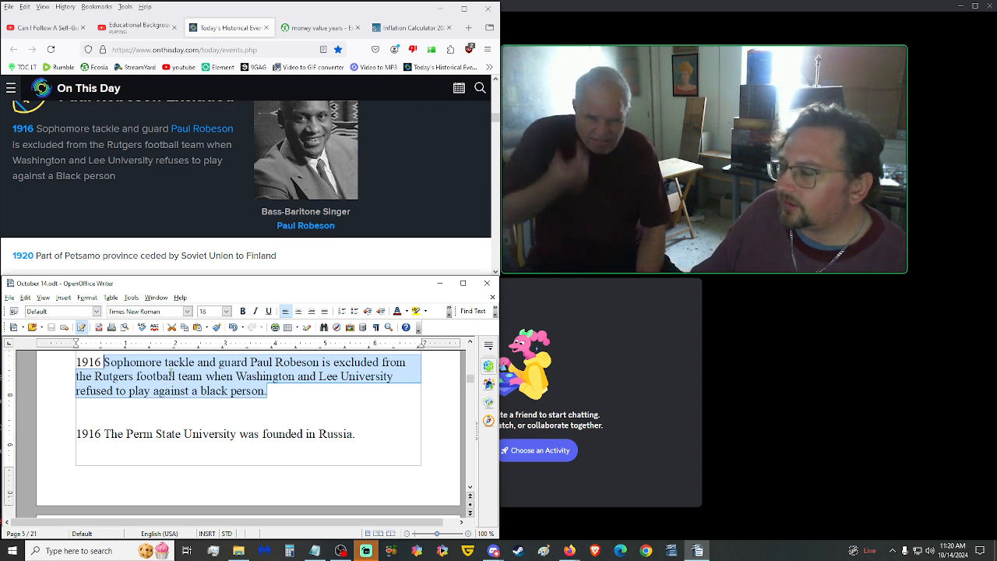
{"action": "scroll", "scroll_direction": "down", "scroll_amount": 3}
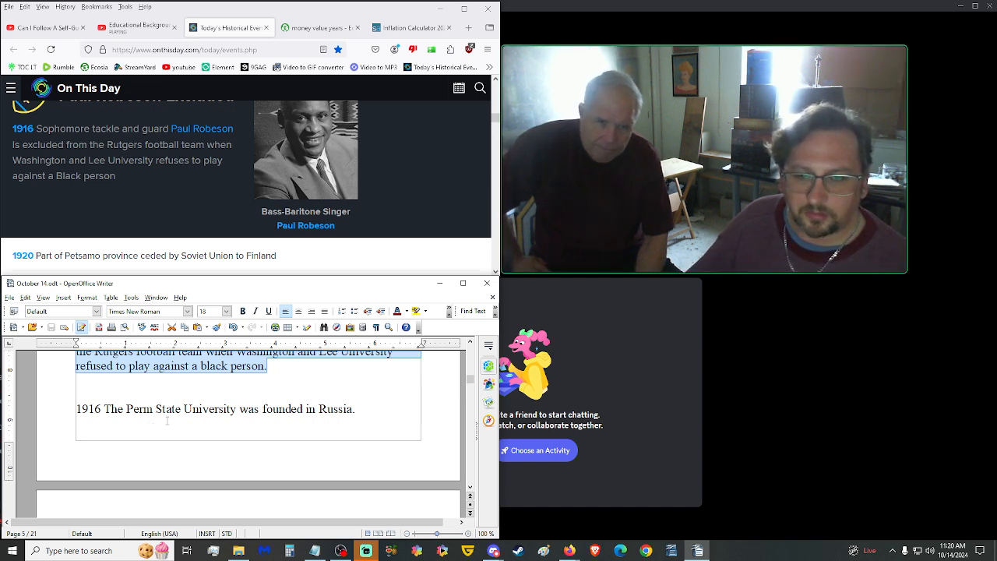
{"action": "scroll", "scroll_direction": "down", "scroll_amount": 3}
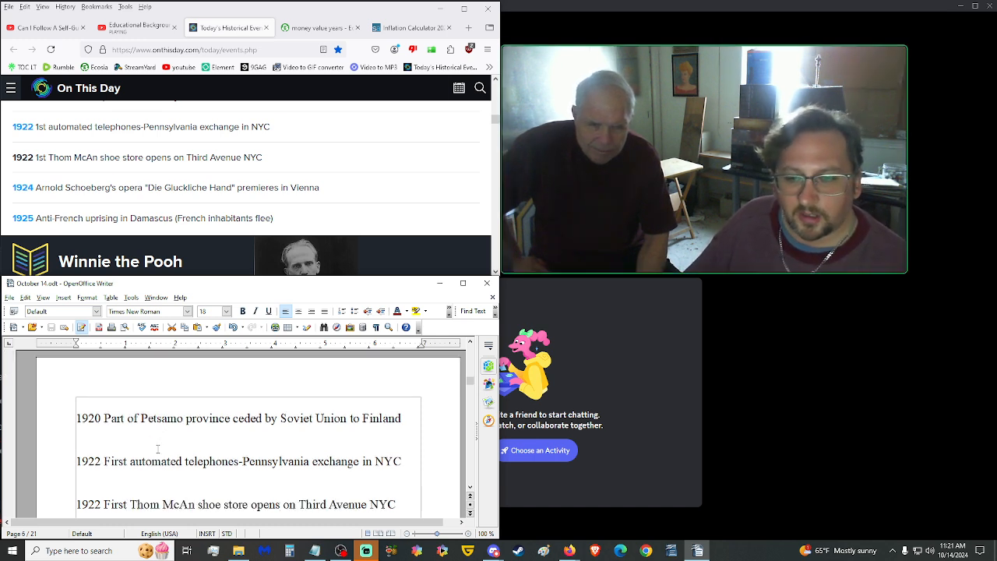
{"action": "scroll", "scroll_direction": "down", "scroll_amount": 3}
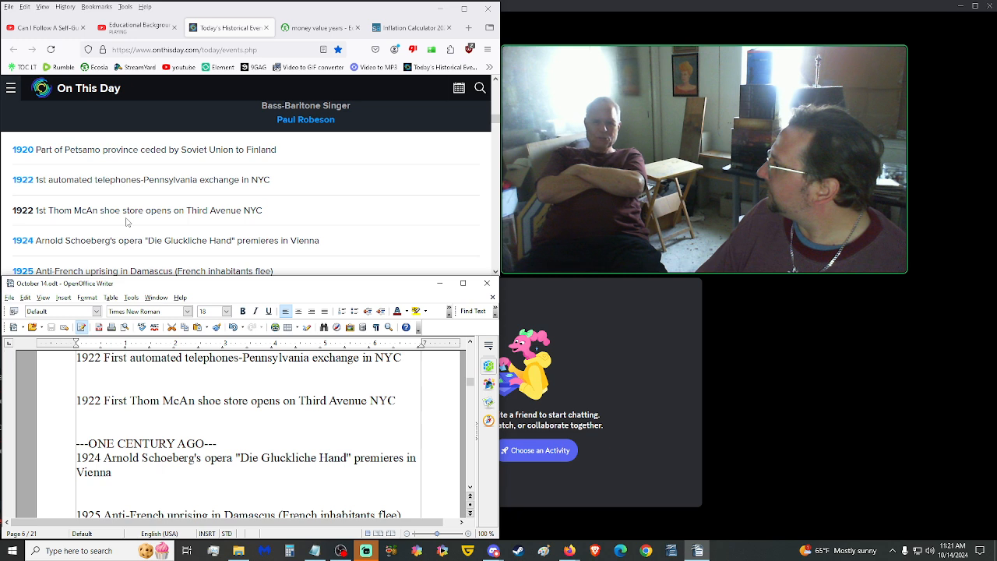
{"action": "mouse_move", "coordinate": [115, 221]}
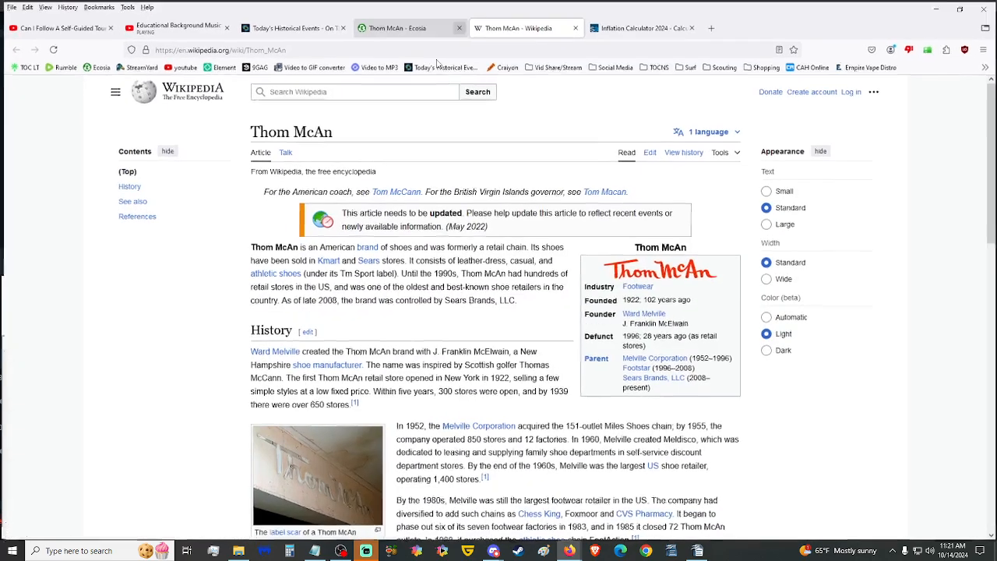
Scroll through the Thom McAn Wikipedia article, then return to the Writer script.
{"action": "scroll", "scroll_direction": "down", "scroll_amount": 3}
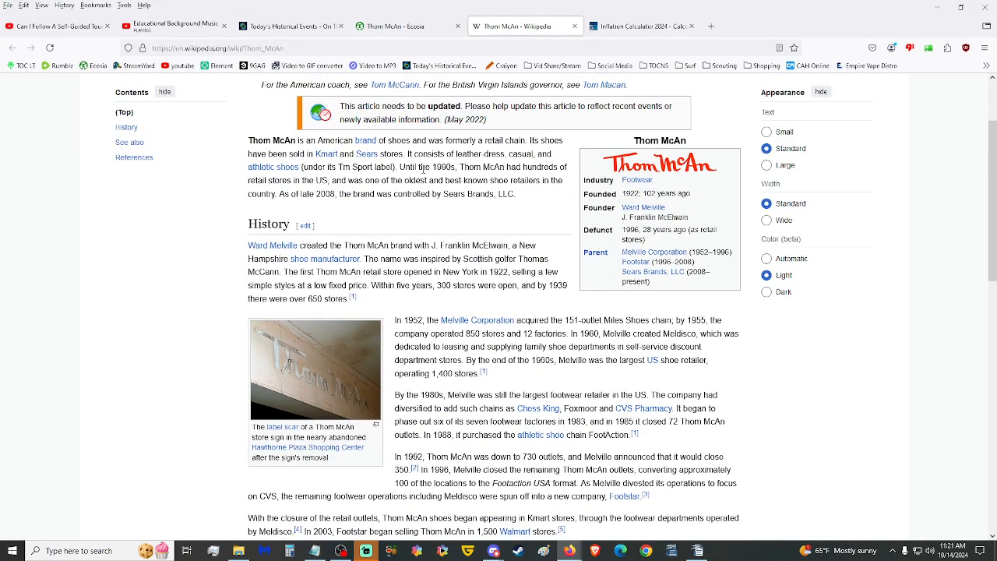
{"action": "mouse_move", "coordinate": [419, 177]}
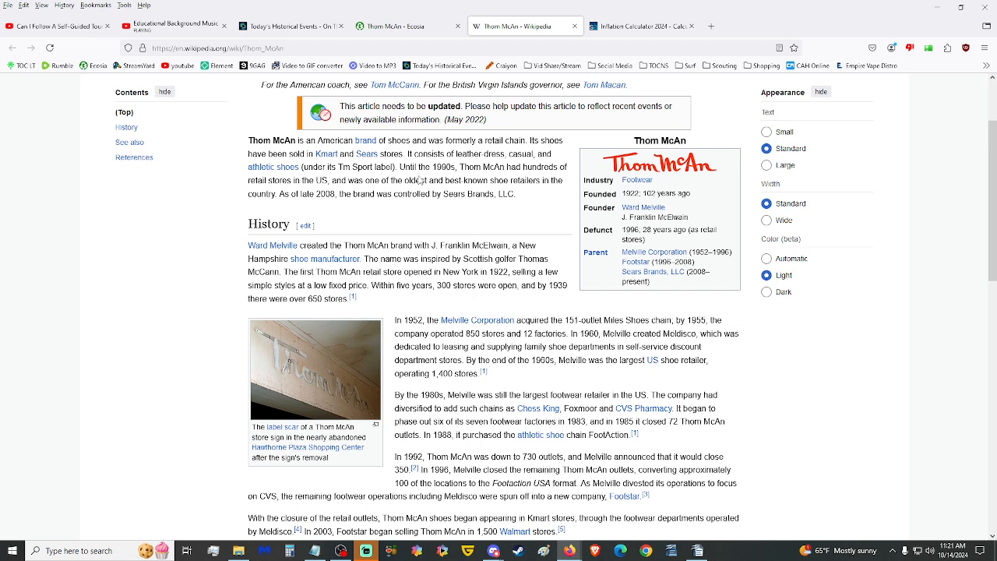
{"action": "mouse_move", "coordinate": [398, 212]}
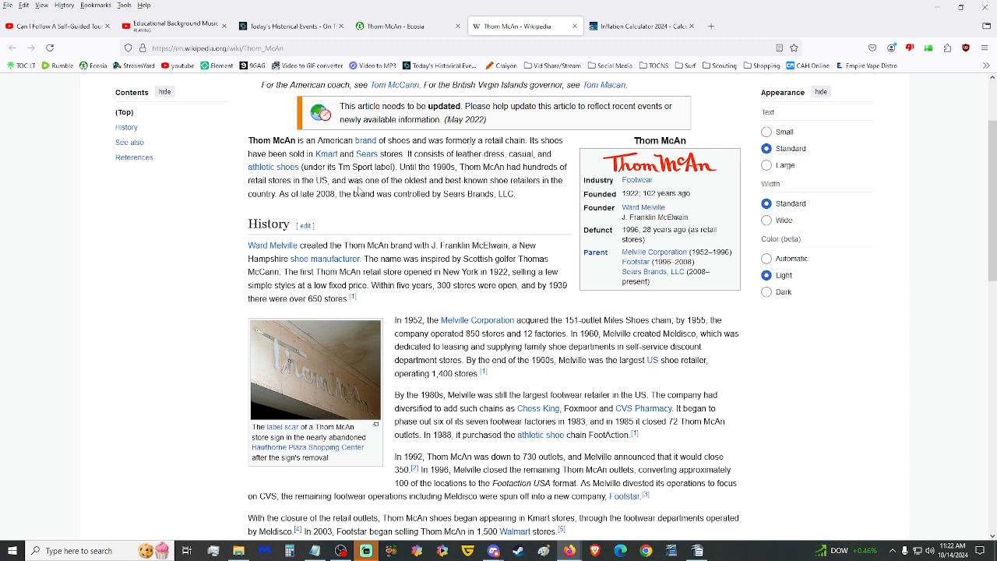
{"action": "mouse_move", "coordinate": [367, 209]}
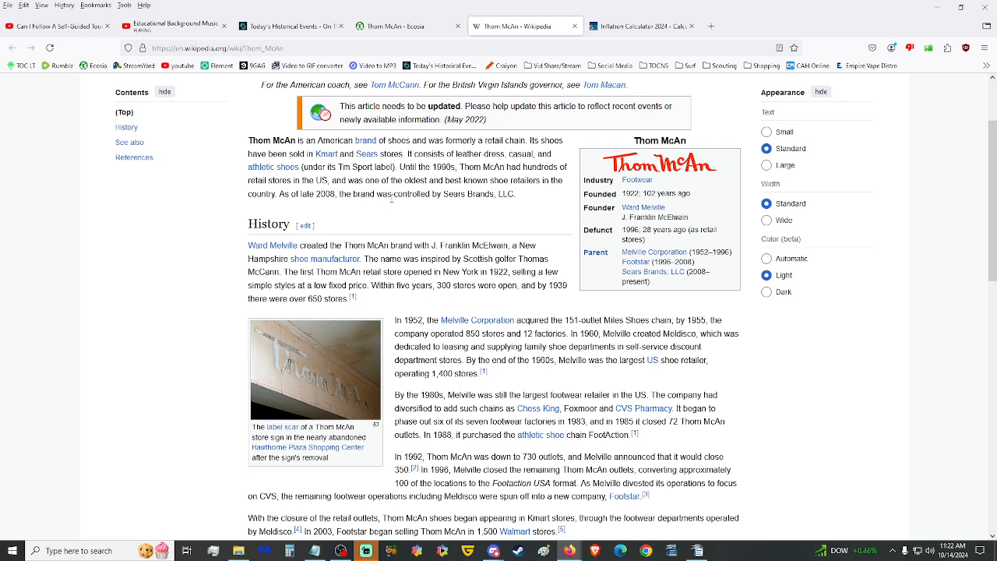
{"action": "mouse_move", "coordinate": [321, 206]}
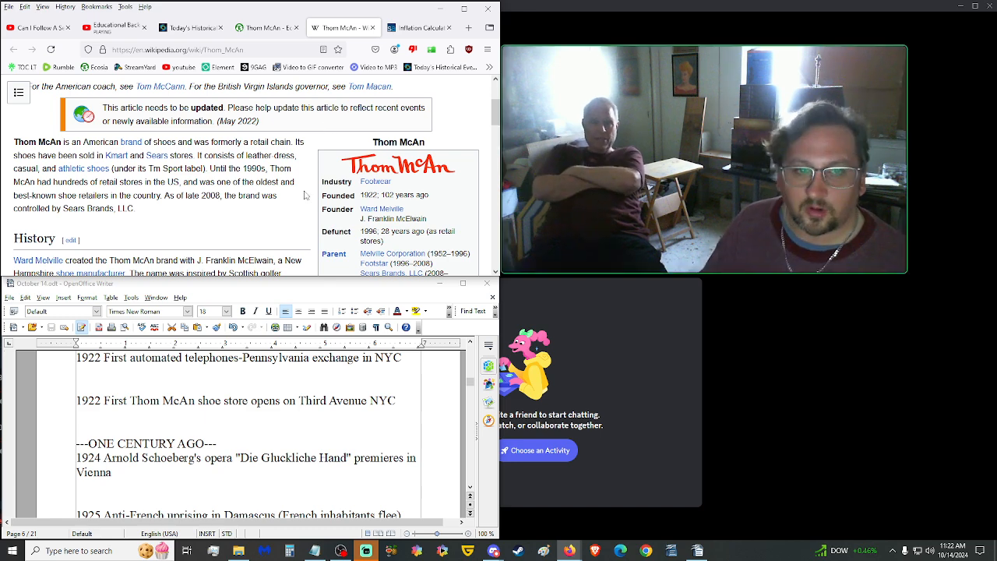
{"action": "left_click", "coordinate": [190, 28]}
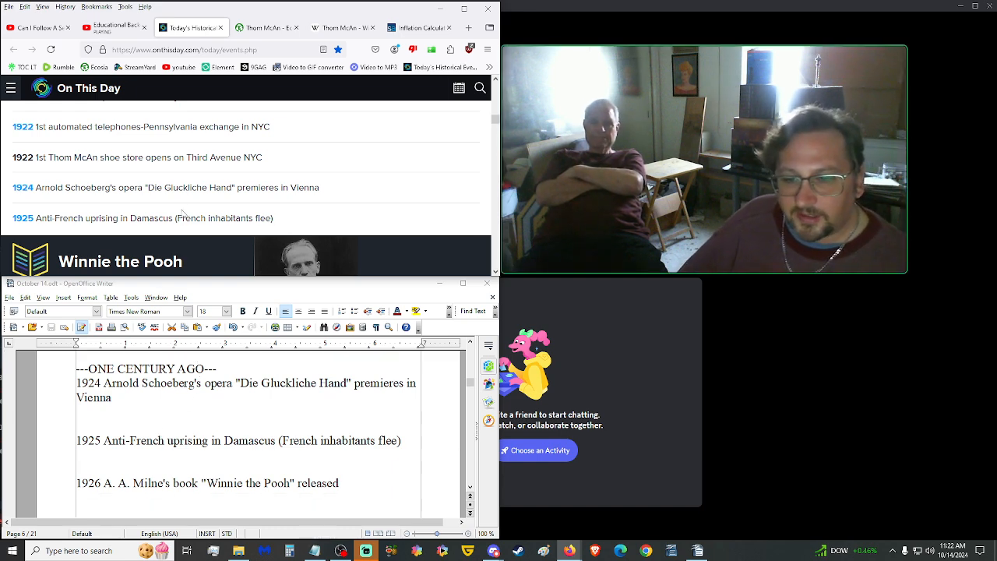
Scroll the script down to the 1926 Winnie the Pooh, 1929 World Series and 1931 entries.
{"action": "scroll", "scroll_direction": "down", "scroll_amount": 3}
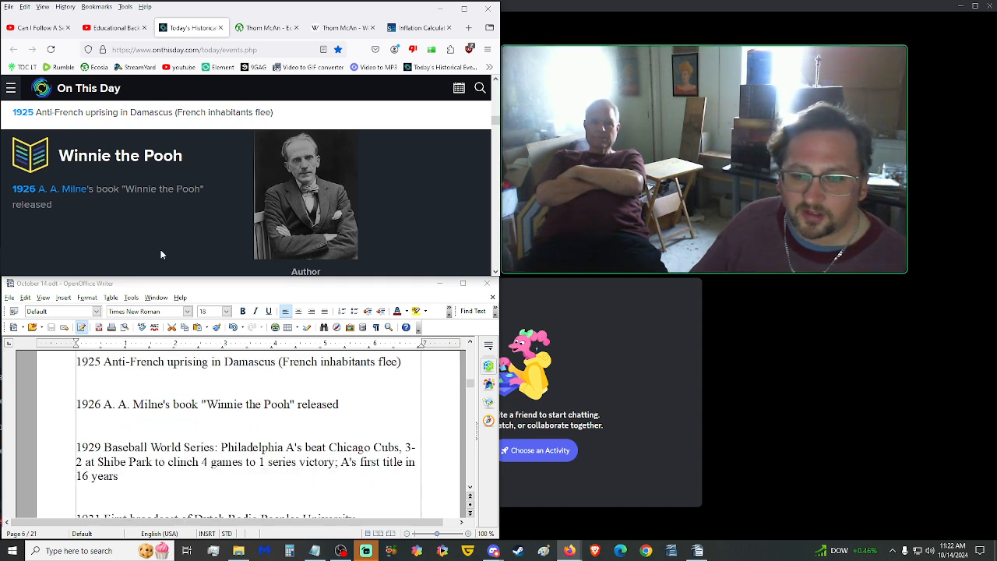
{"action": "mouse_move", "coordinate": [152, 209]}
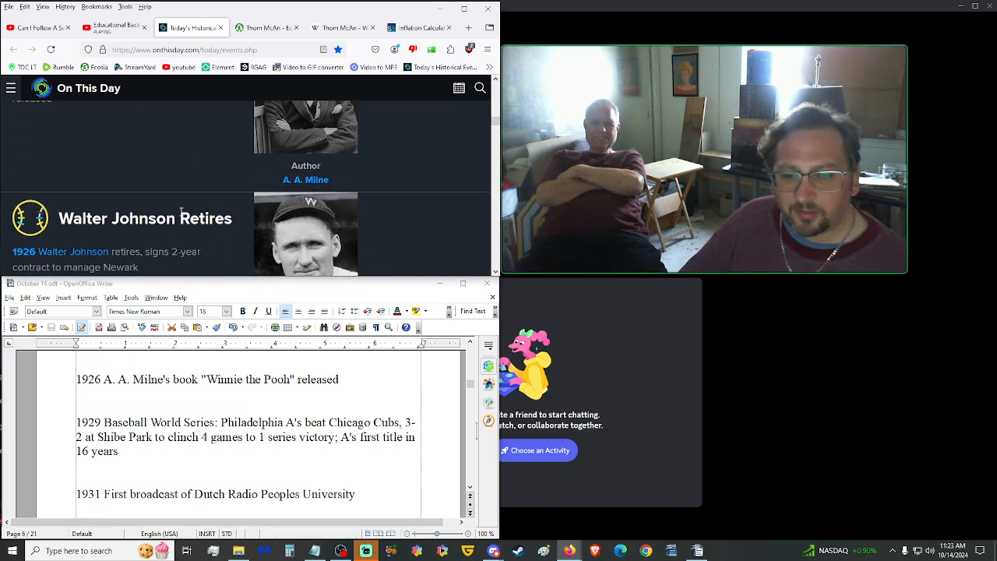
{"action": "scroll", "scroll_direction": "down", "scroll_amount": 3}
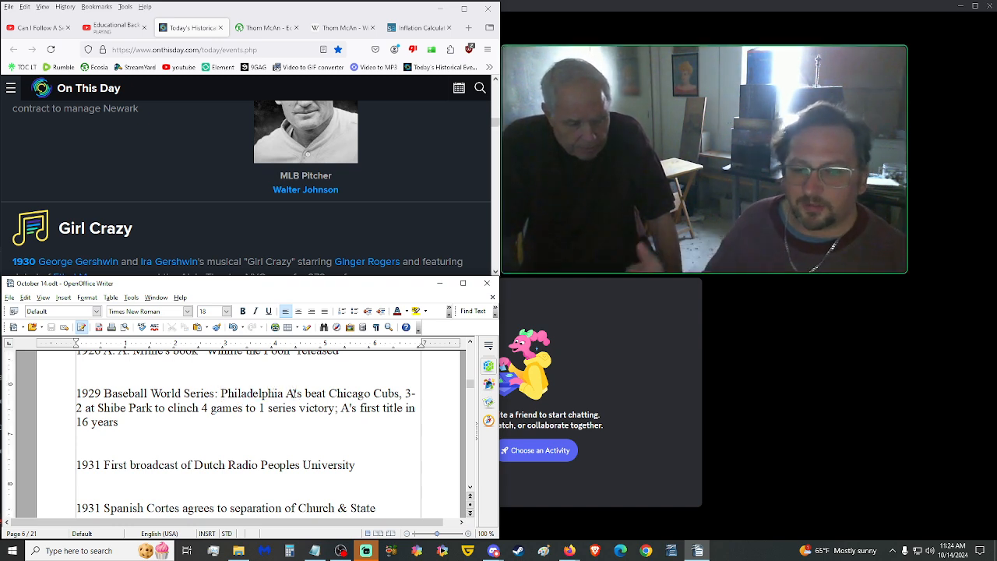
Select text in the 1931 Dutch radio broadcast and Spanish Cortes entries.
{"action": "left_click_drag", "start_coordinate": [221, 393], "coordinate": [293, 393]}
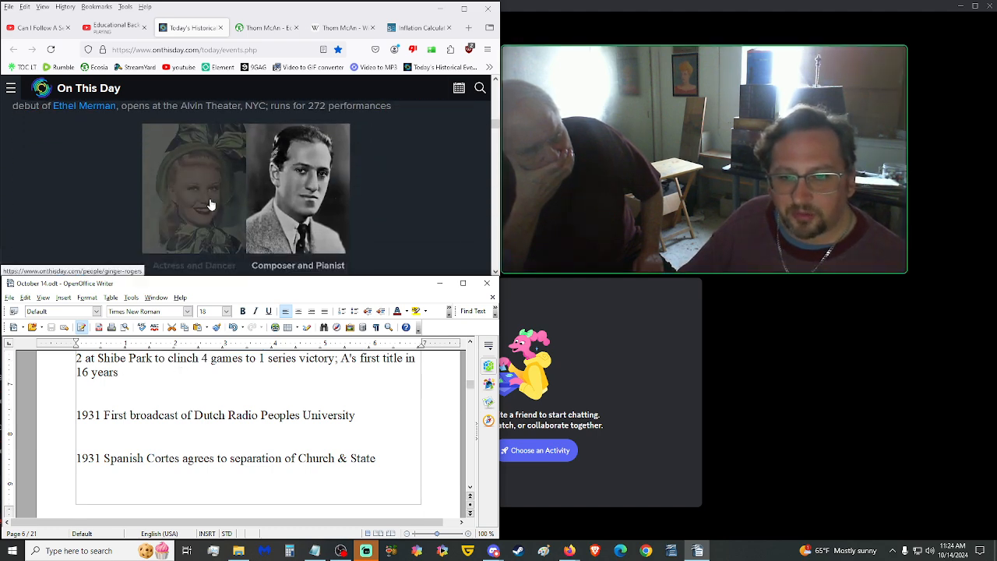
Scroll the script to page seven with the 1940 Balham bombing, 1941 deportation and 1942 Tractor factory entries.
{"action": "scroll", "scroll_direction": "down", "scroll_amount": 3}
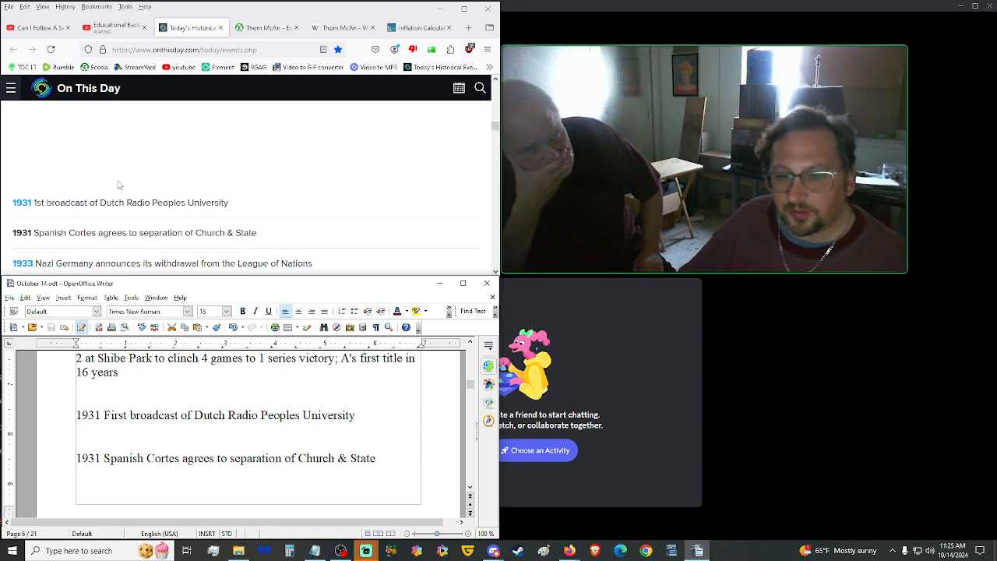
{"action": "scroll", "scroll_direction": "down", "scroll_amount": 3}
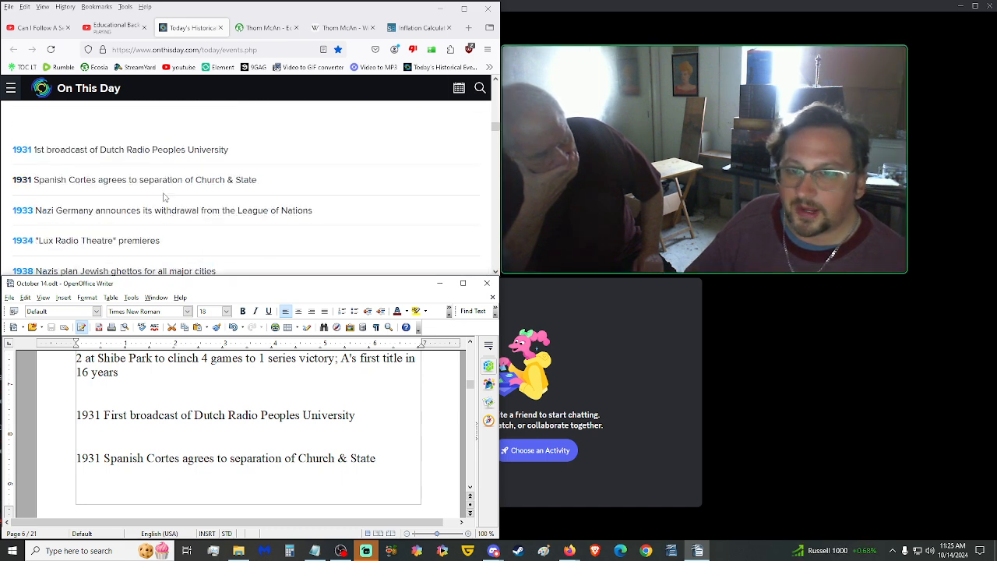
{"action": "scroll", "scroll_direction": "down", "scroll_amount": 3}
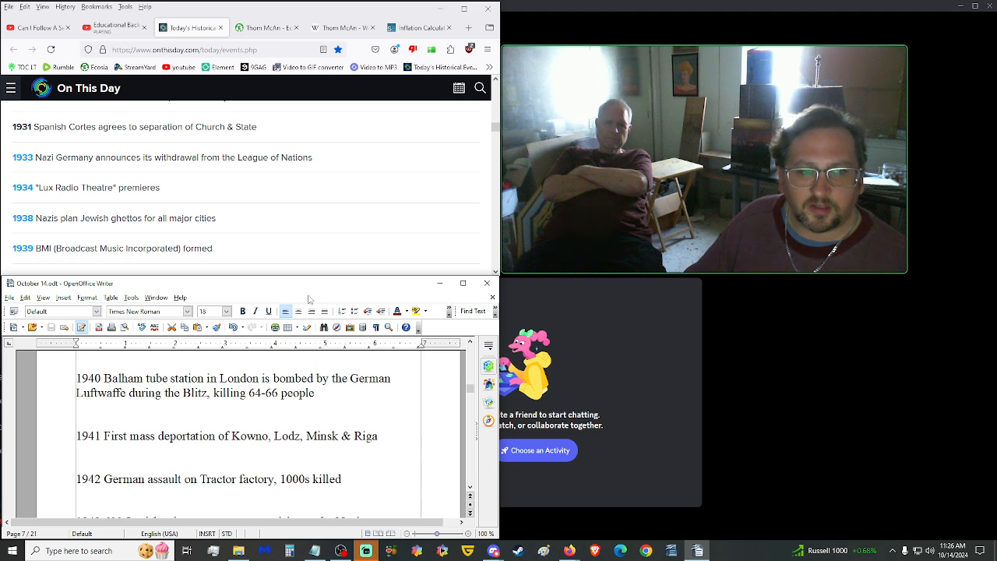
Scroll to the 1943 Sobibor uprising, Philippines independence and 8th Air Force Schweinfurt entries.
{"action": "scroll", "scroll_direction": "down", "scroll_amount": 3}
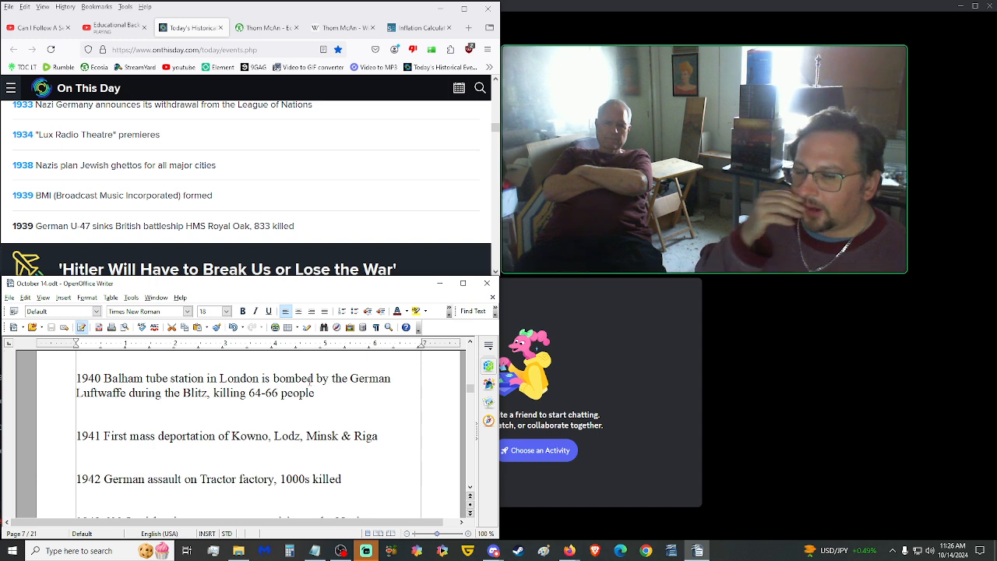
{"action": "scroll", "scroll_direction": "down", "scroll_amount": 3}
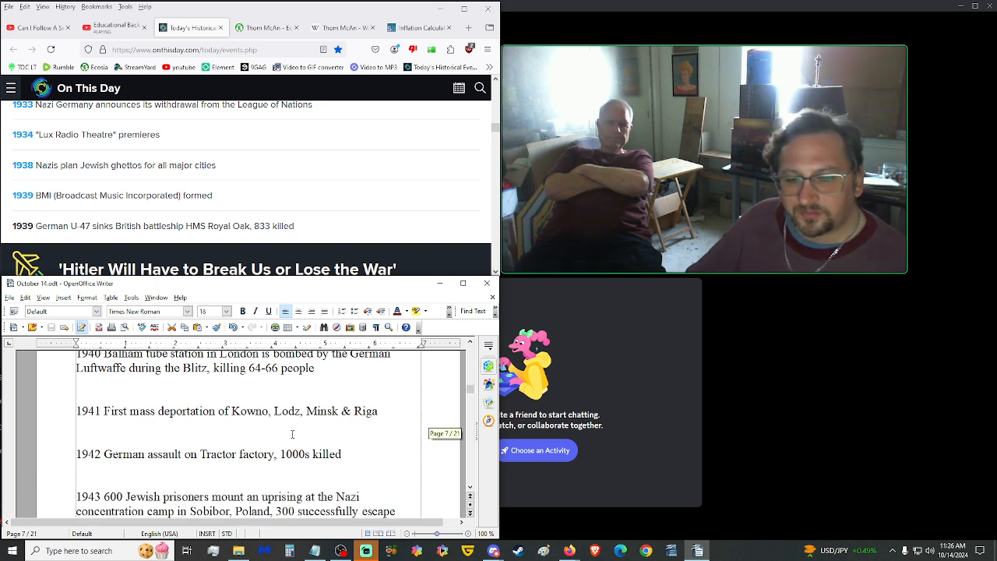
{"action": "scroll", "scroll_direction": "down", "scroll_amount": 3}
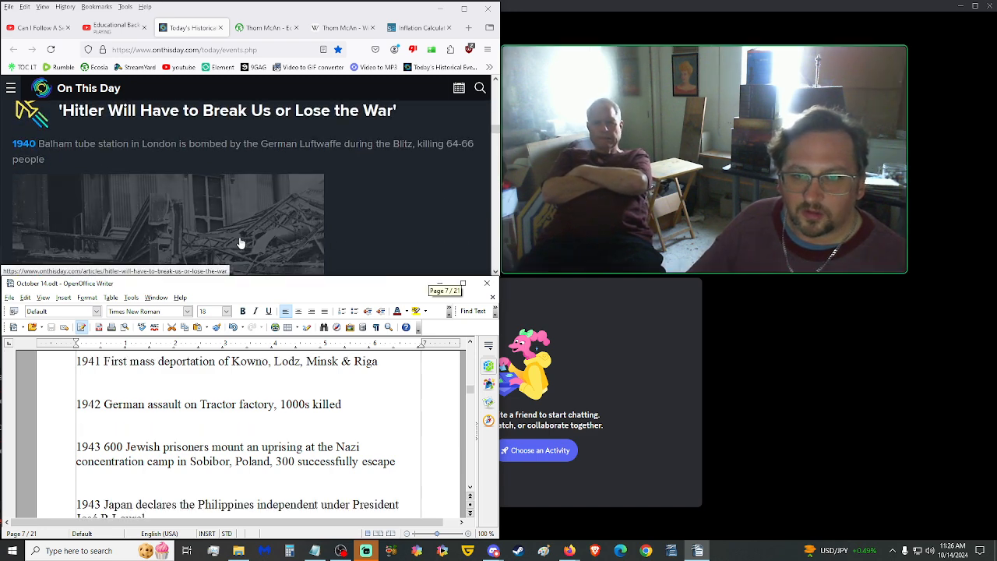
{"action": "scroll", "scroll_direction": "down", "scroll_amount": 3}
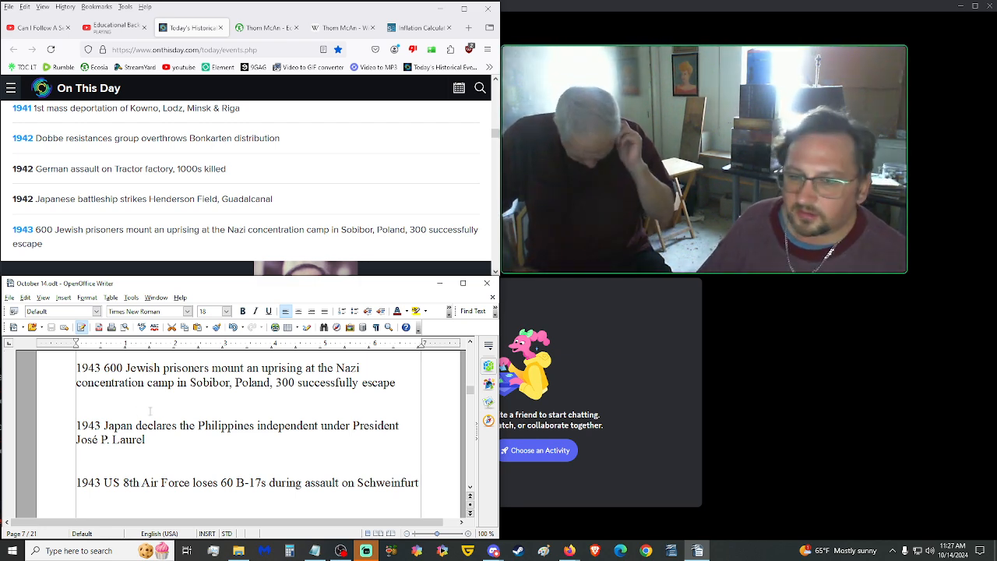
Scroll to the 1946 Netherland–Indonesia cease fire, 1947 Chuck Yeager and 1948 Israel–Egypt entries.
{"action": "scroll", "scroll_direction": "down", "scroll_amount": 3}
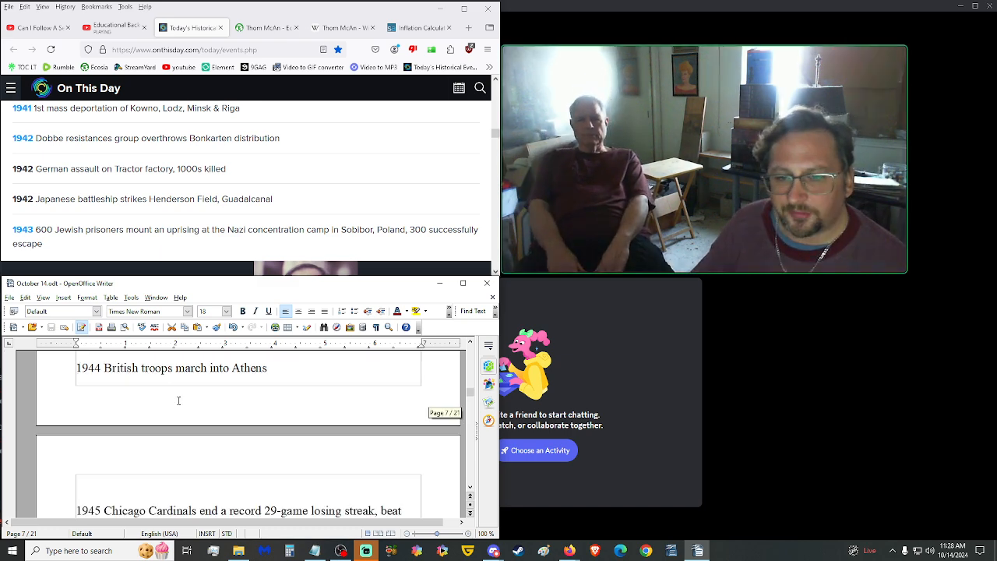
{"action": "scroll", "scroll_direction": "down", "scroll_amount": 3}
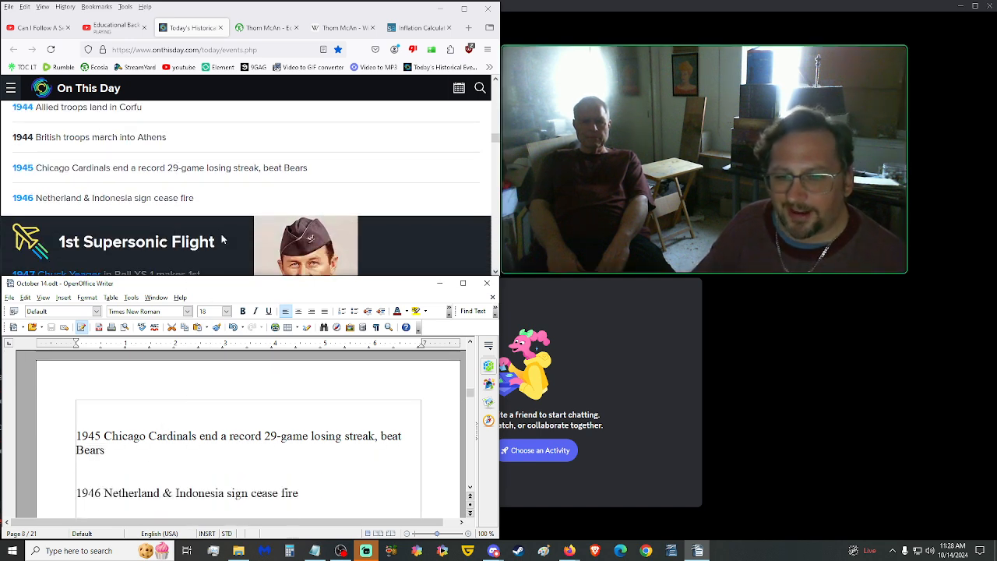
{"action": "scroll", "scroll_direction": "down", "scroll_amount": 3}
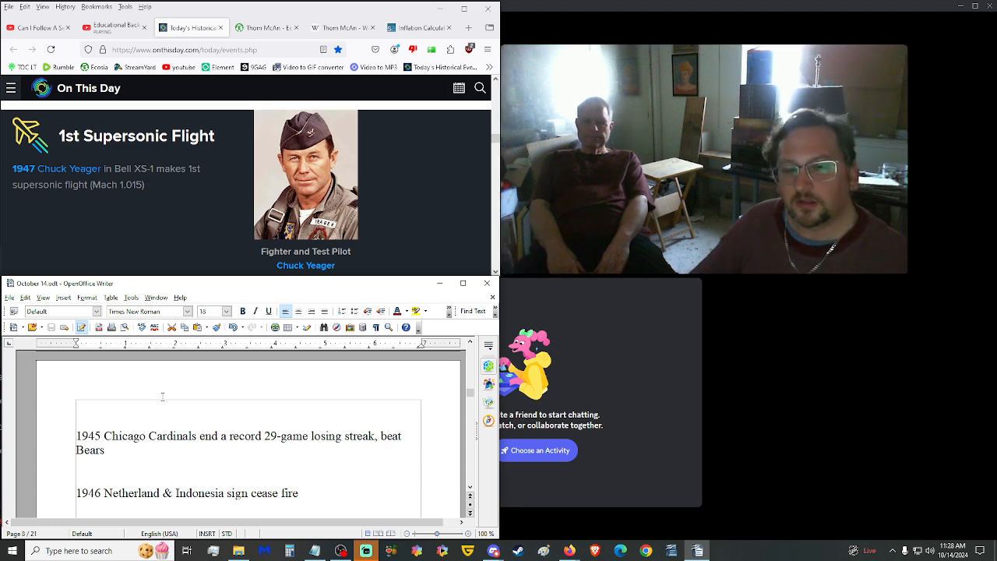
{"action": "scroll", "scroll_direction": "down", "scroll_amount": 3}
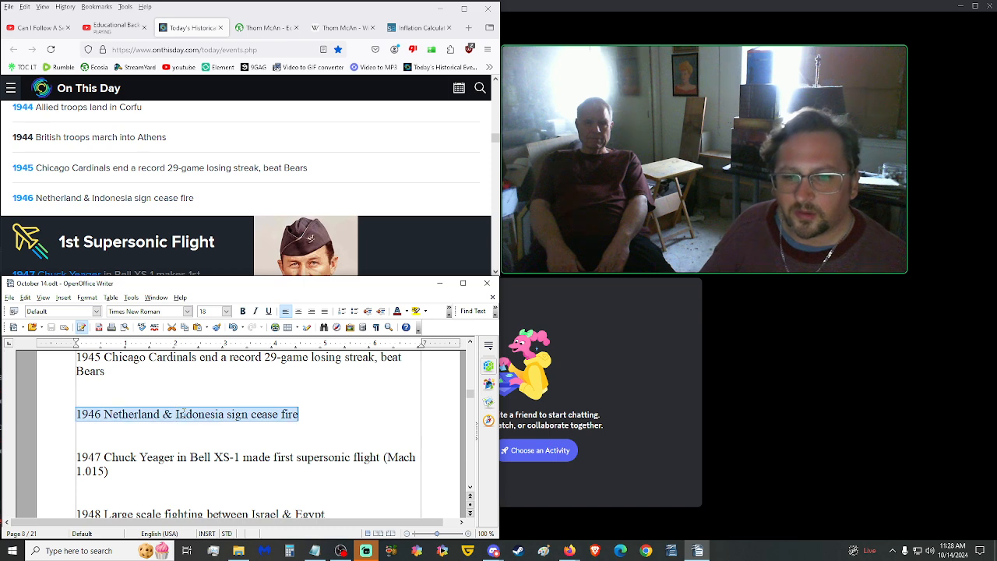
Search Ecosia for '1946 Netherland & Indonesia sign cease fire' and reach the Renville Agreement article.
{"action": "left_click", "coordinate": [268, 28]}
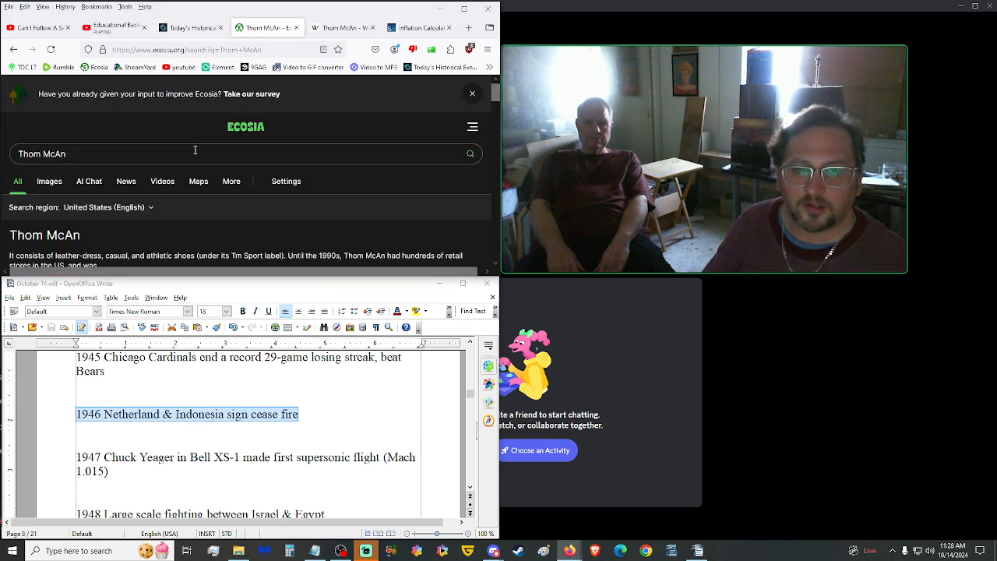
{"action": "type", "text": "1946 Netherland & Indonesia sign cease fire"}
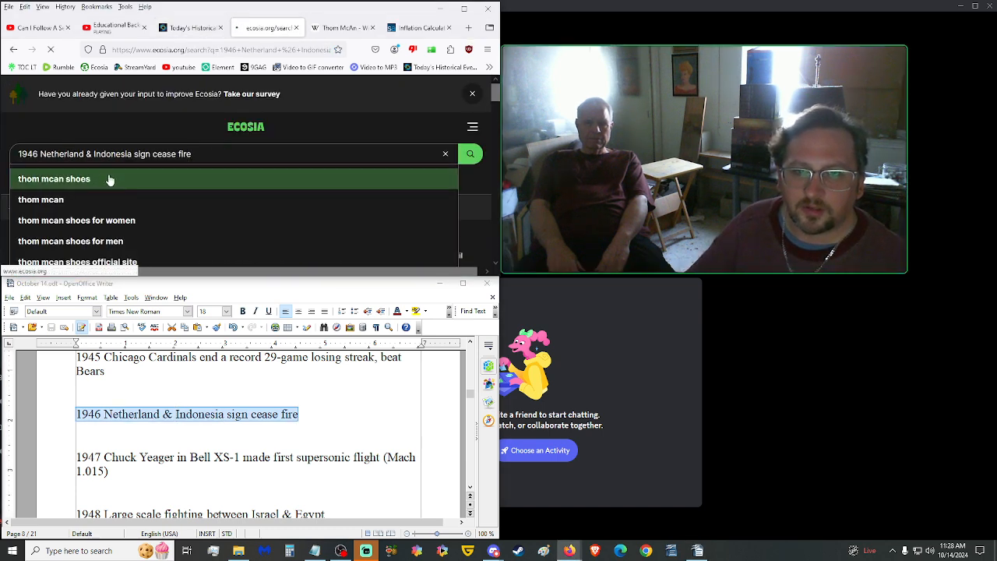
{"action": "left_click", "coordinate": [471, 155]}
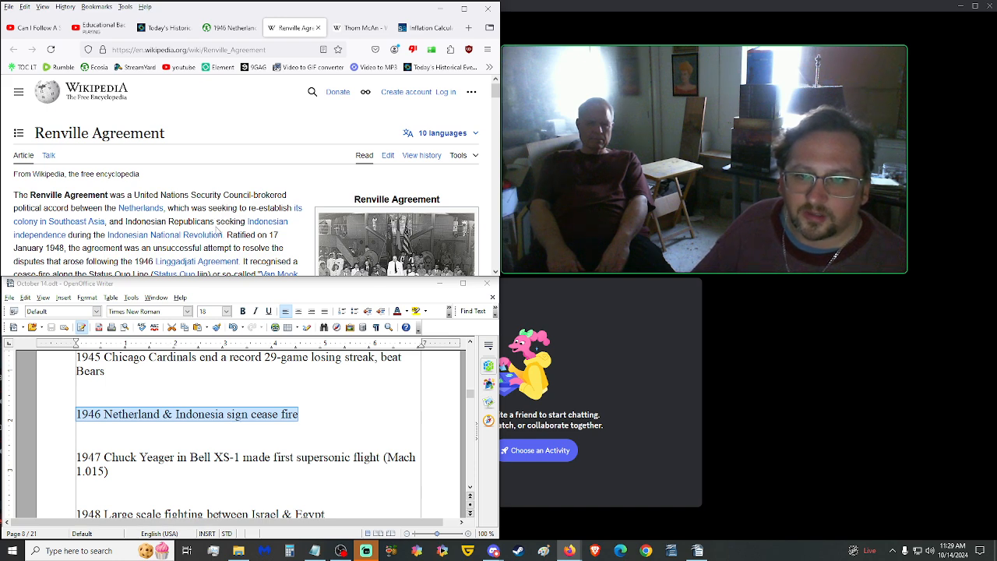
{"action": "mouse_move", "coordinate": [165, 234]}
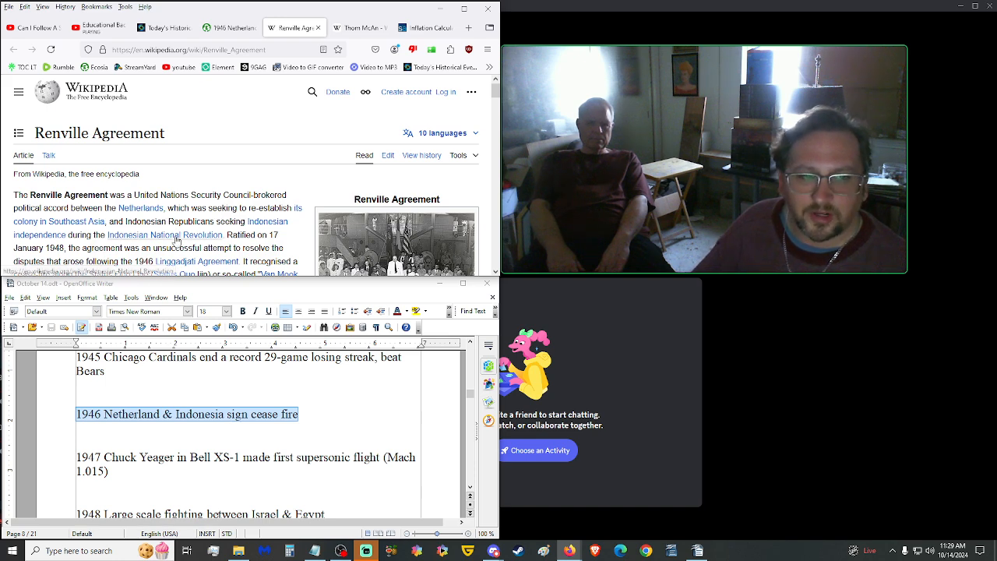
{"action": "scroll", "scroll_direction": "down", "scroll_amount": 3}
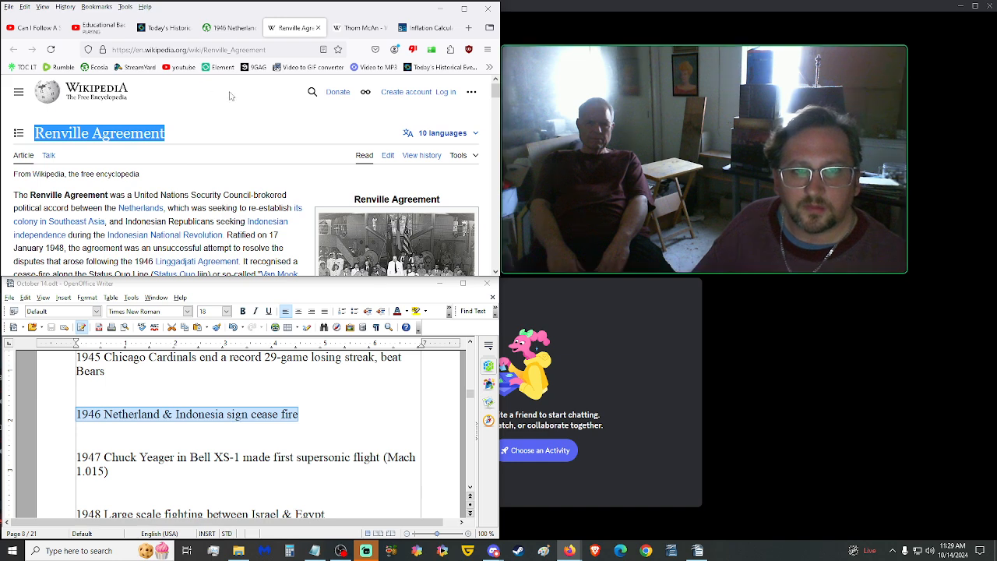
Leave the Renville Agreement article for a fresh Ecosia homepage tab.
{"action": "left_click", "coordinate": [163, 28]}
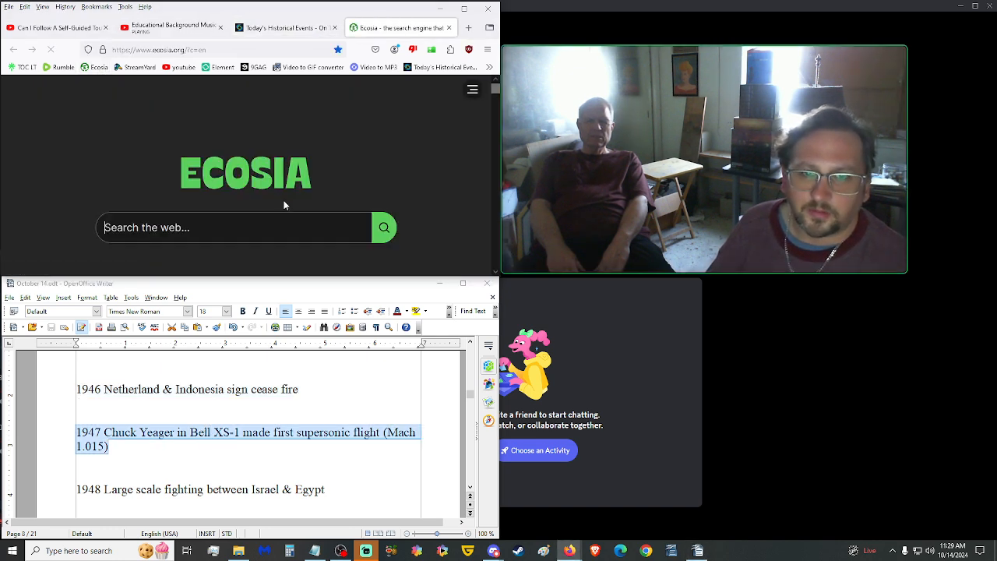
Search 'first super' sonic flight, read Wikipedia's Supersonic aircraft history, then return to the script.
{"action": "type", "text": "first supersonic flight"}
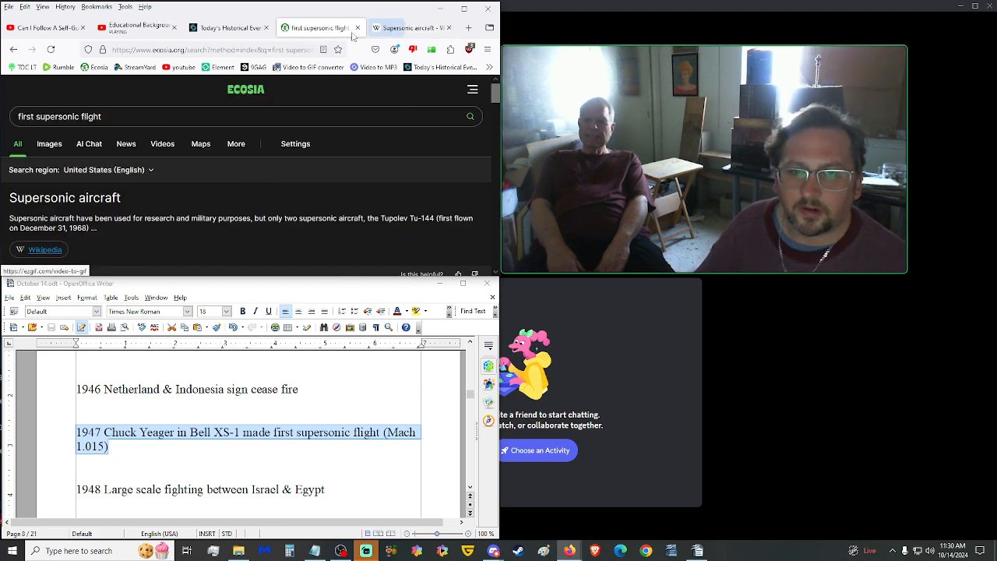
{"action": "left_click", "coordinate": [411, 28]}
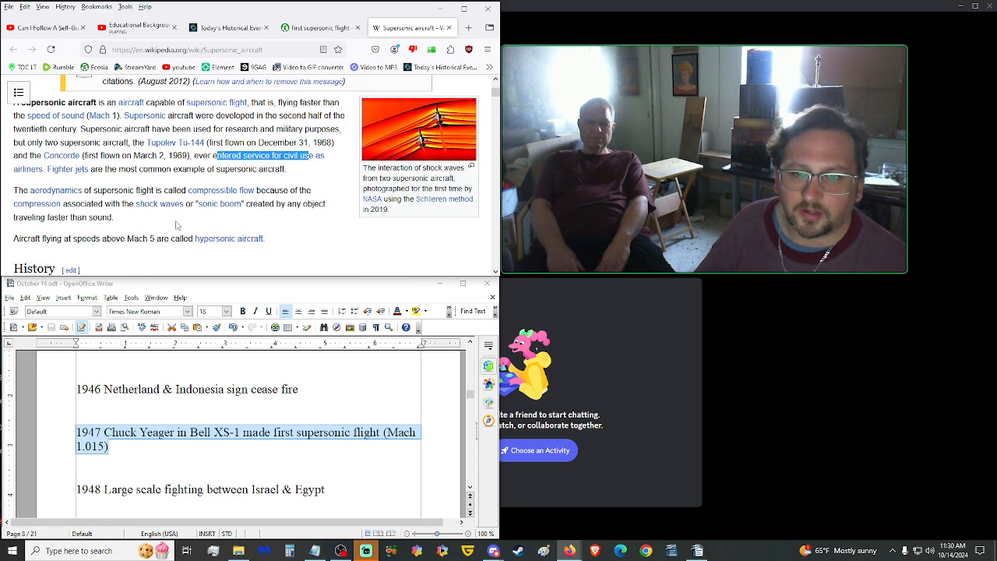
{"action": "scroll", "scroll_direction": "down", "scroll_amount": 3}
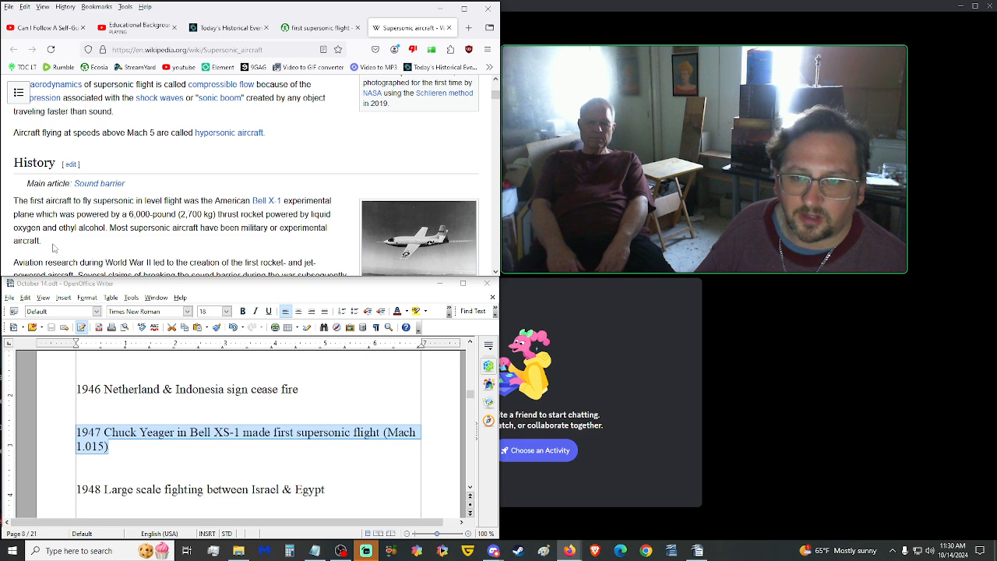
{"action": "mouse_move", "coordinate": [62, 241]}
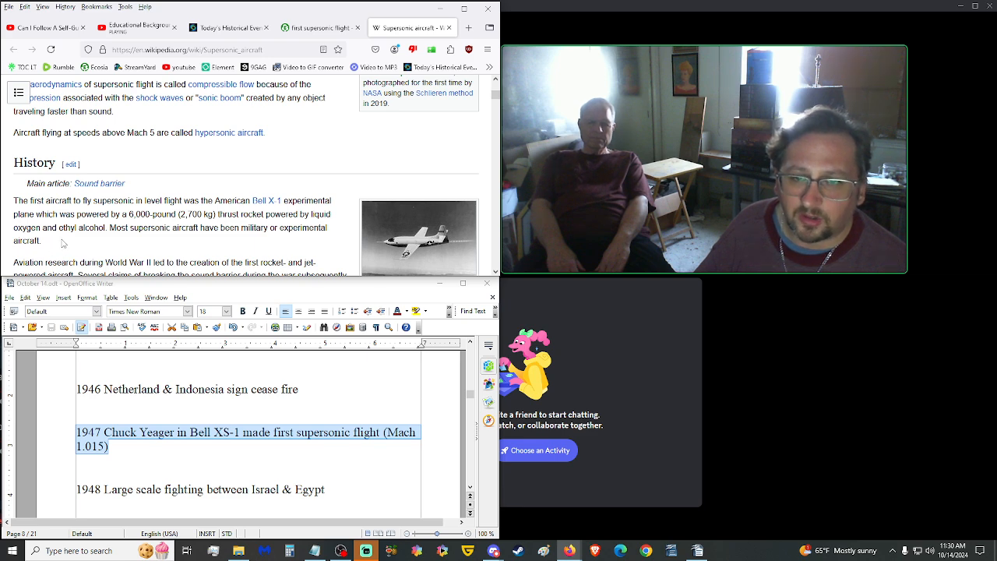
{"action": "mouse_move", "coordinate": [84, 240]}
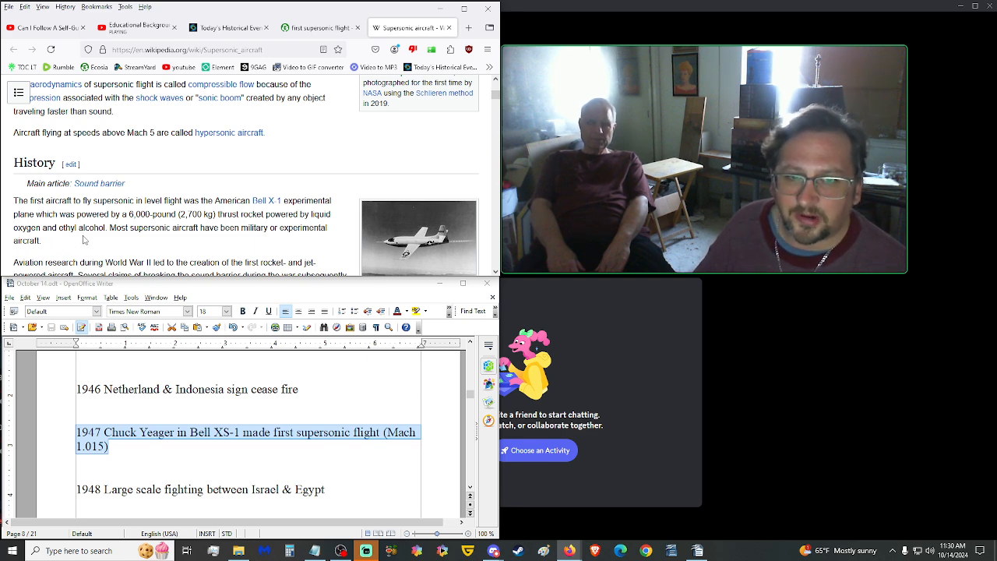
{"action": "scroll", "scroll_direction": "down", "scroll_amount": 3}
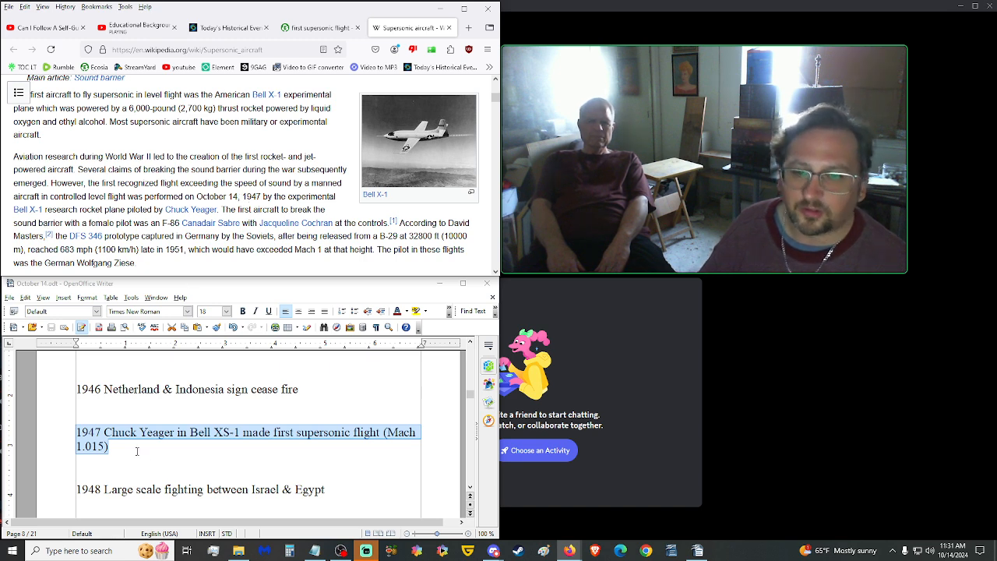
{"action": "left_click", "coordinate": [137, 452]}
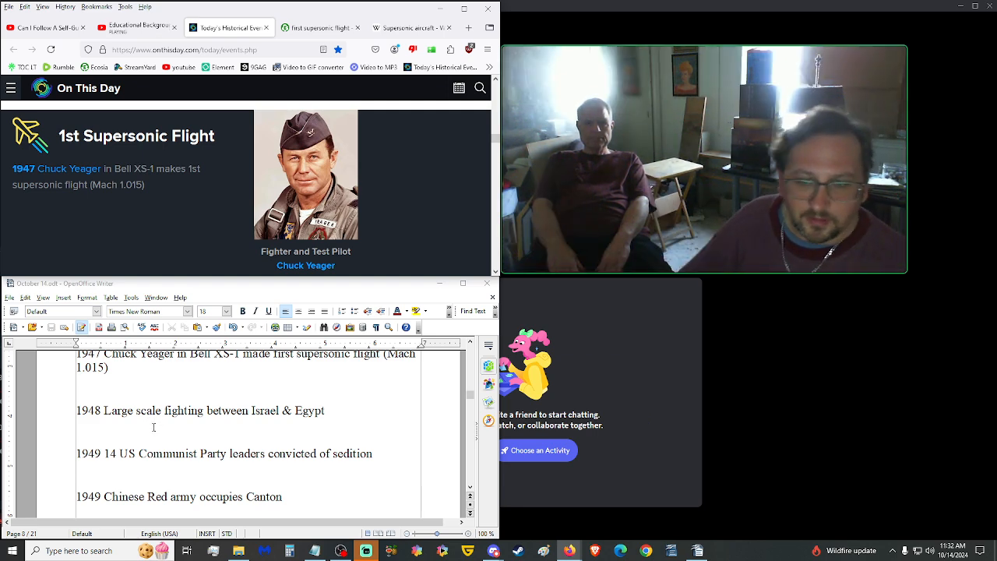
Scroll the script down to the 1949 Communist Party leaders sedition entry.
{"action": "scroll", "scroll_direction": "down", "scroll_amount": 3}
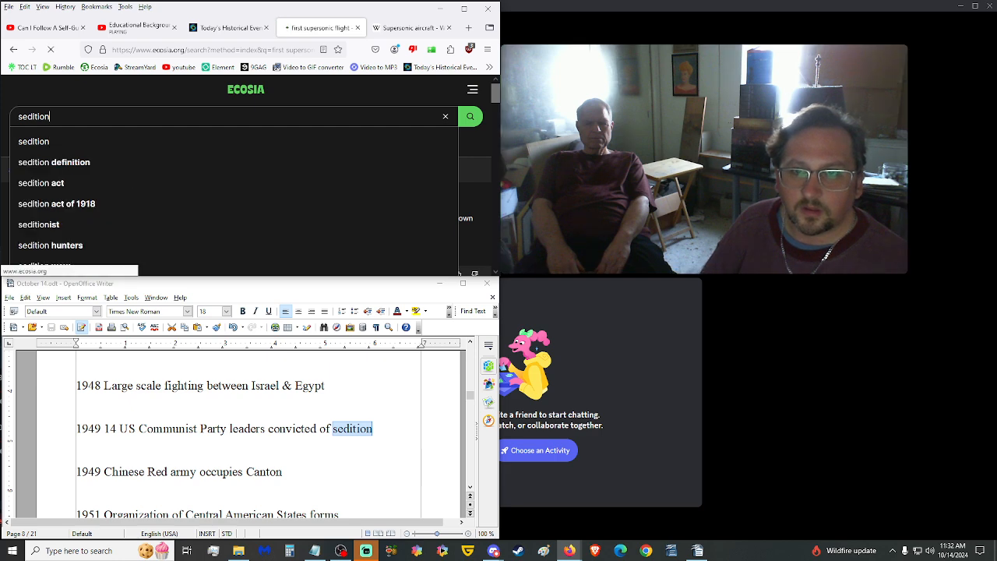
Run the Ecosia 'sedition' search and pick out 'Communist' and 'sedition' in the 1949 line.
{"action": "left_click", "coordinate": [470, 115]}
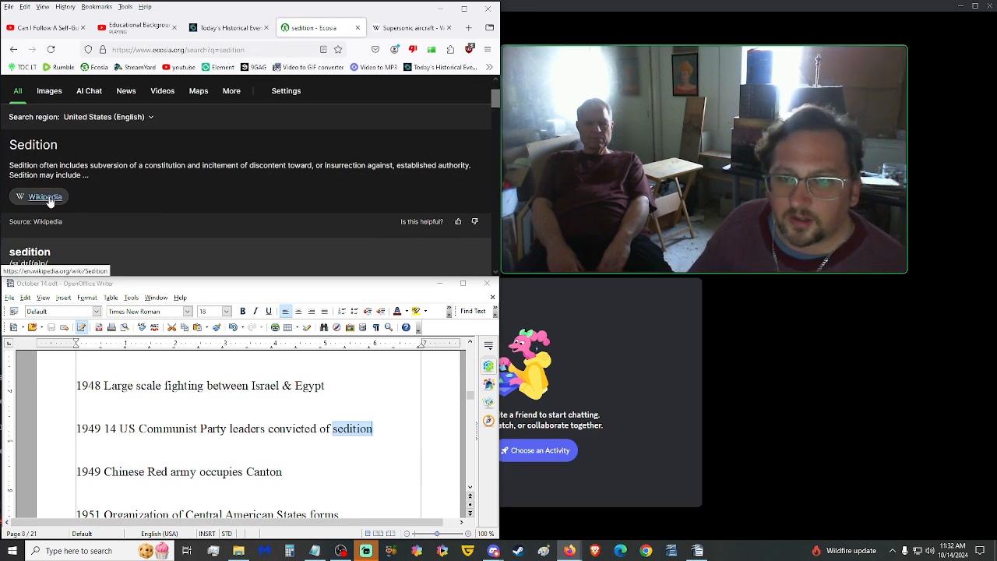
{"action": "mouse_move", "coordinate": [99, 201]}
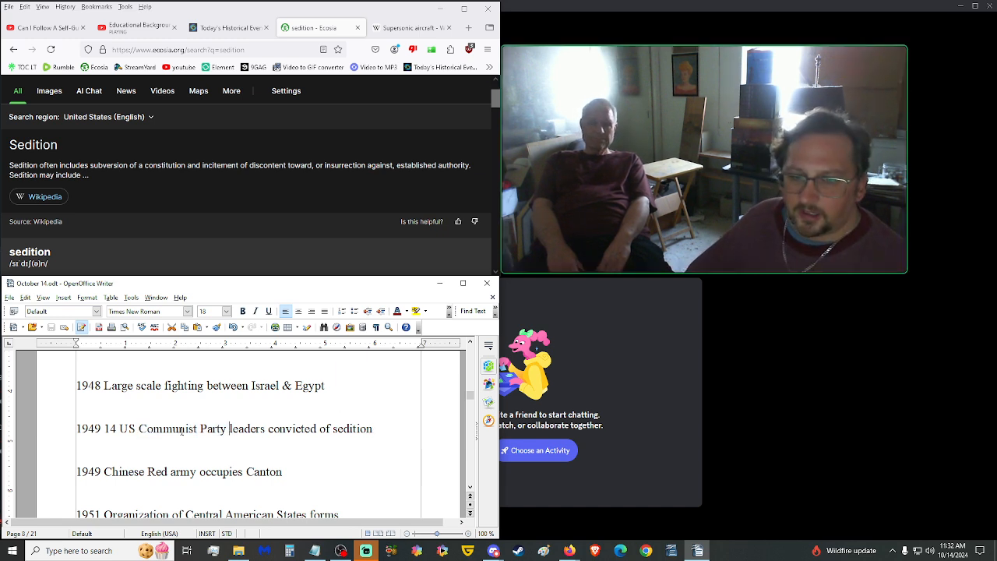
{"action": "double_click", "coordinate": [167, 428]}
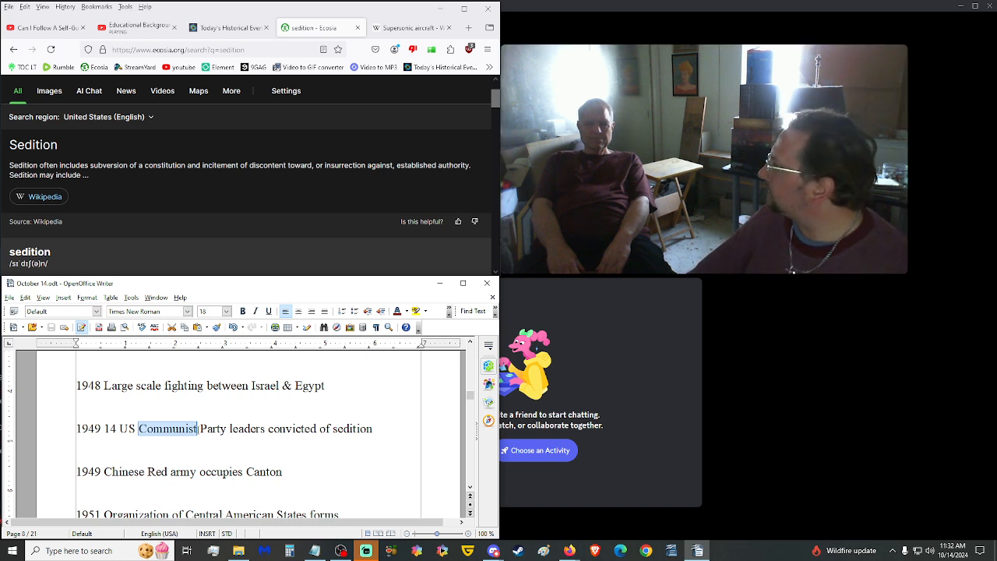
{"action": "double_click", "coordinate": [352, 428]}
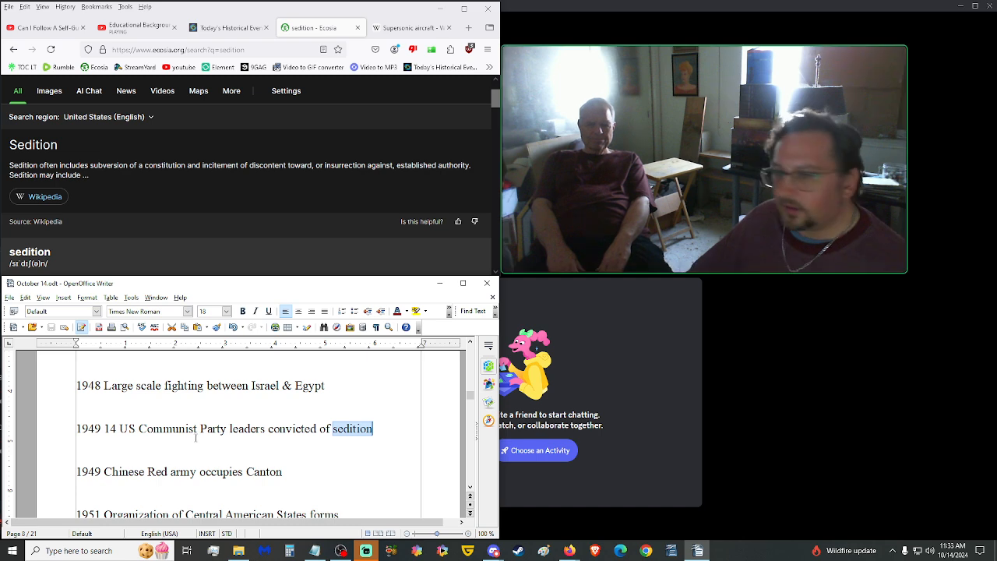
{"action": "scroll", "scroll_direction": "down", "scroll_amount": 3}
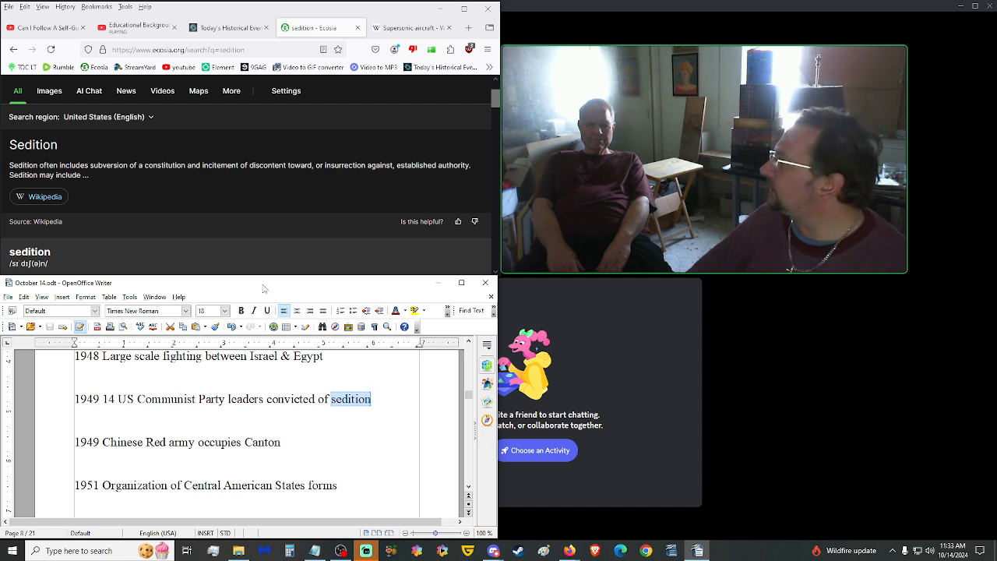
Scroll on to the 1952 Le Corbusier entry and start a search for the Unité d'Habitation.
{"action": "scroll", "scroll_direction": "down", "scroll_amount": 3}
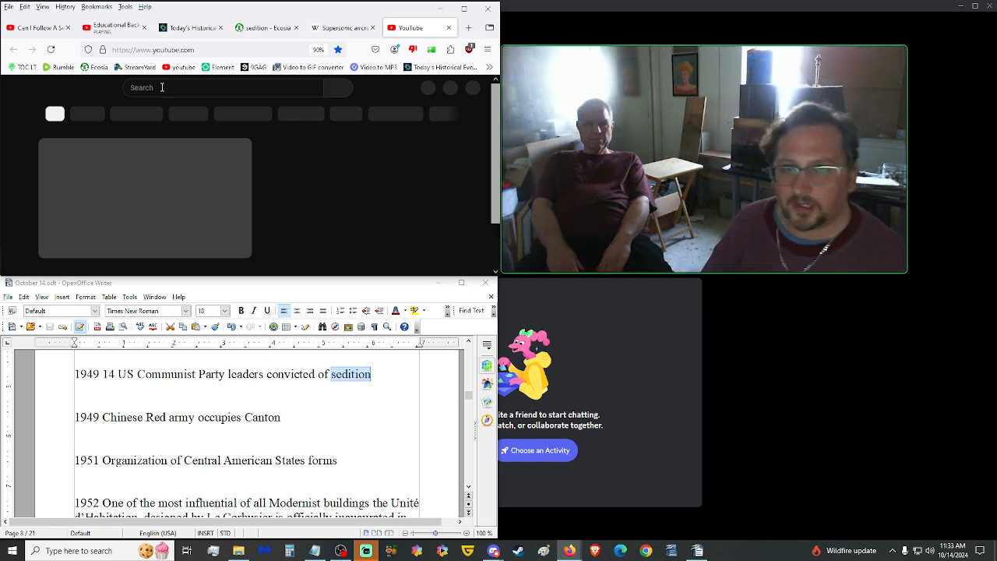
{"action": "type", "text": "cundun scene religion"}
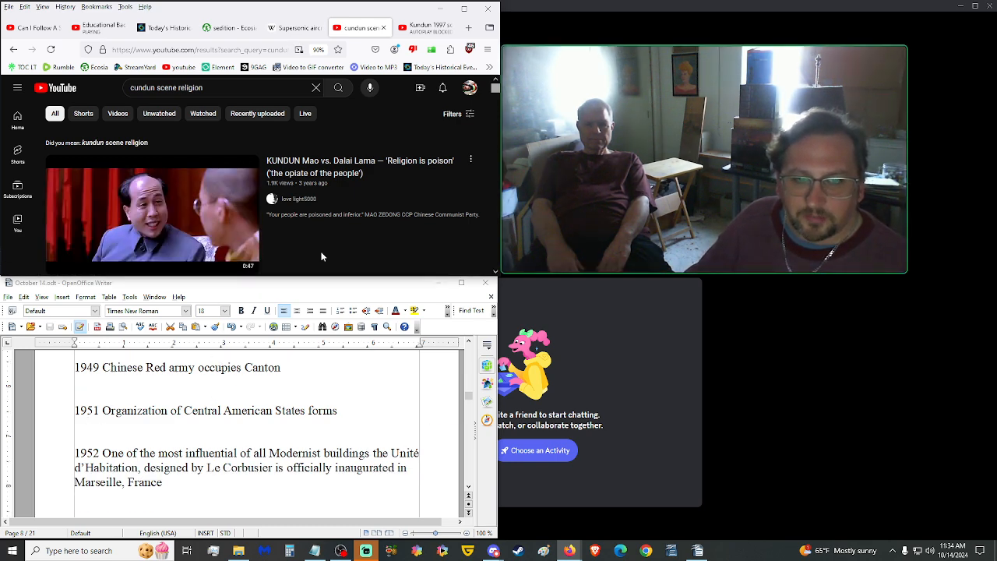
Bring up Ecosia image results for Le Corbusier's Unité d'Habitation and scroll through them.
{"action": "scroll", "scroll_direction": "down", "scroll_amount": 3}
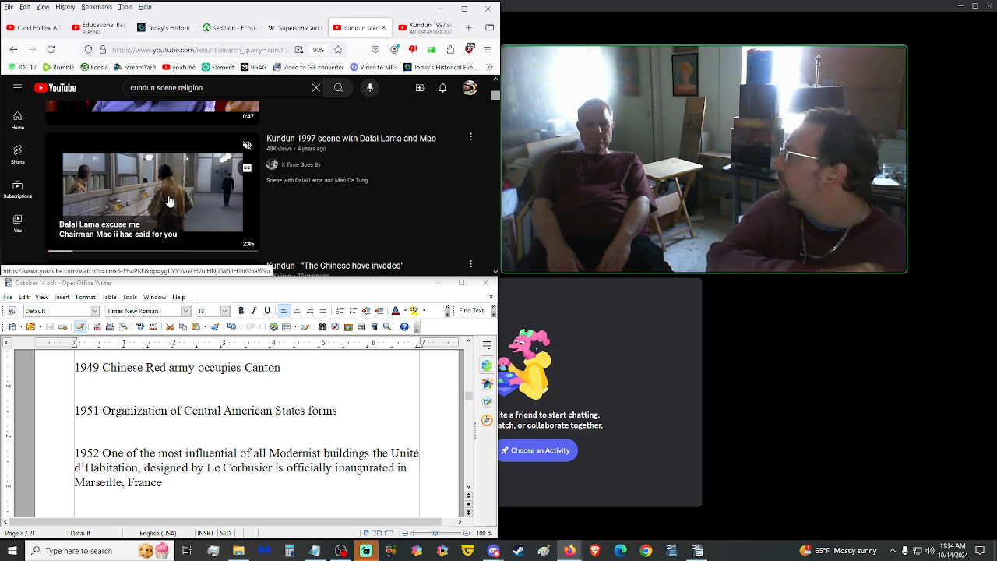
{"action": "left_click", "coordinate": [163, 29]}
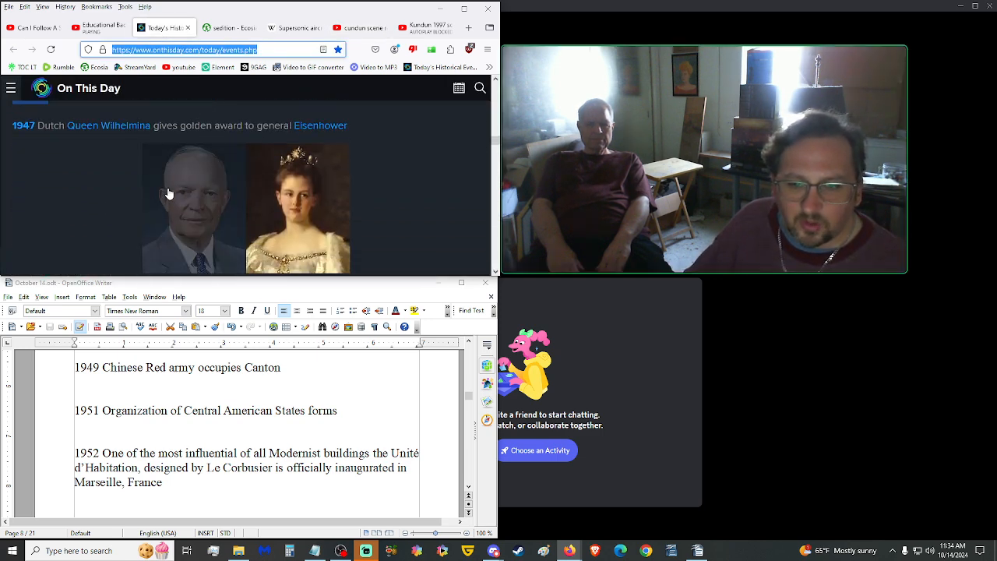
{"action": "scroll", "scroll_direction": "down", "scroll_amount": 3}
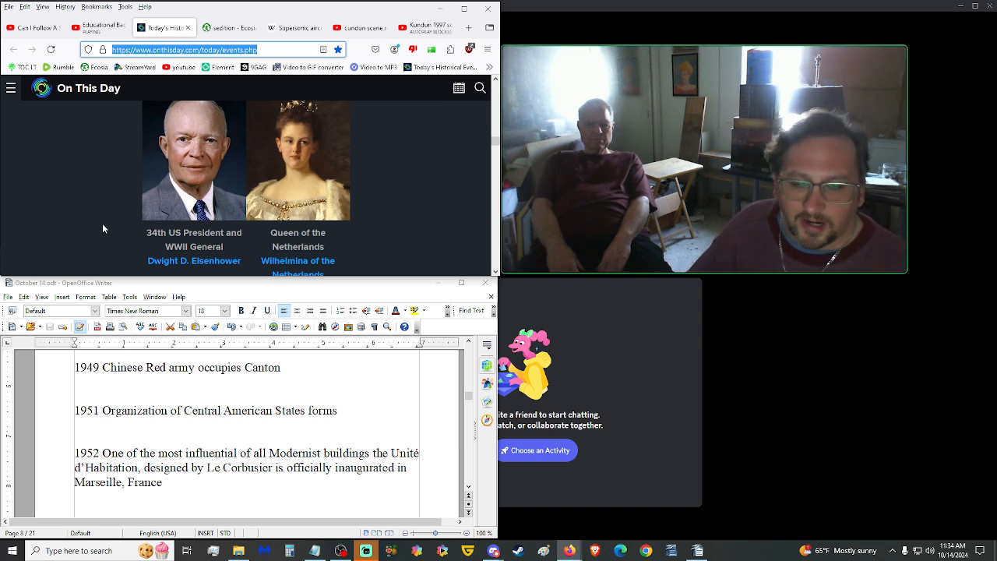
{"action": "scroll", "scroll_direction": "down", "scroll_amount": 3}
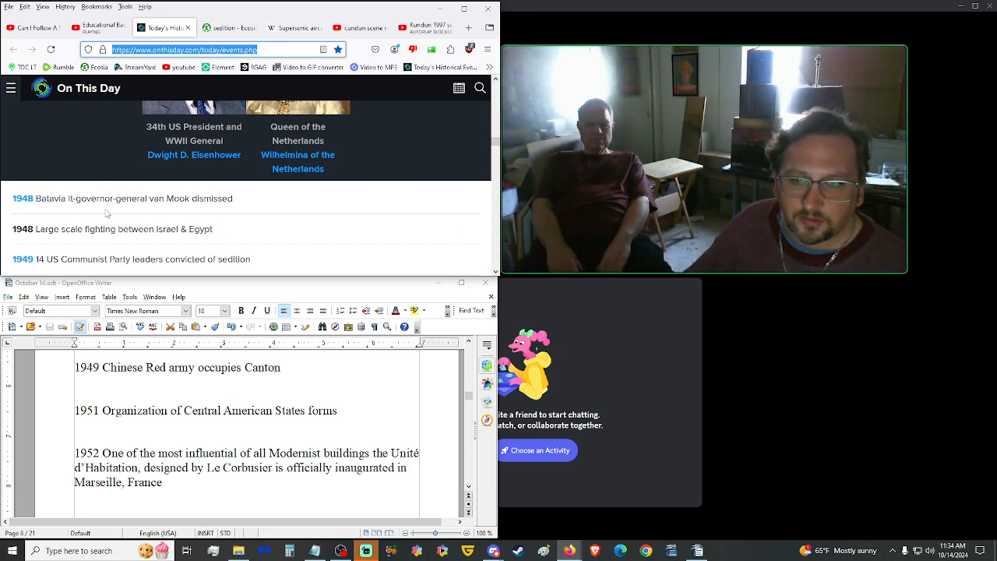
{"action": "scroll", "scroll_direction": "down", "scroll_amount": 3}
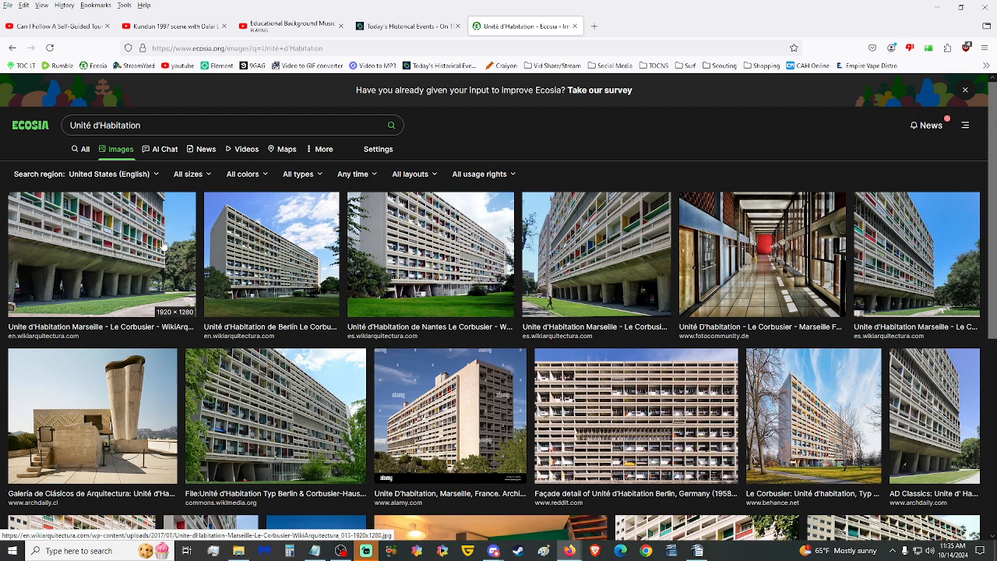
Enlarge the Marseille Unité, Berlin Corbusier-Haus and 1958 Berlin façade detail photos.
{"action": "left_click", "coordinate": [101, 255]}
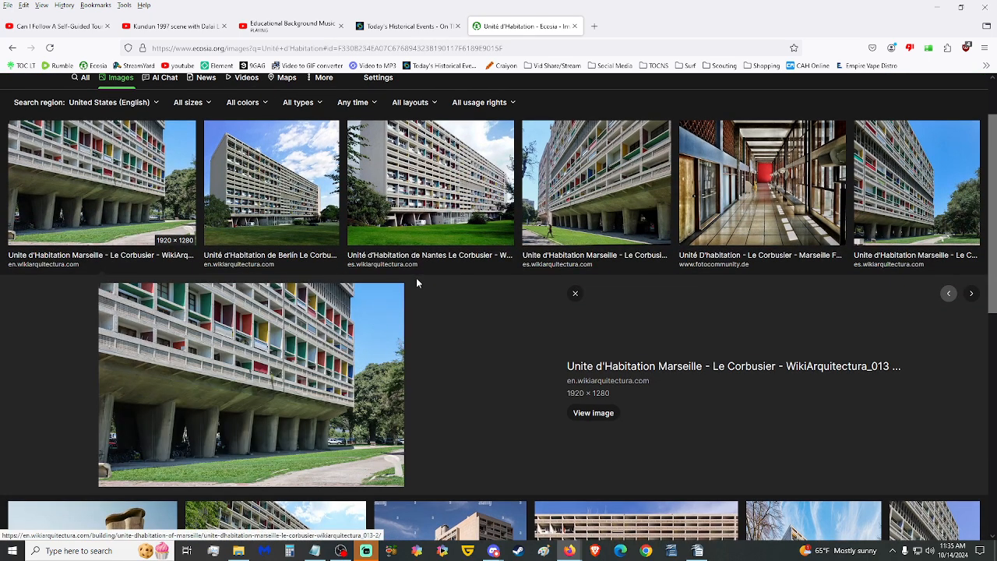
{"action": "scroll", "scroll_direction": "down", "scroll_amount": 3}
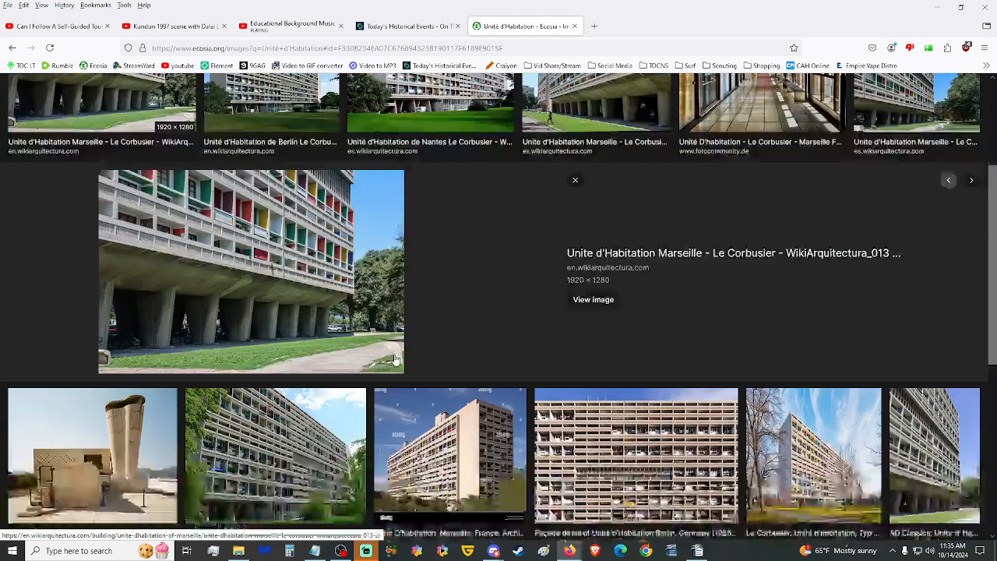
{"action": "scroll", "scroll_direction": "down", "scroll_amount": 3}
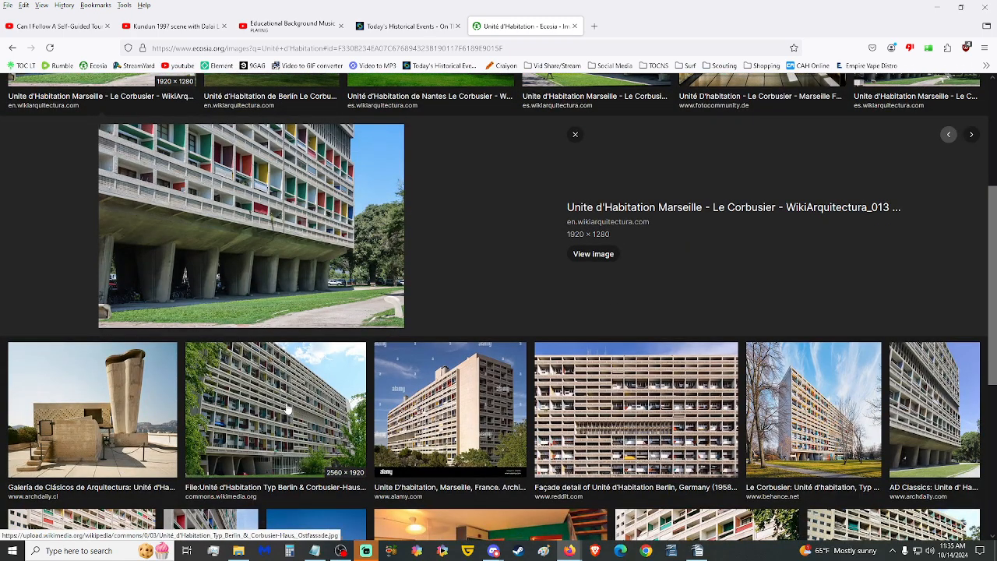
{"action": "left_click", "coordinate": [274, 408]}
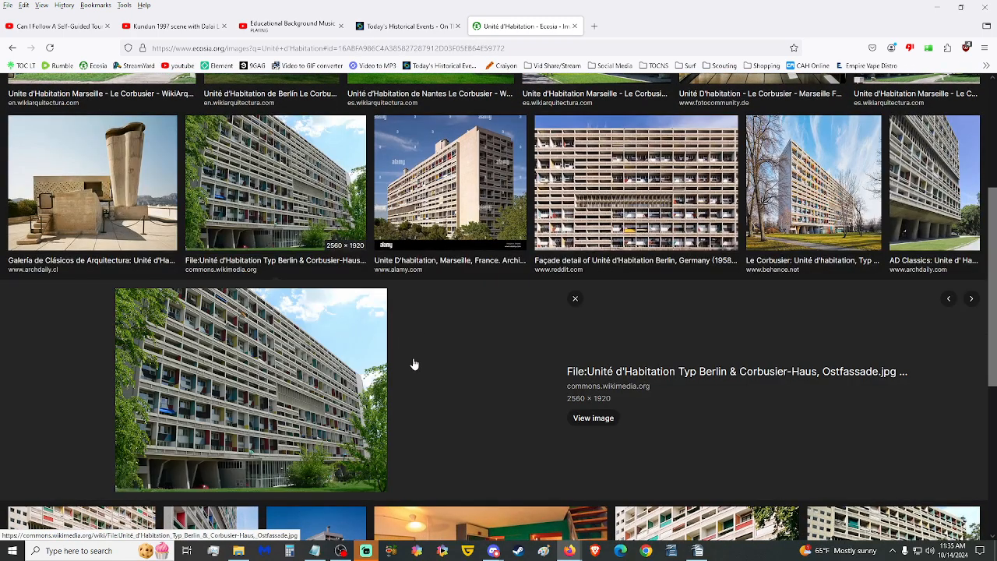
{"action": "mouse_move", "coordinate": [246, 364]}
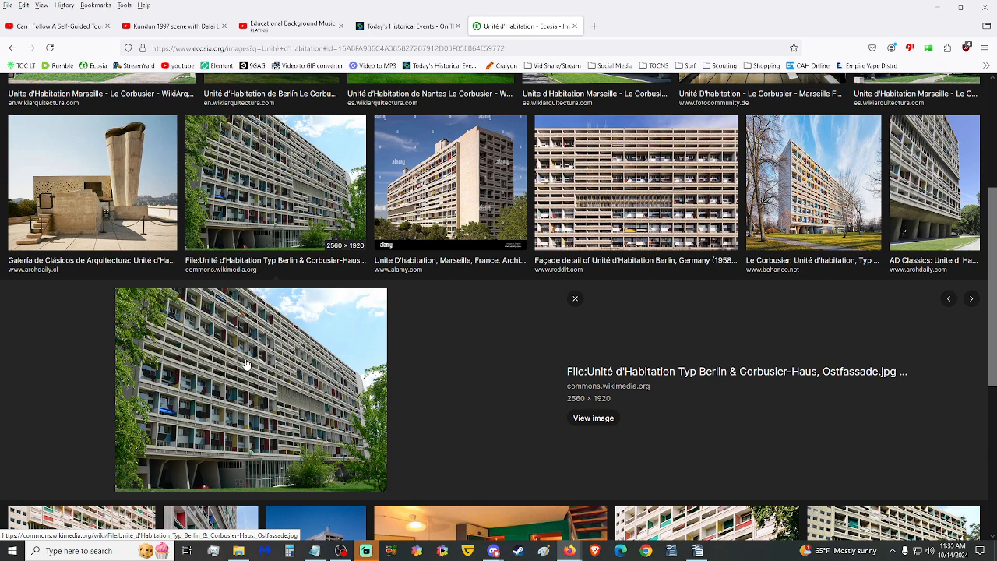
{"action": "left_click", "coordinate": [636, 193]}
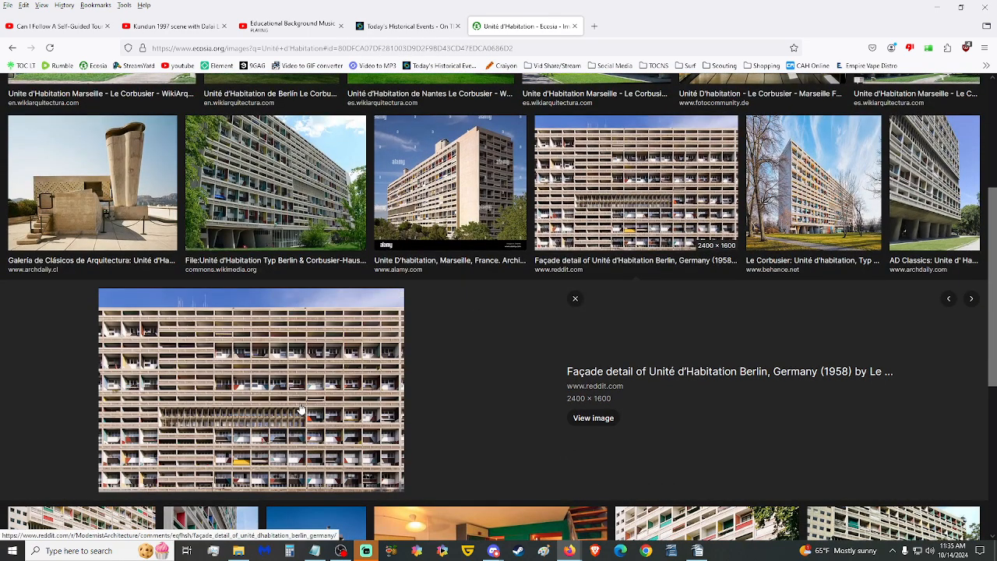
{"action": "mouse_move", "coordinate": [344, 338]}
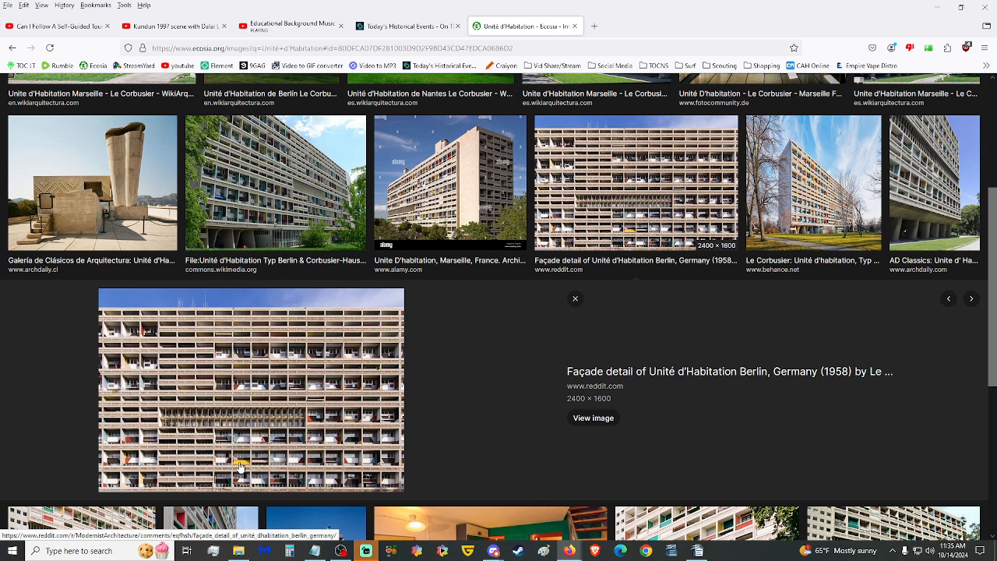
{"action": "mouse_move", "coordinate": [243, 446]}
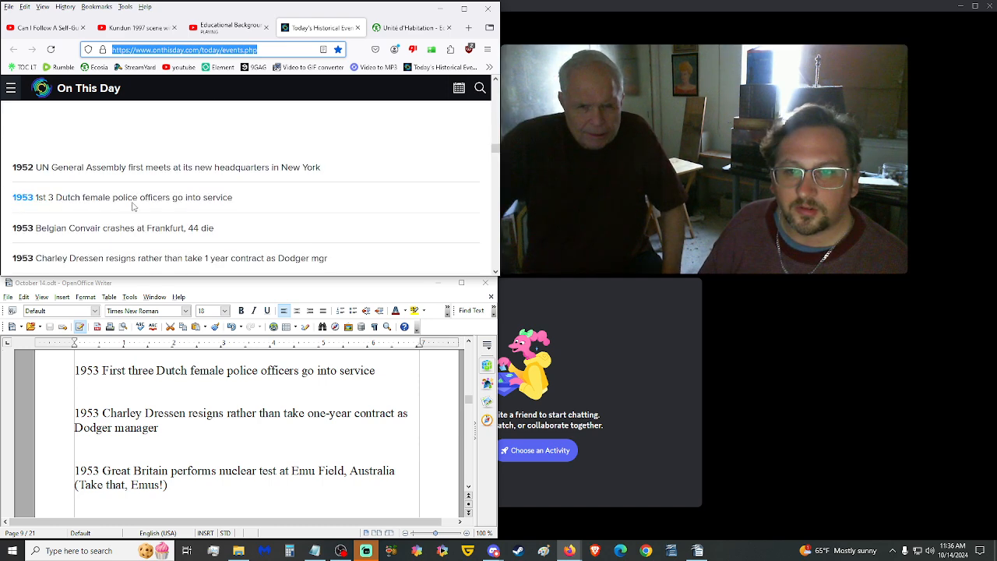
Scroll through the 1953 nuclear test entry to the Eisenhower Fifth Amendment firing item.
{"action": "scroll", "scroll_direction": "down", "scroll_amount": 3}
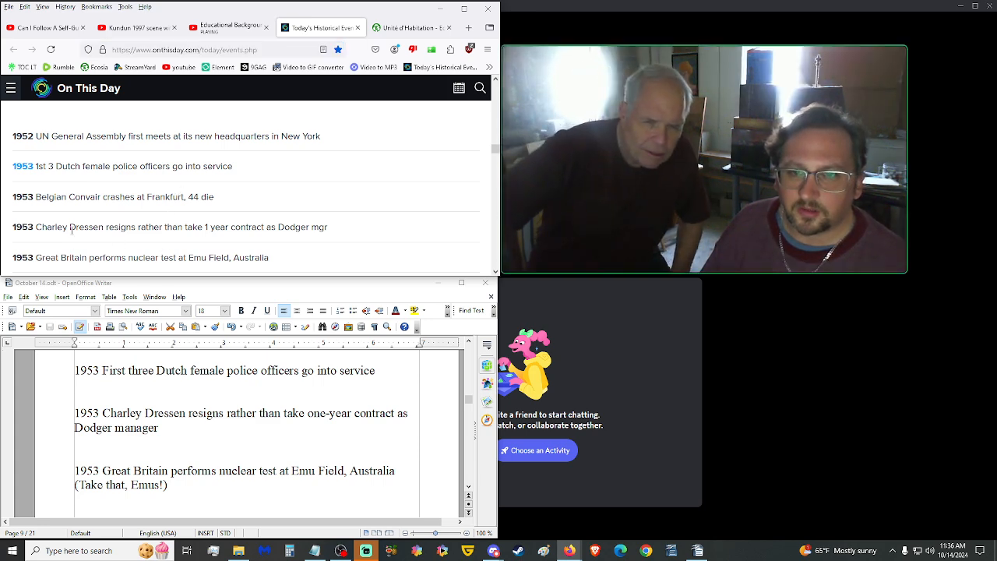
{"action": "double_click", "coordinate": [85, 228]}
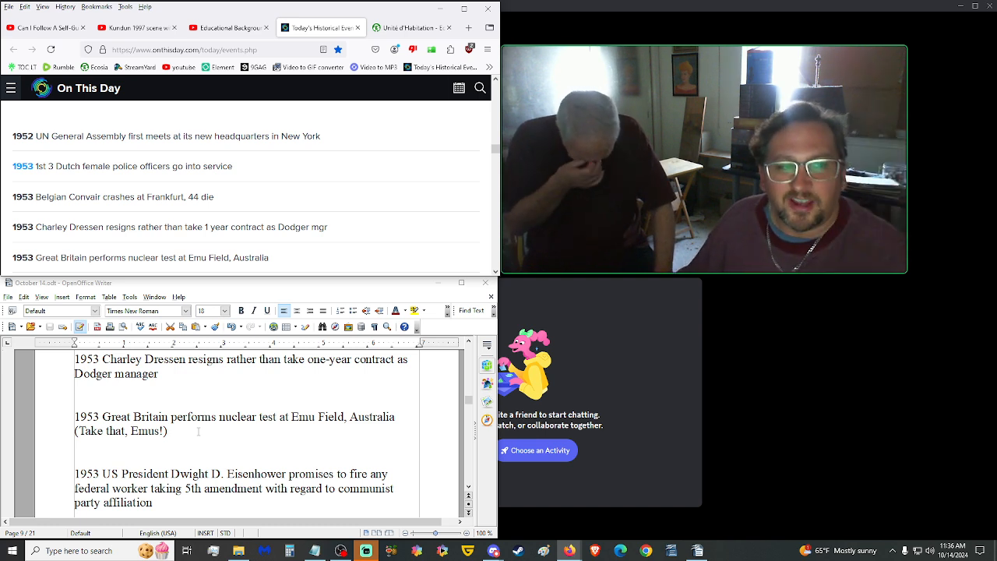
{"action": "mouse_move", "coordinate": [195, 430]}
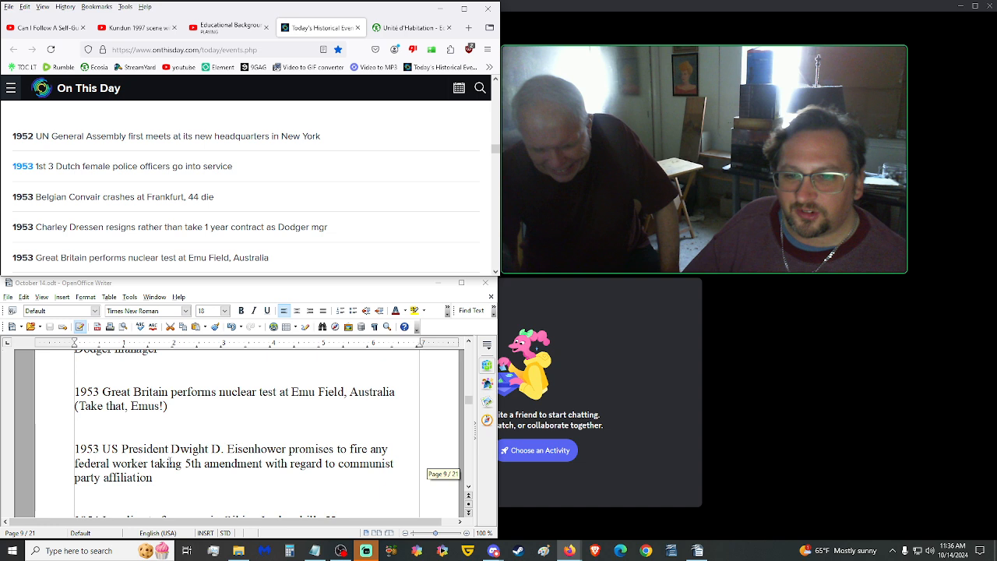
{"action": "scroll", "scroll_direction": "down", "scroll_amount": 3}
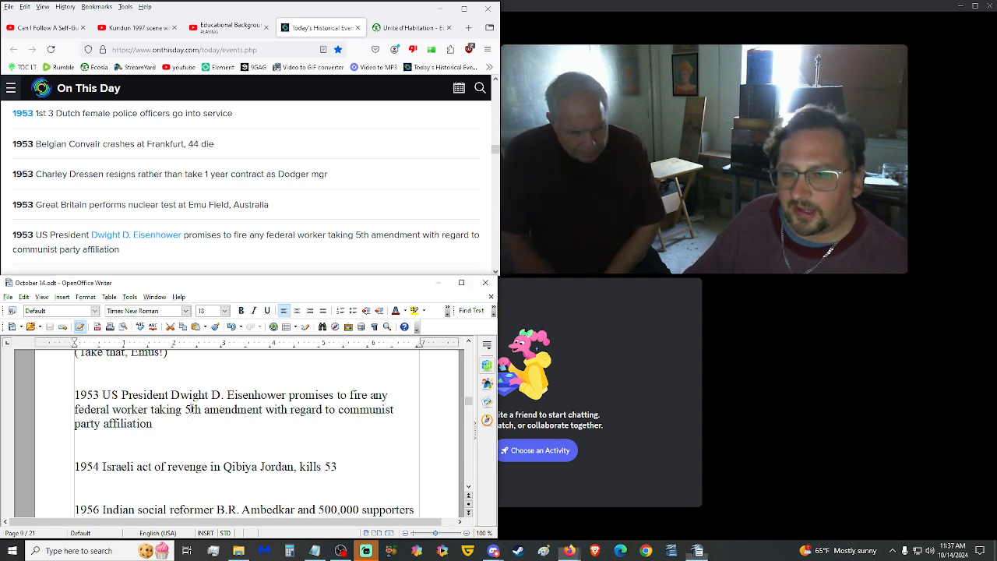
Mark the federal worker words in the Eisenhower entry and continue to the 1954 Qibiya and 1956 Ambedkar entries.
{"action": "left_click_drag", "start_coordinate": [113, 408], "coordinate": [193, 408]}
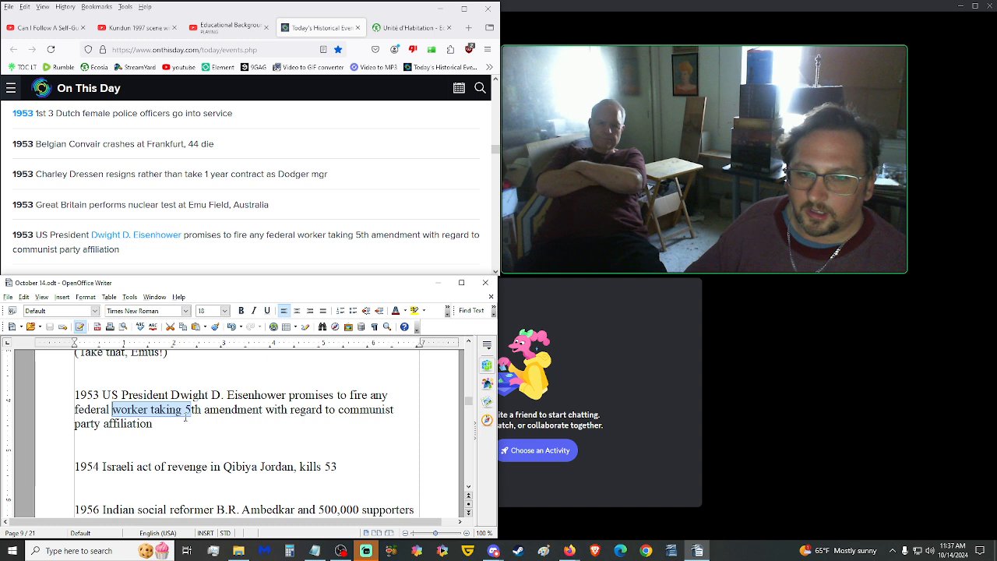
{"action": "scroll", "scroll_direction": "down", "scroll_amount": 3}
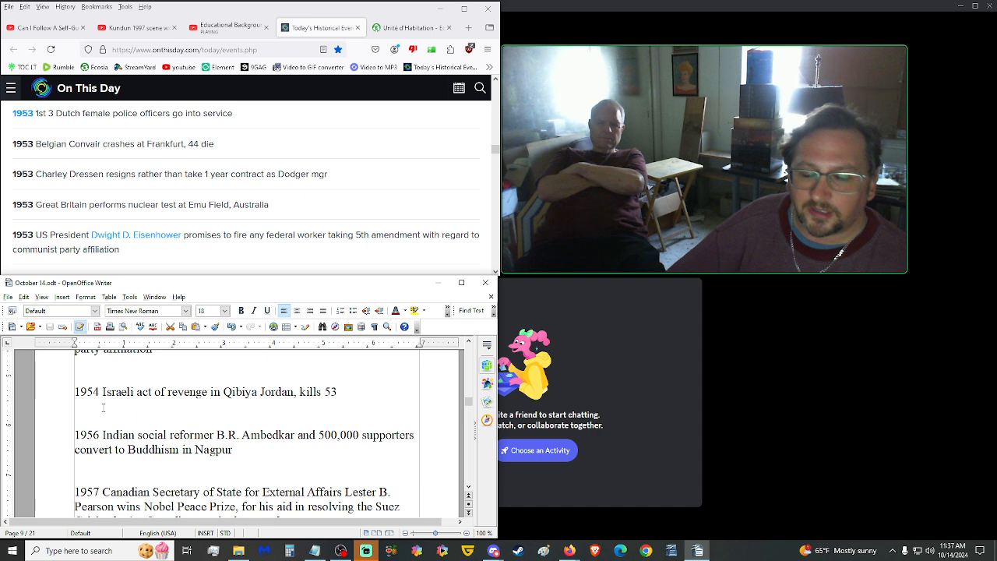
{"action": "left_click_drag", "start_coordinate": [276, 393], "coordinate": [337, 392]}
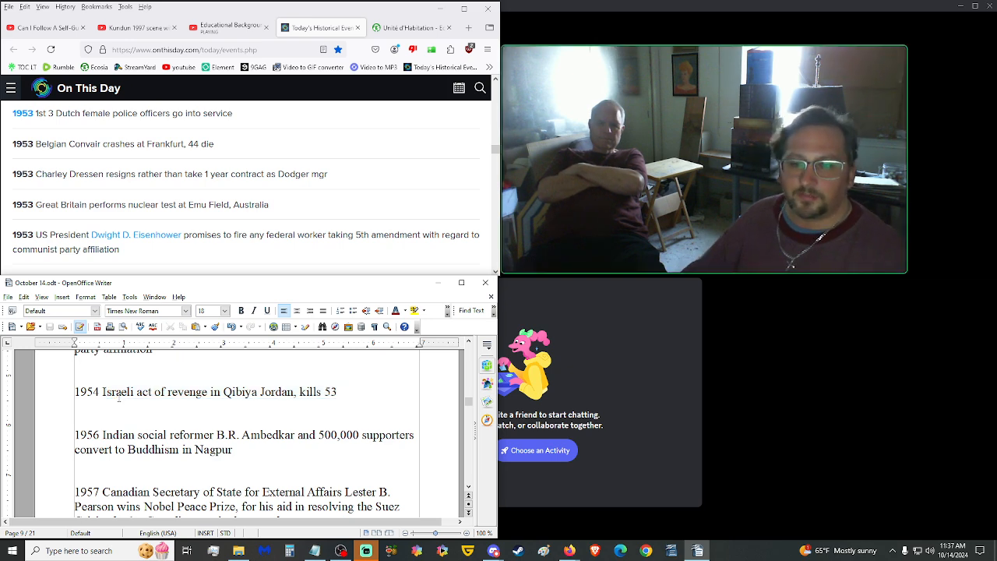
{"action": "scroll", "scroll_direction": "down", "scroll_amount": 3}
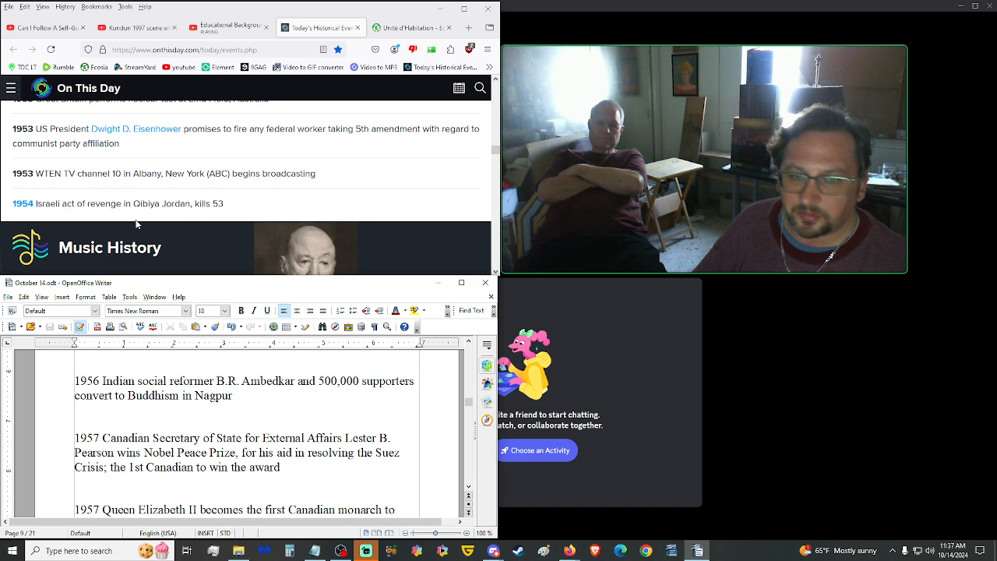
Scroll past the 1958 and 1960 entries to the 1961 Frank Loesser How to Succeed in Business entry.
{"action": "scroll", "scroll_direction": "down", "scroll_amount": 3}
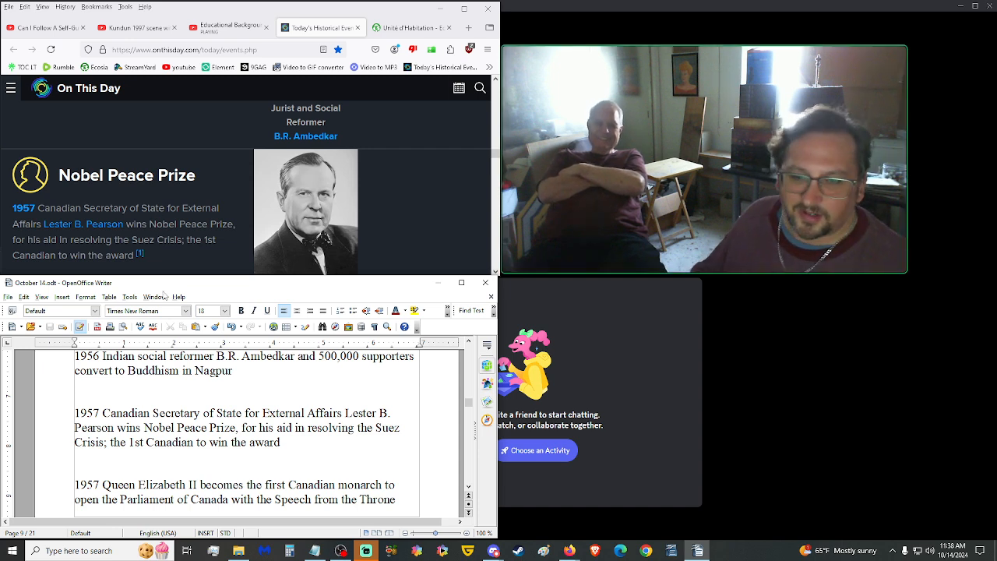
{"action": "double_click", "coordinate": [134, 442]}
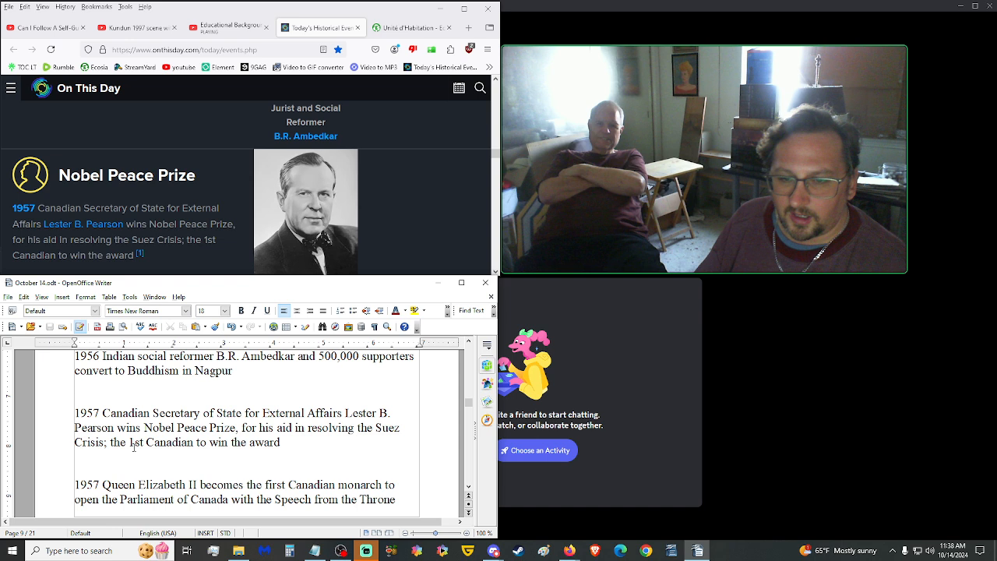
{"action": "scroll", "scroll_direction": "down", "scroll_amount": 3}
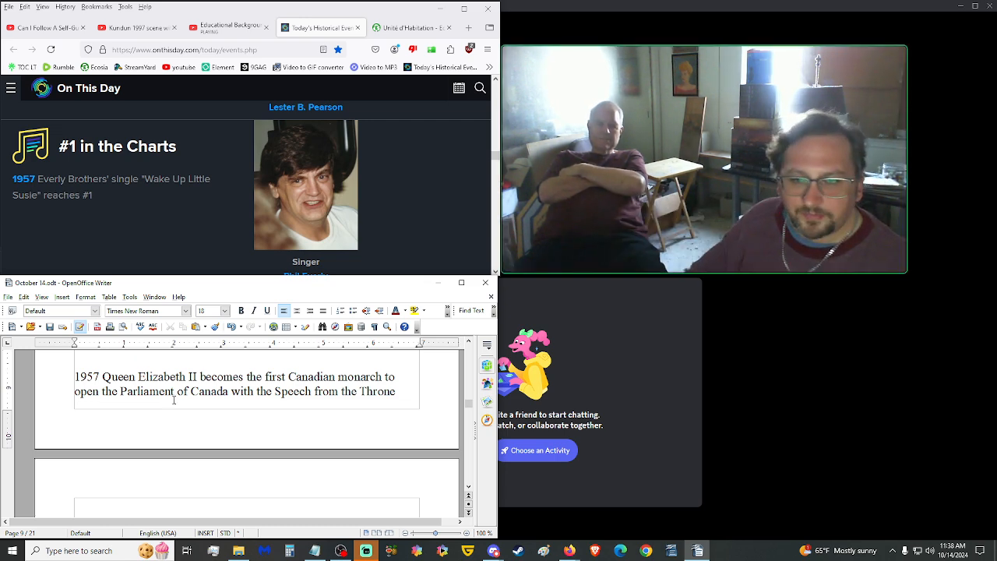
{"action": "scroll", "scroll_direction": "down", "scroll_amount": 3}
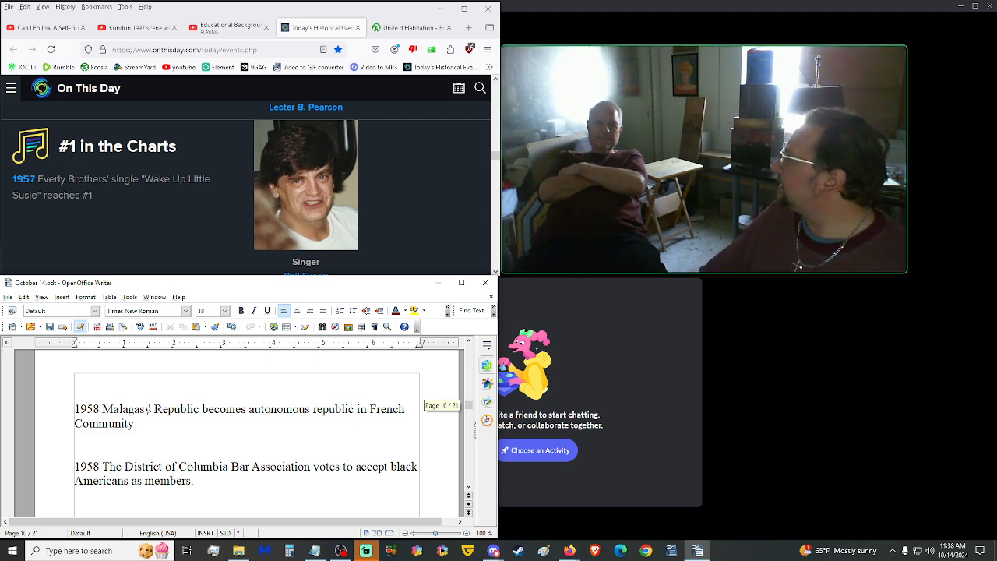
{"action": "scroll", "scroll_direction": "down", "scroll_amount": 3}
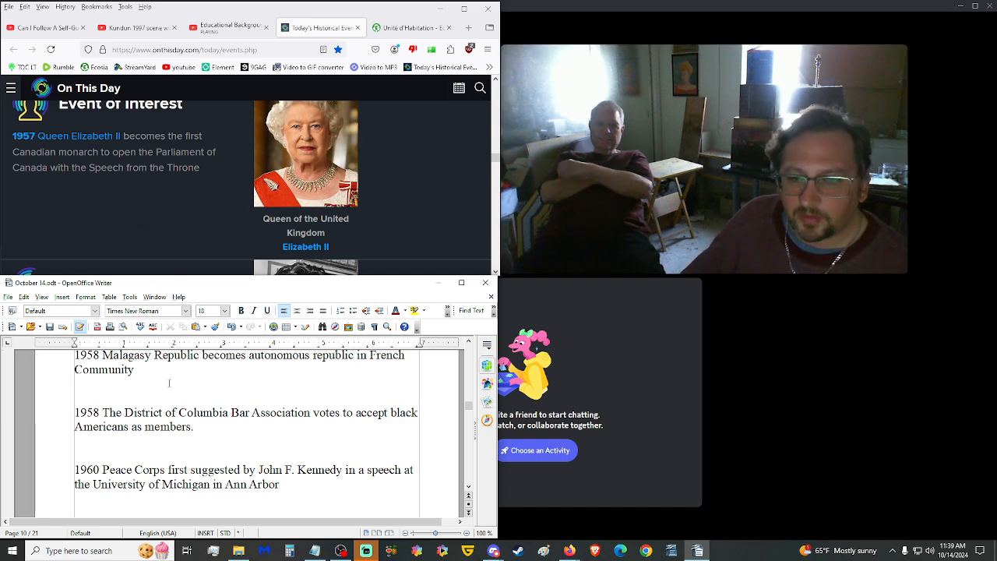
{"action": "scroll", "scroll_direction": "down", "scroll_amount": 3}
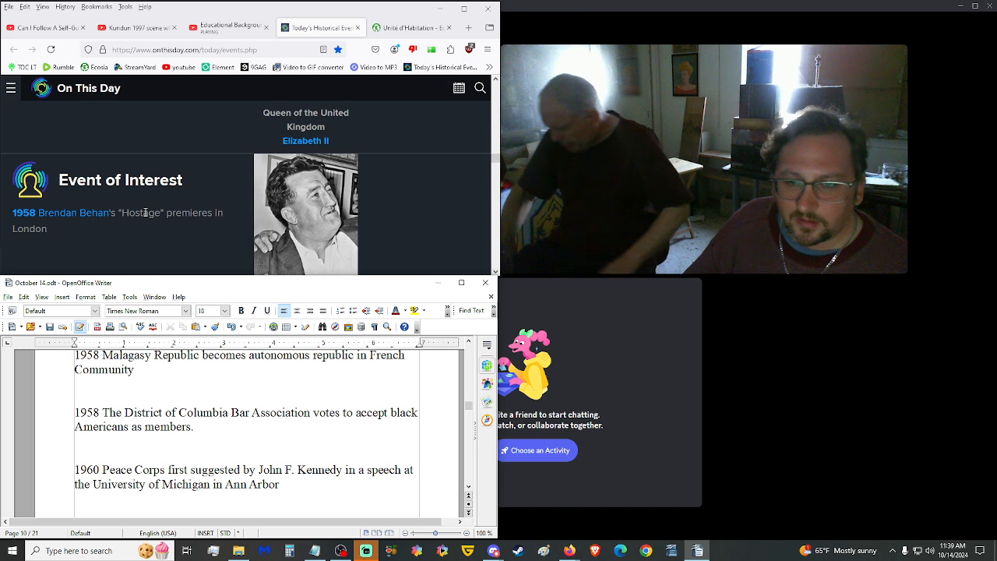
{"action": "scroll", "scroll_direction": "down", "scroll_amount": 3}
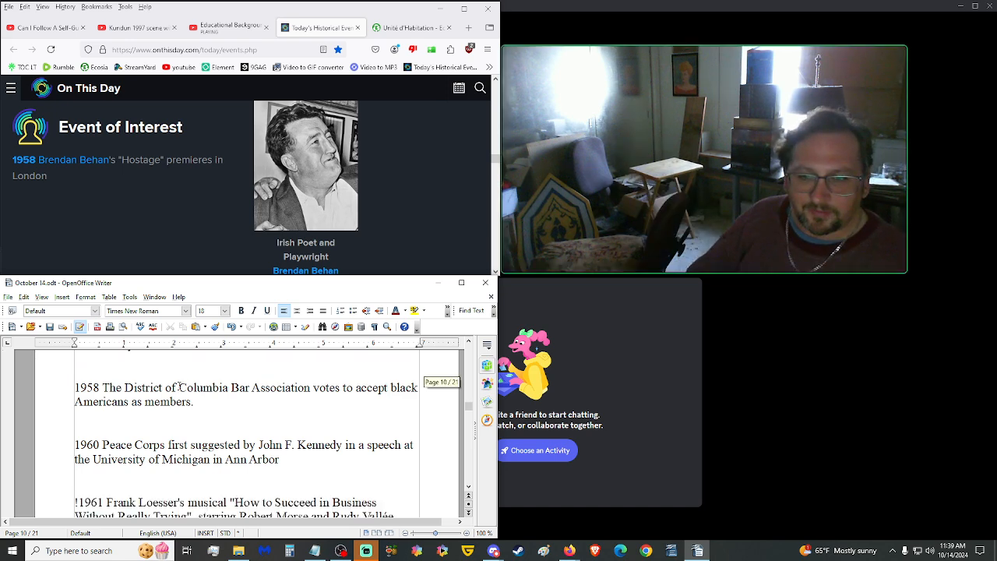
{"action": "scroll", "scroll_direction": "down", "scroll_amount": 3}
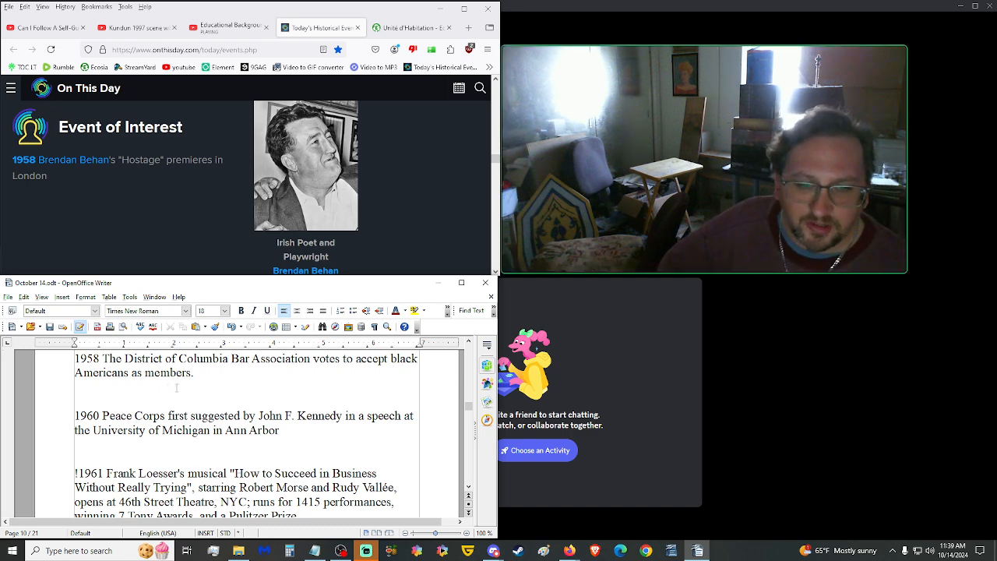
{"action": "mouse_move", "coordinate": [168, 390]}
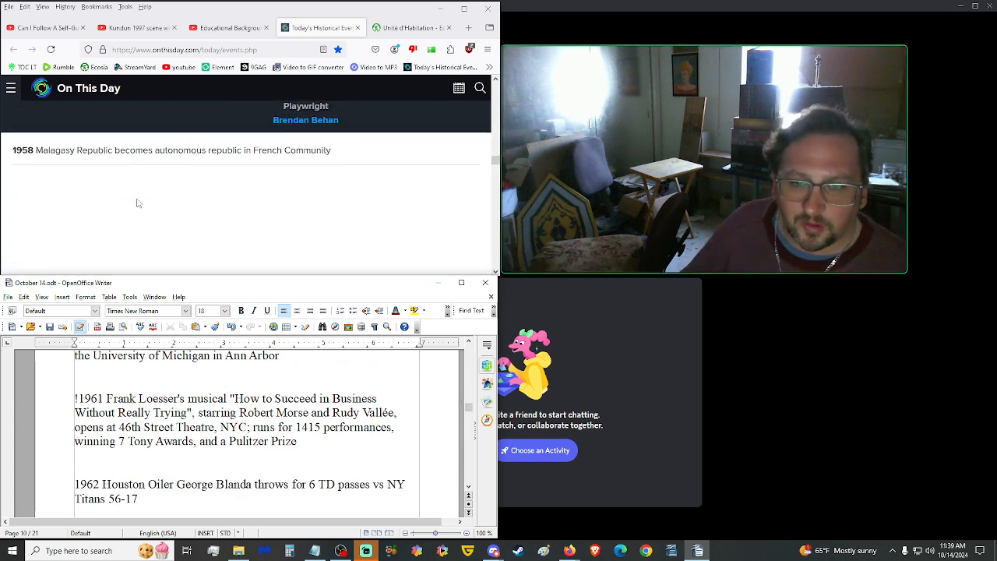
{"action": "scroll", "scroll_direction": "down", "scroll_amount": 3}
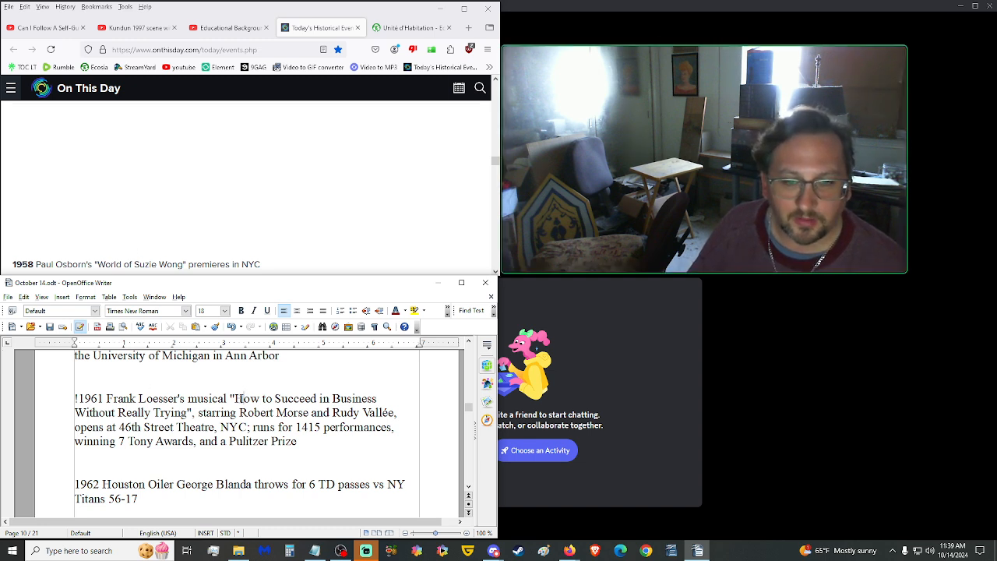
Select the 1961 musical's title, then scroll to the 1962 U-2 Cuba and 1964 Billy Mills entries.
{"action": "left_click_drag", "start_coordinate": [237, 399], "coordinate": [178, 413]}
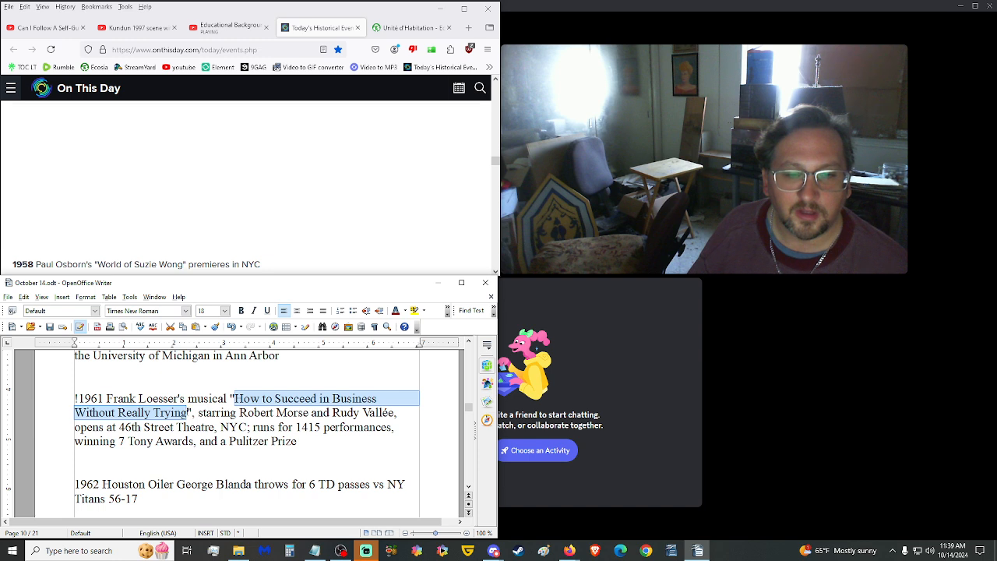
{"action": "scroll", "scroll_direction": "down", "scroll_amount": 3}
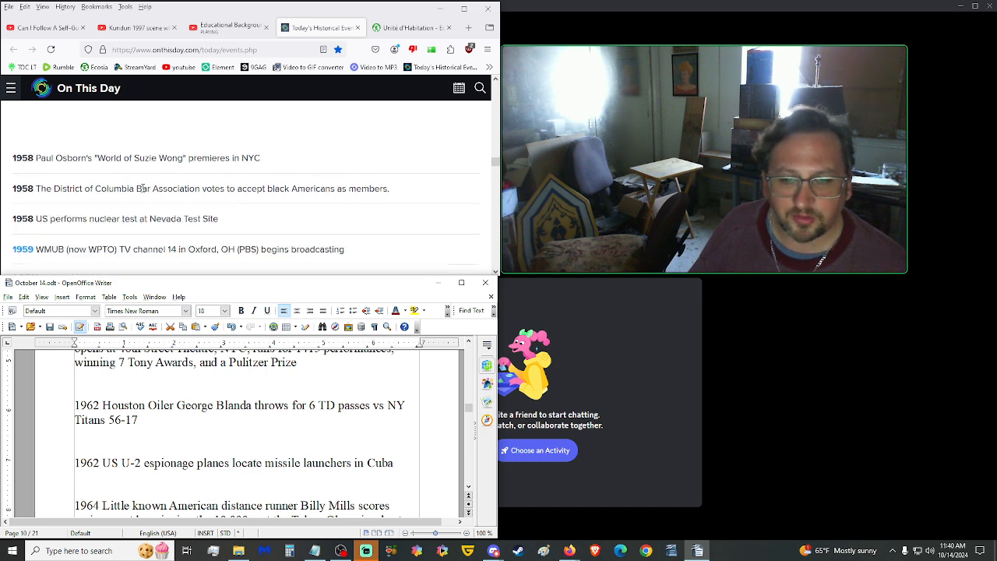
{"action": "scroll", "scroll_direction": "down", "scroll_amount": 3}
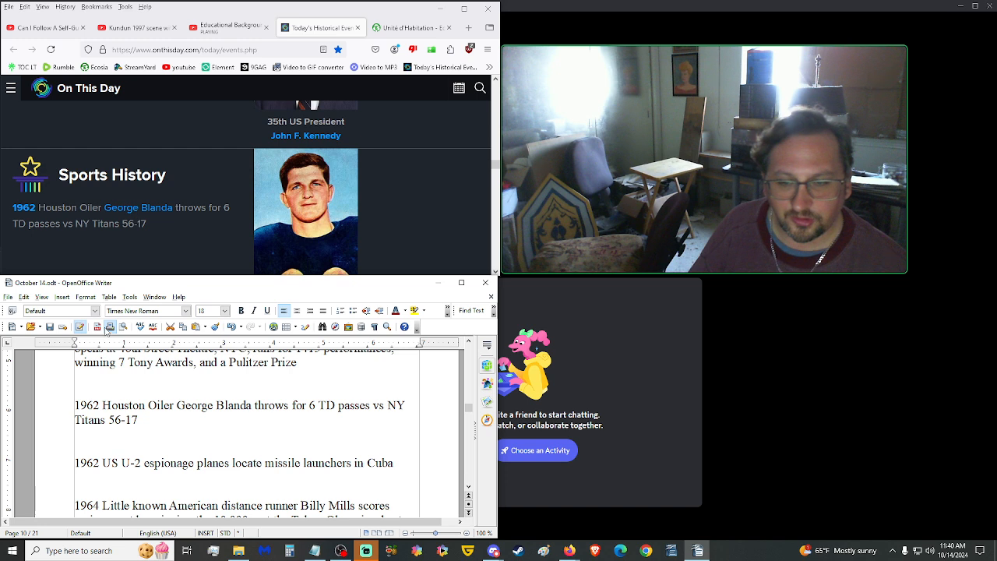
{"action": "scroll", "scroll_direction": "down", "scroll_amount": 3}
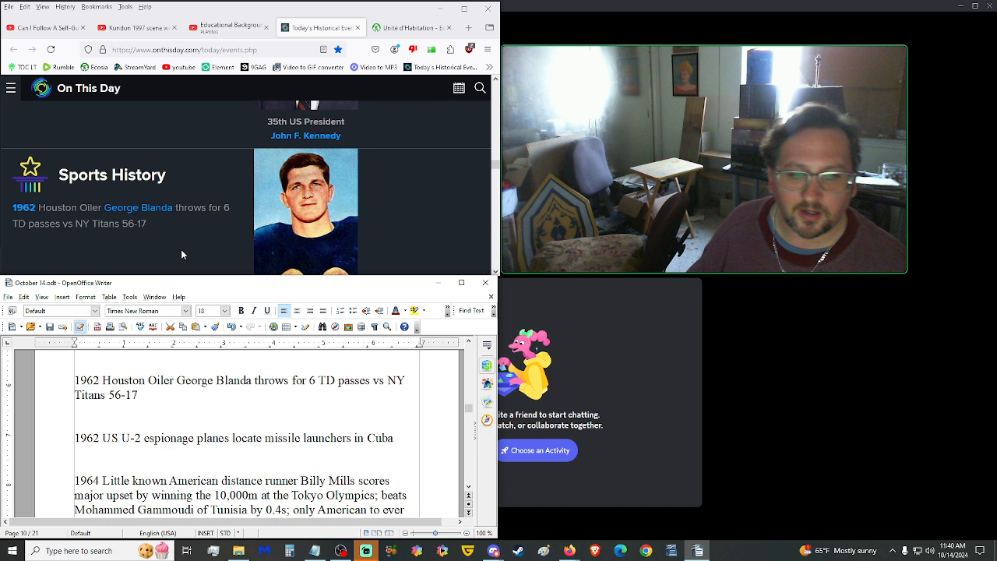
{"action": "scroll", "scroll_direction": "down", "scroll_amount": 3}
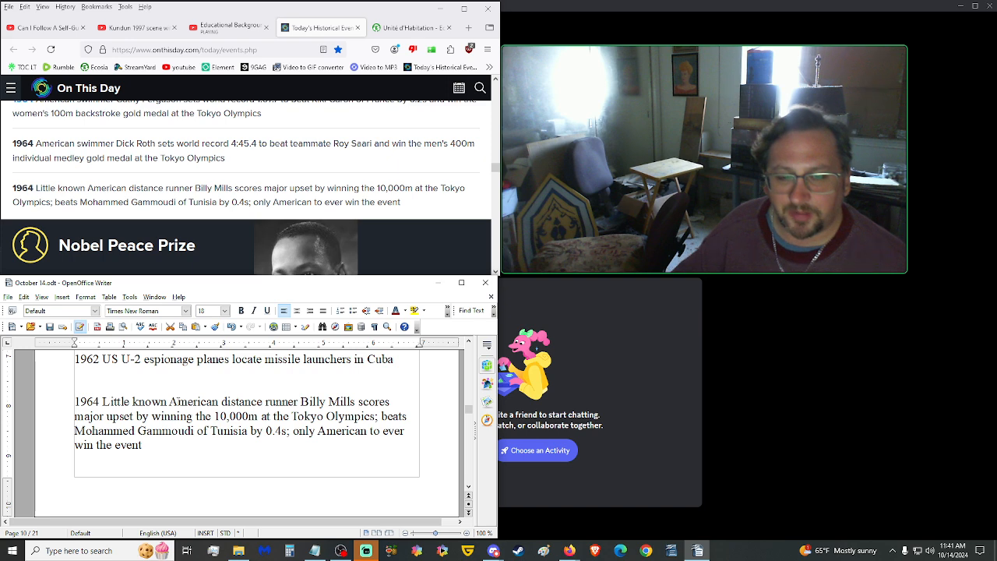
Scroll through the 1964 and 1966 entries to the 1968 Meckering earthquake and scuba record.
{"action": "scroll", "scroll_direction": "down", "scroll_amount": 3}
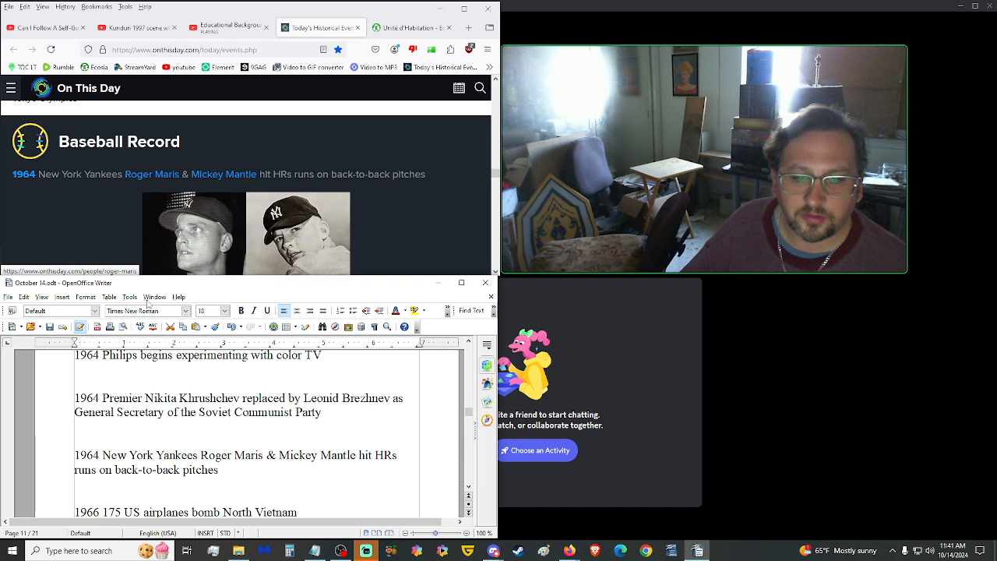
{"action": "scroll", "scroll_direction": "down", "scroll_amount": 3}
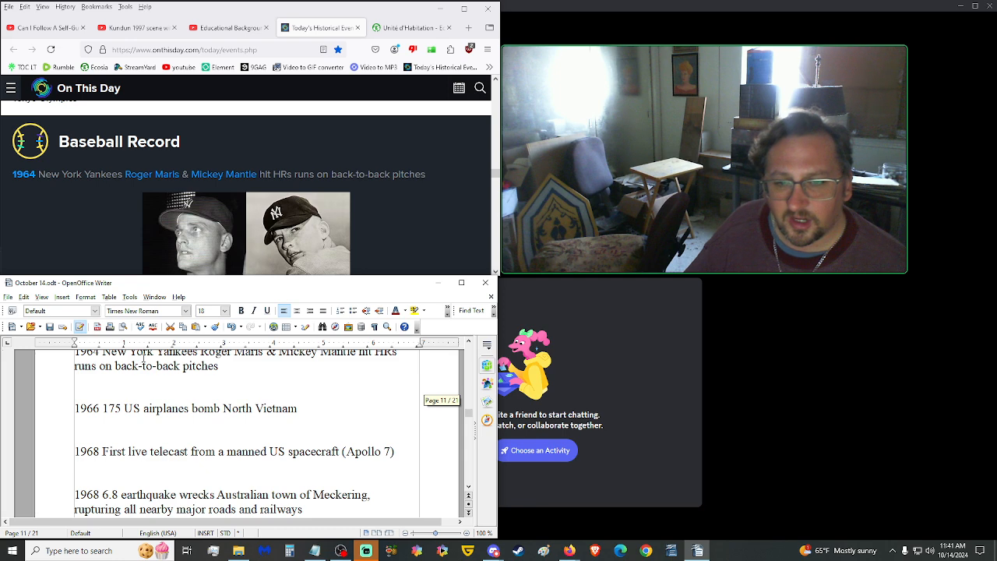
{"action": "mouse_move", "coordinate": [124, 221]}
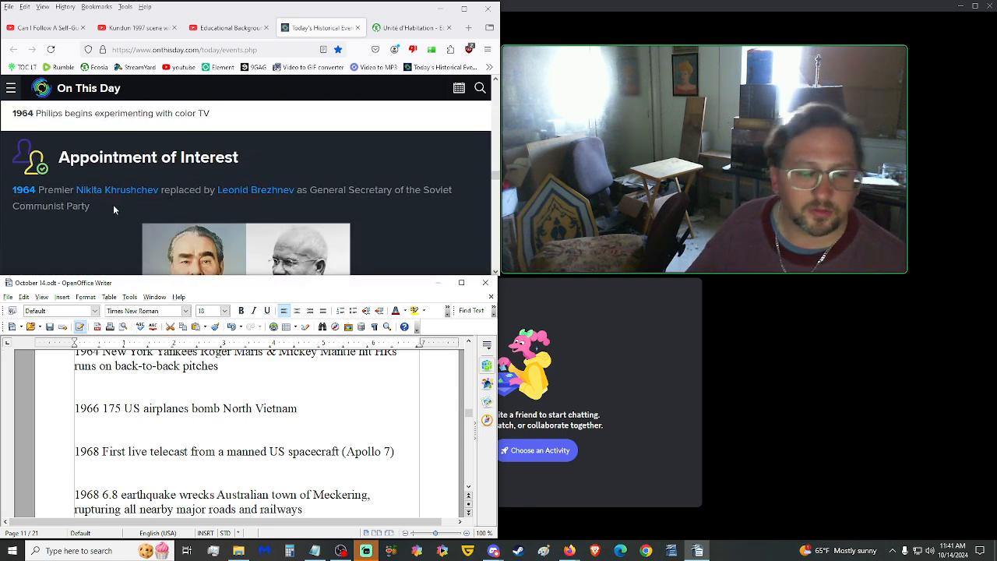
{"action": "scroll", "scroll_direction": "down", "scroll_amount": 3}
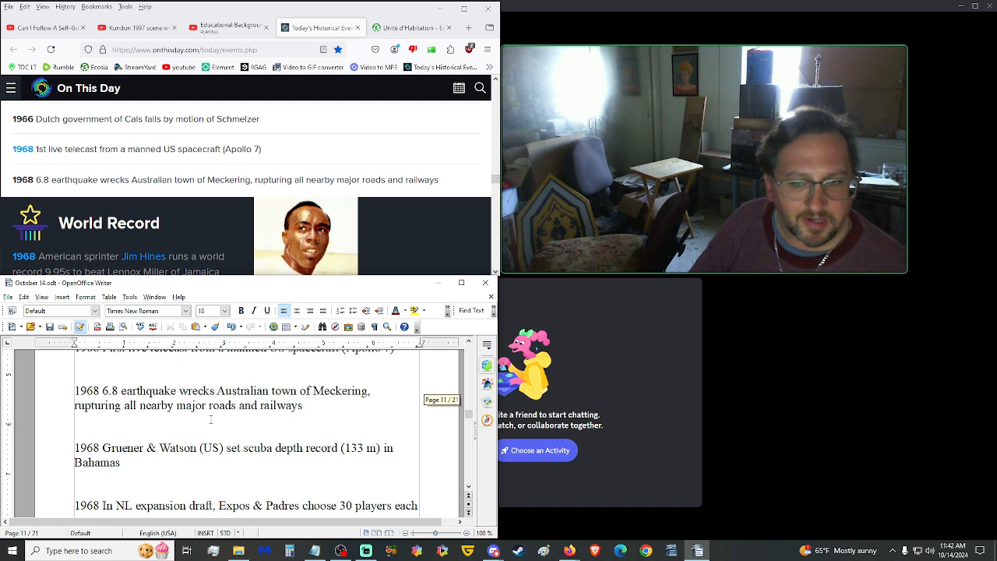
Scroll past the 1969 50p coin, 1970 Cavaliers and 1971 Memphis entries toward page twelve.
{"action": "scroll", "scroll_direction": "down", "scroll_amount": 3}
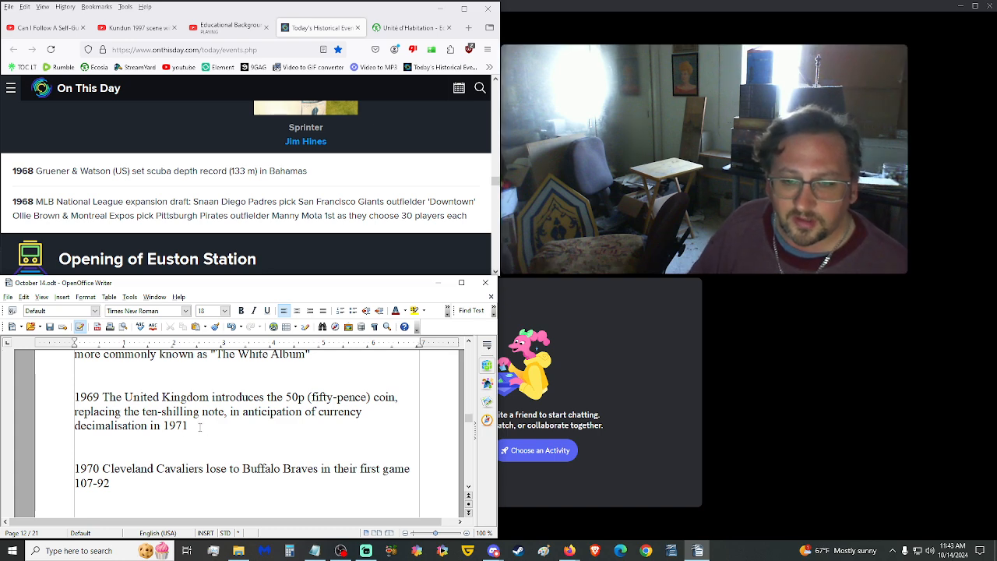
{"action": "scroll", "scroll_direction": "down", "scroll_amount": 3}
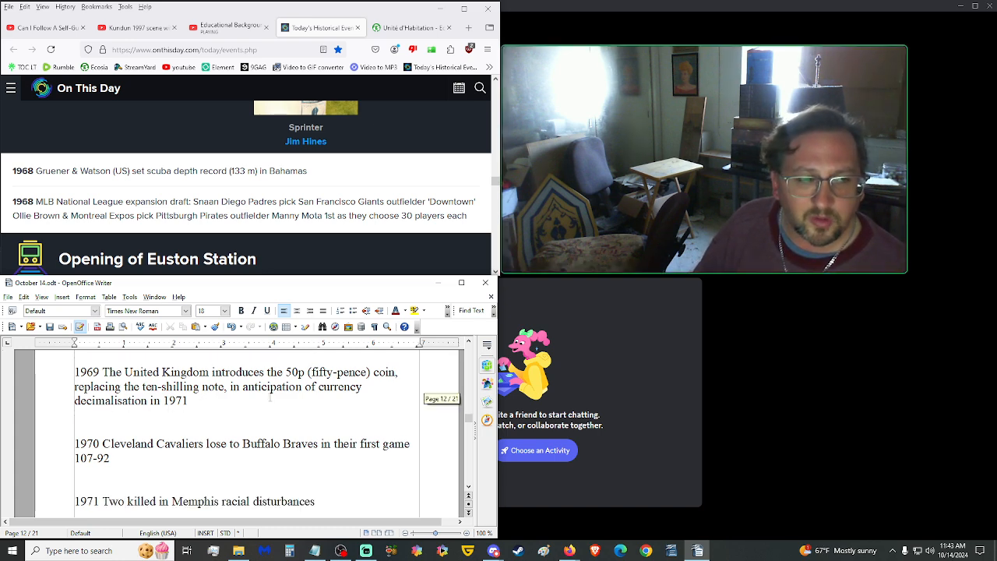
{"action": "scroll", "scroll_direction": "down", "scroll_amount": 3}
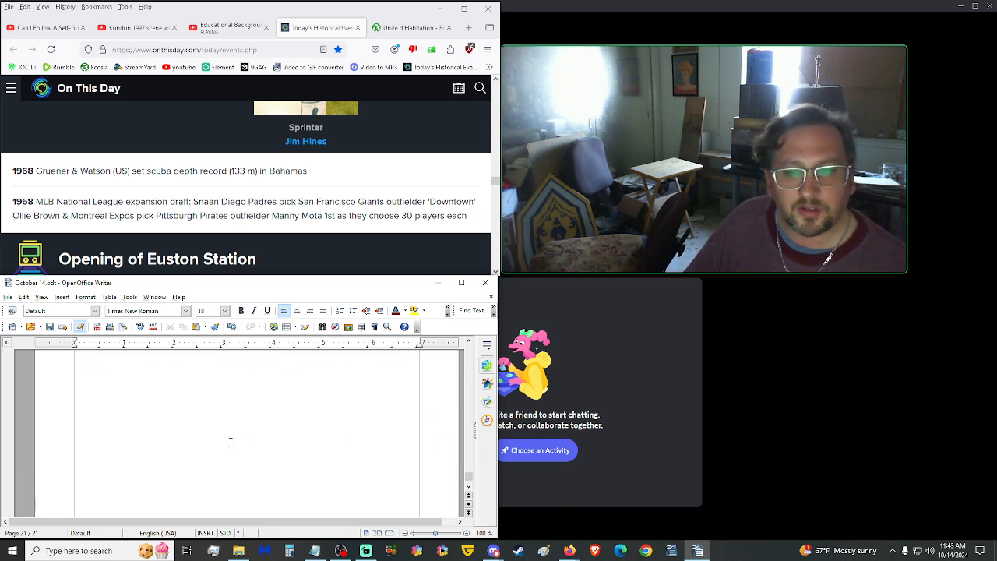
Scroll through the outro from 'And that concludes the show!' to the participants' sign-off.
{"action": "scroll", "scroll_direction": "down", "scroll_amount": 3}
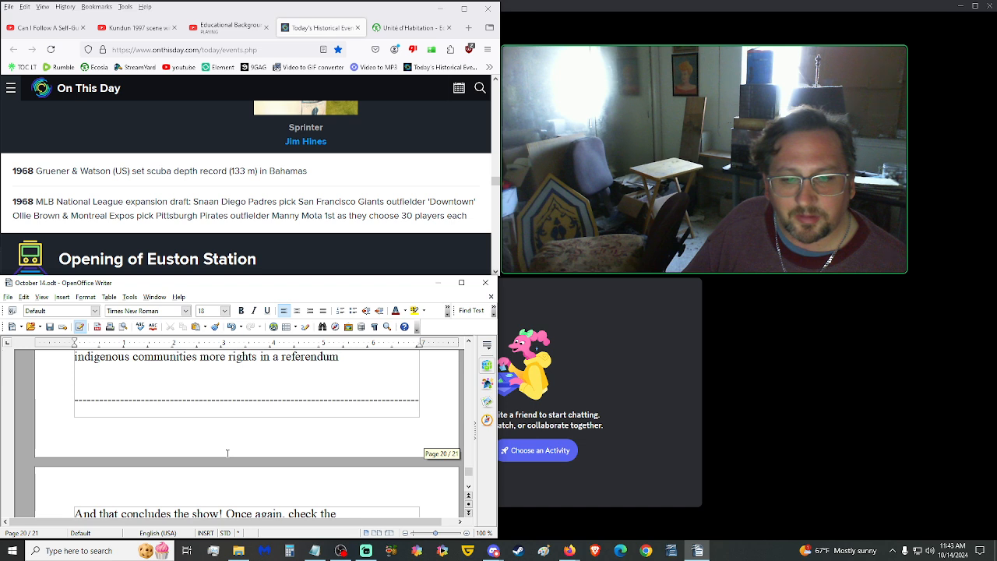
{"action": "scroll", "scroll_direction": "down", "scroll_amount": 3}
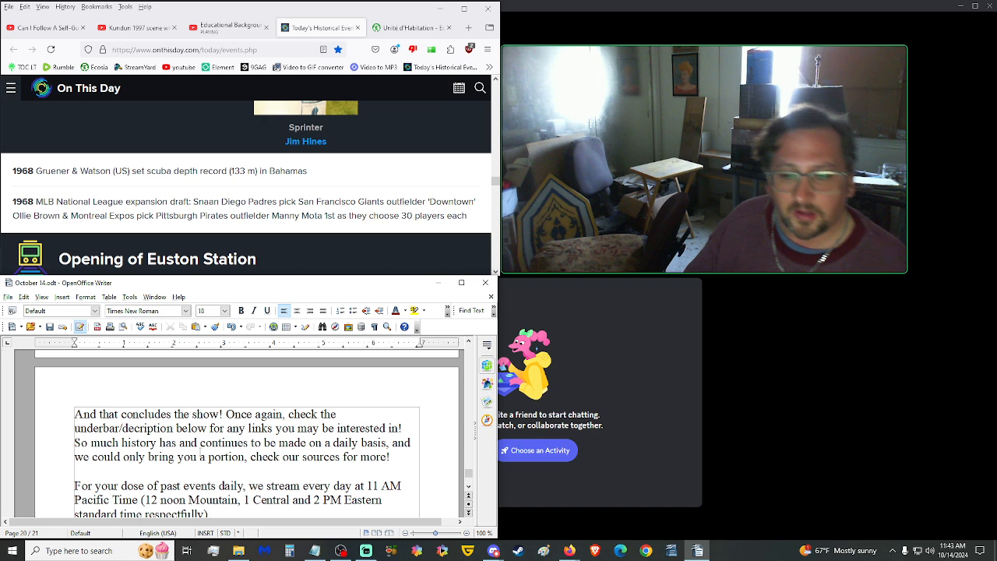
{"action": "scroll", "scroll_direction": "down", "scroll_amount": 3}
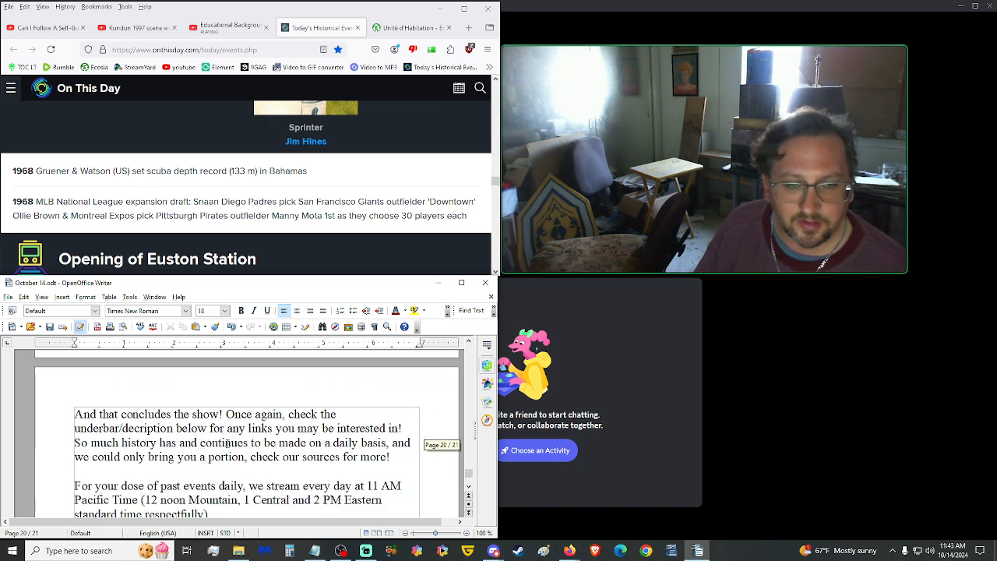
{"action": "scroll", "scroll_direction": "down", "scroll_amount": 3}
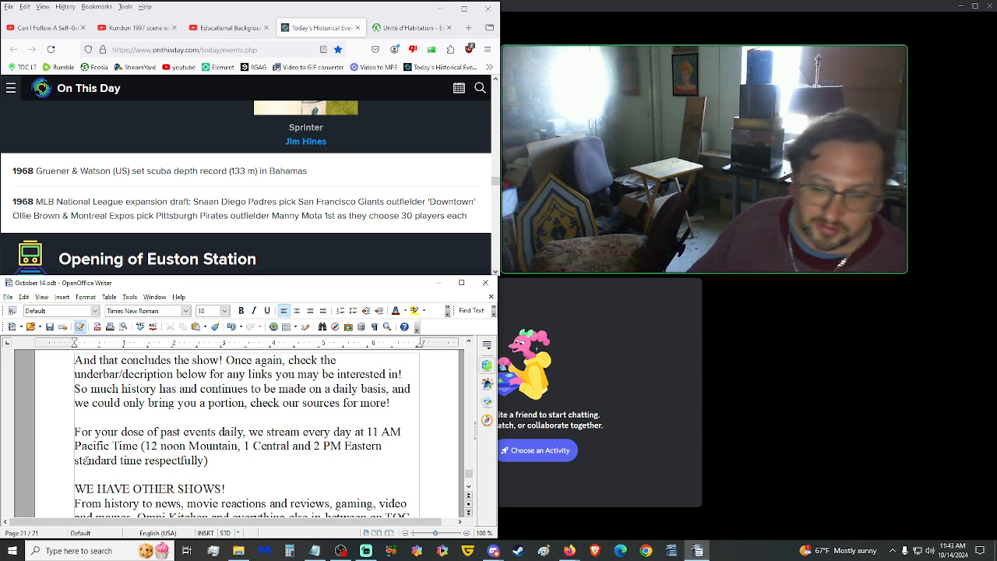
{"action": "scroll", "scroll_direction": "down", "scroll_amount": 3}
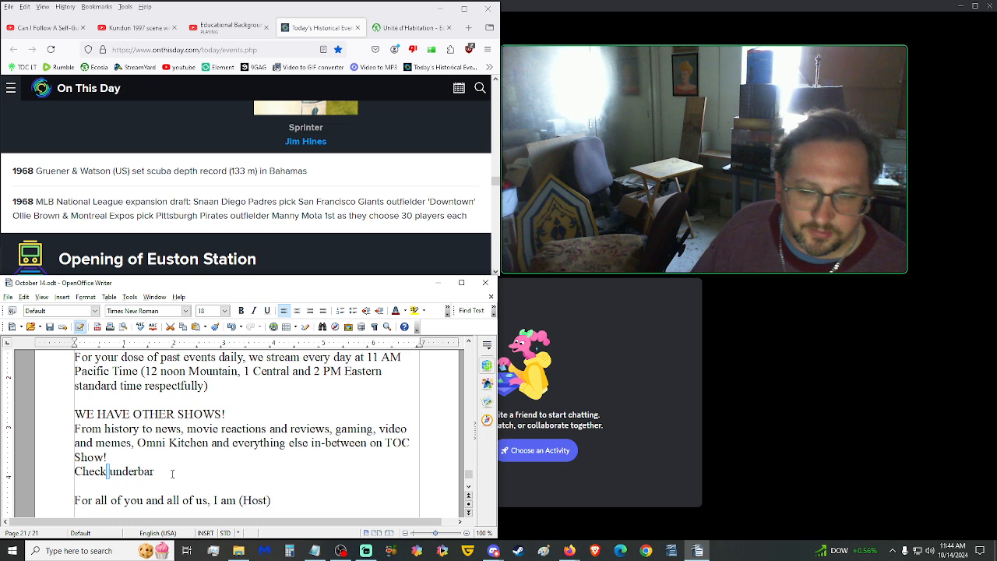
{"action": "scroll", "scroll_direction": "down", "scroll_amount": 3}
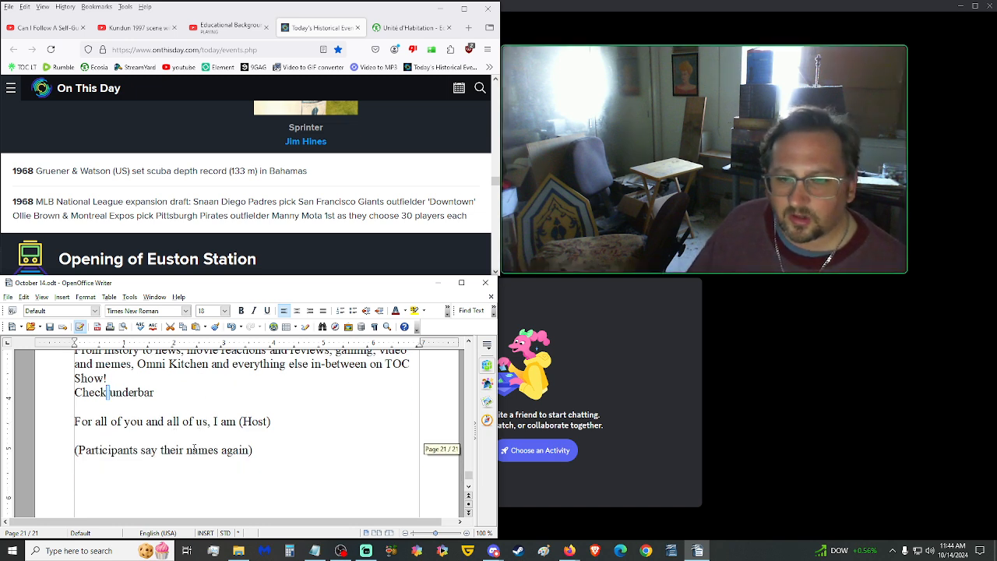